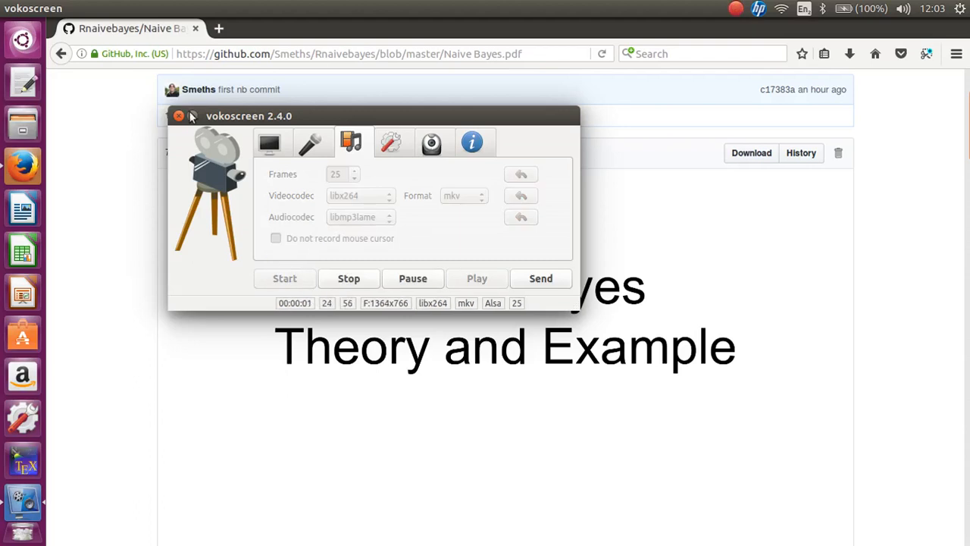
Step: Minimize the vokoscreen window and scroll the Naive Bayes PDF toward Bayes Theorem
{"action": "left_click", "coordinate": [179, 116]}
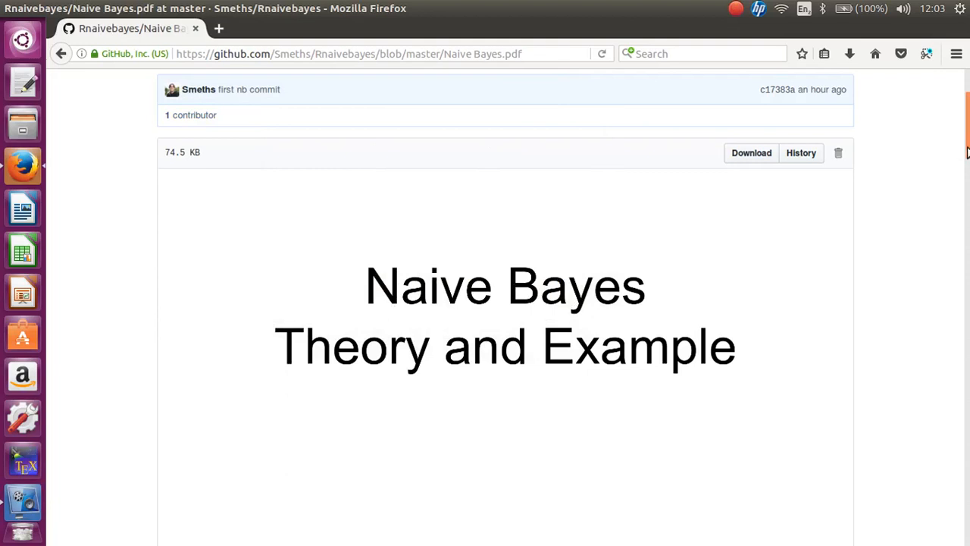
{"action": "scroll", "scroll_direction": "down", "scroll_amount": 3}
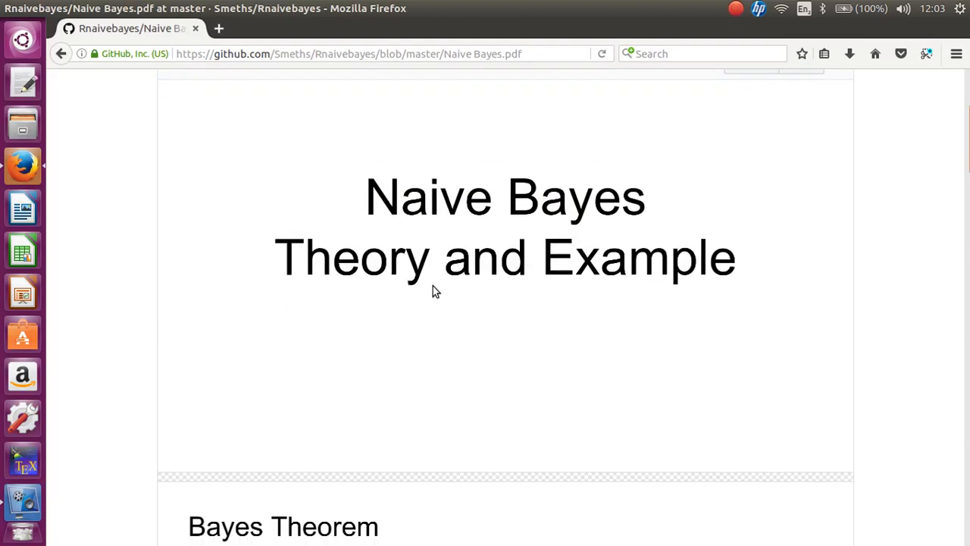
{"action": "mouse_move", "coordinate": [862, 170]}
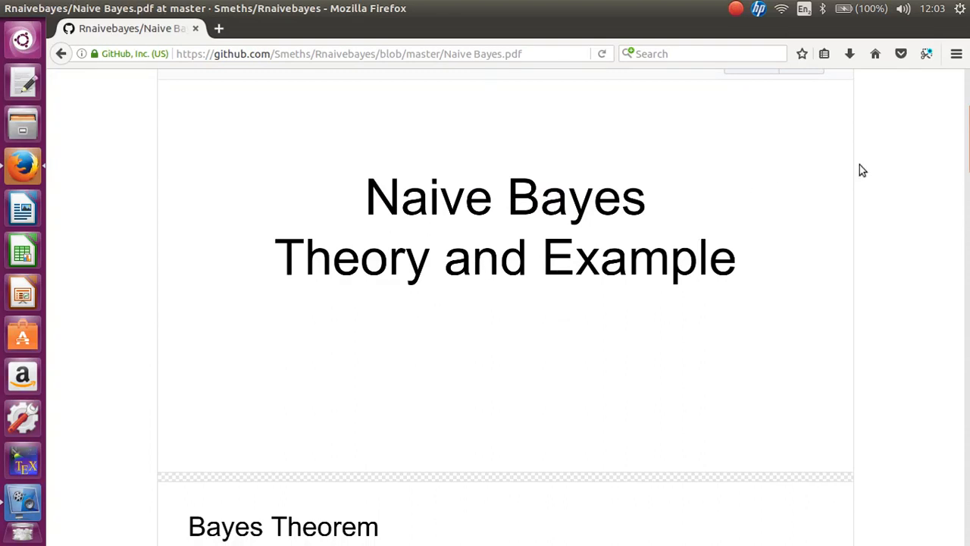
Step: Scroll past the title page to the full Bayes Theorem slide with its Venn diagram
{"action": "scroll", "scroll_direction": "down", "scroll_amount": 3}
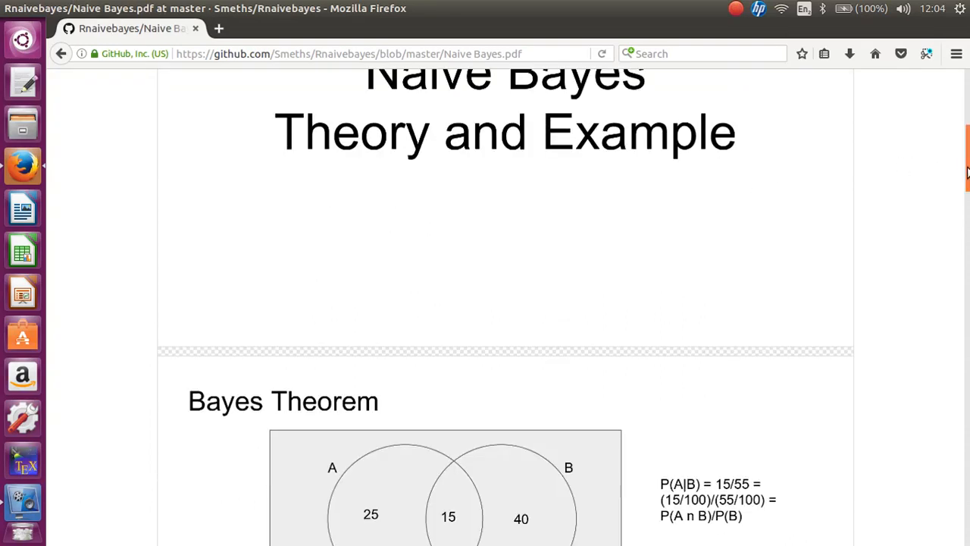
{"action": "scroll", "scroll_direction": "down", "scroll_amount": 3}
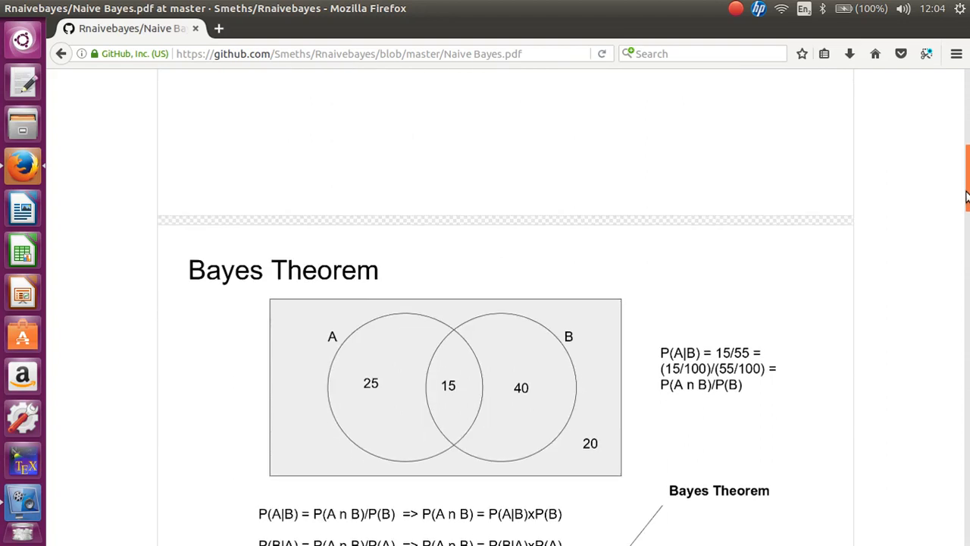
{"action": "scroll", "scroll_direction": "down", "scroll_amount": 3}
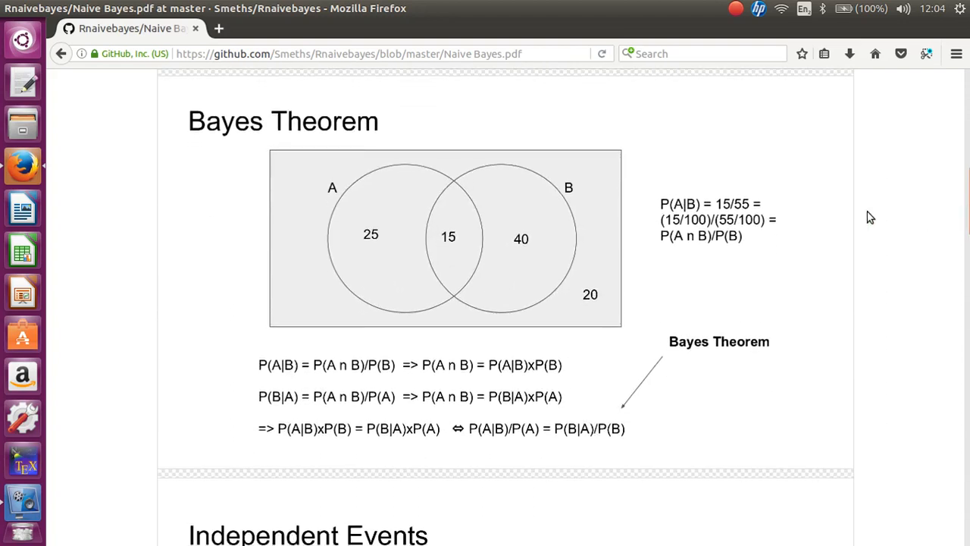
{"action": "mouse_move", "coordinate": [484, 227]}
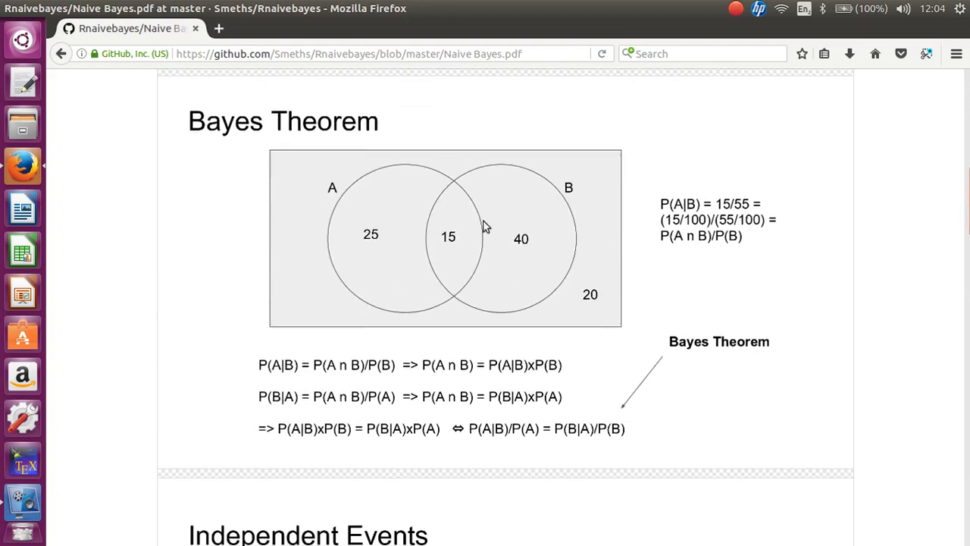
{"action": "mouse_move", "coordinate": [572, 214]}
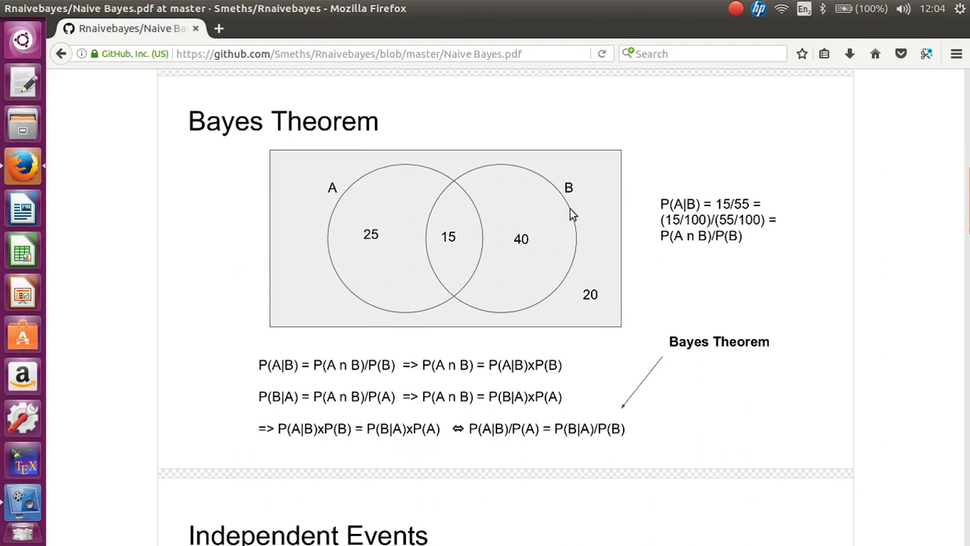
{"action": "mouse_move", "coordinate": [467, 254]}
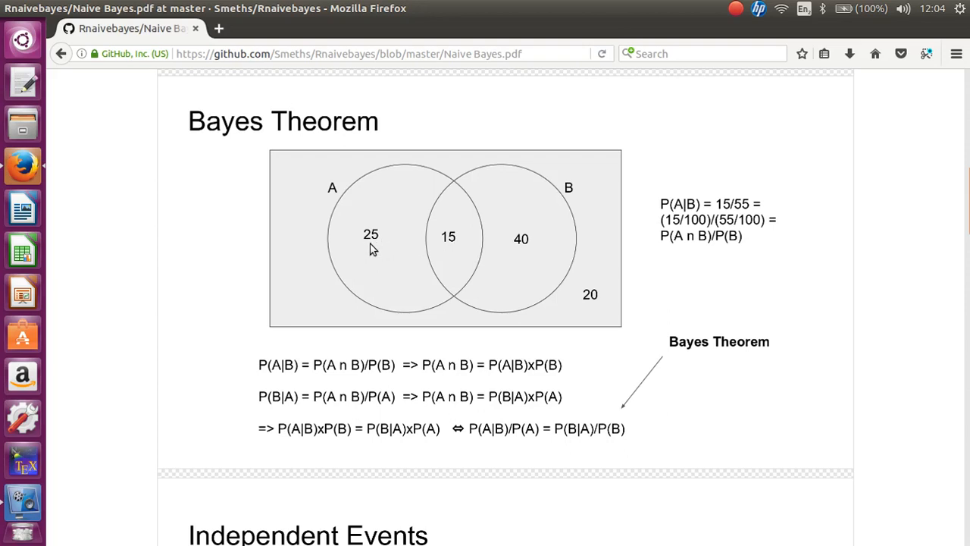
{"action": "mouse_move", "coordinate": [451, 249]}
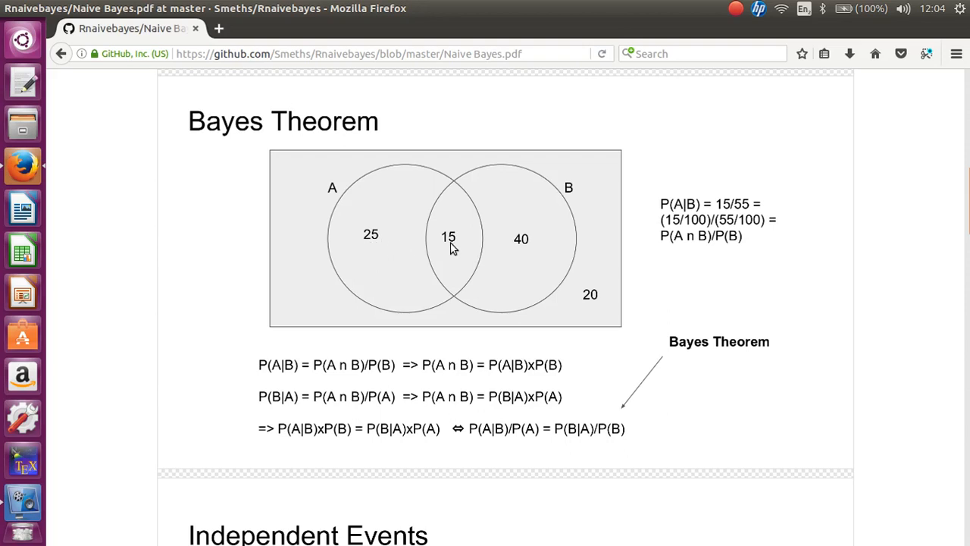
{"action": "mouse_move", "coordinate": [569, 284]}
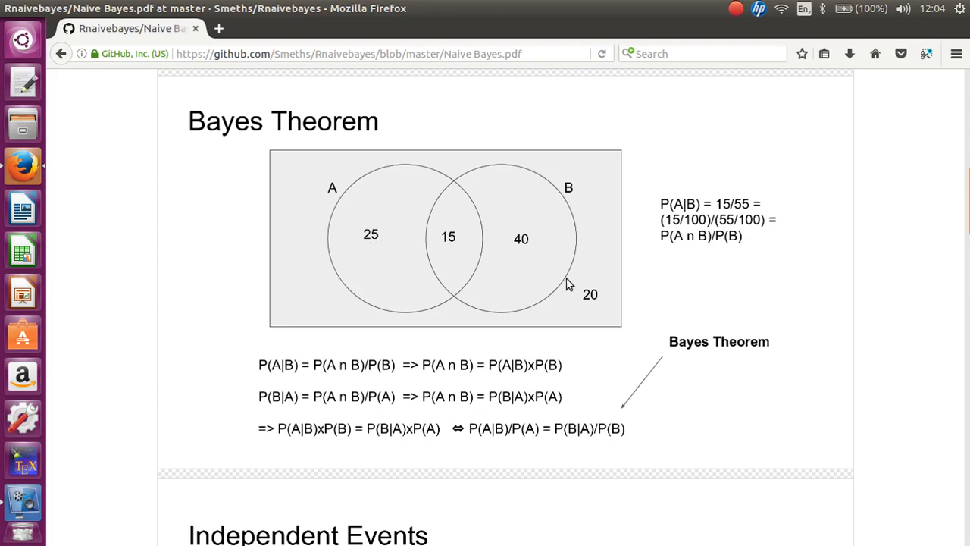
{"action": "mouse_move", "coordinate": [589, 309]}
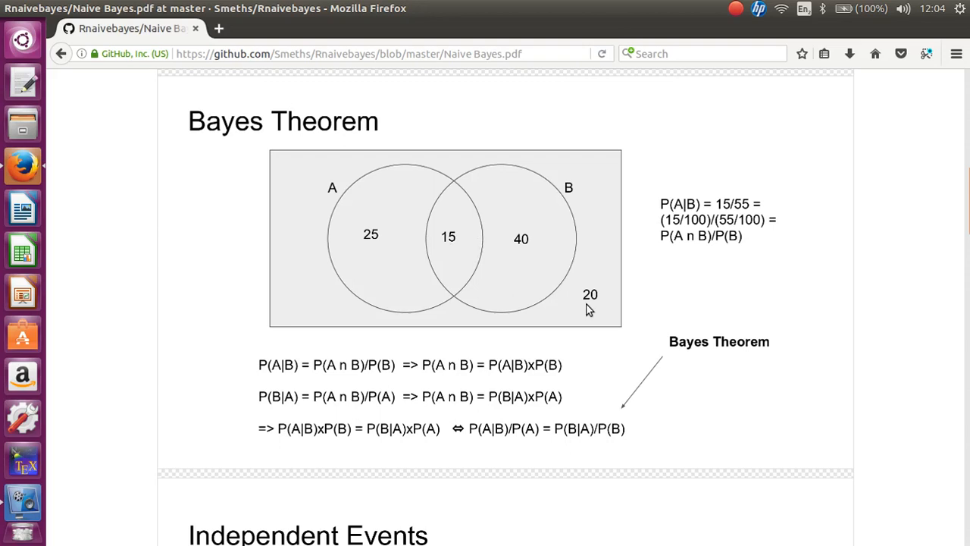
{"action": "mouse_move", "coordinate": [597, 317]}
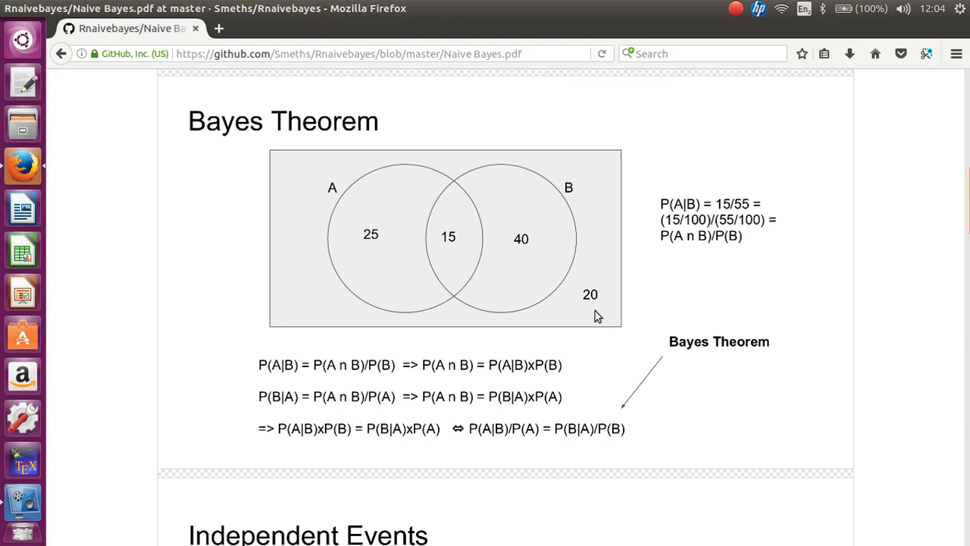
{"action": "mouse_move", "coordinate": [451, 250]}
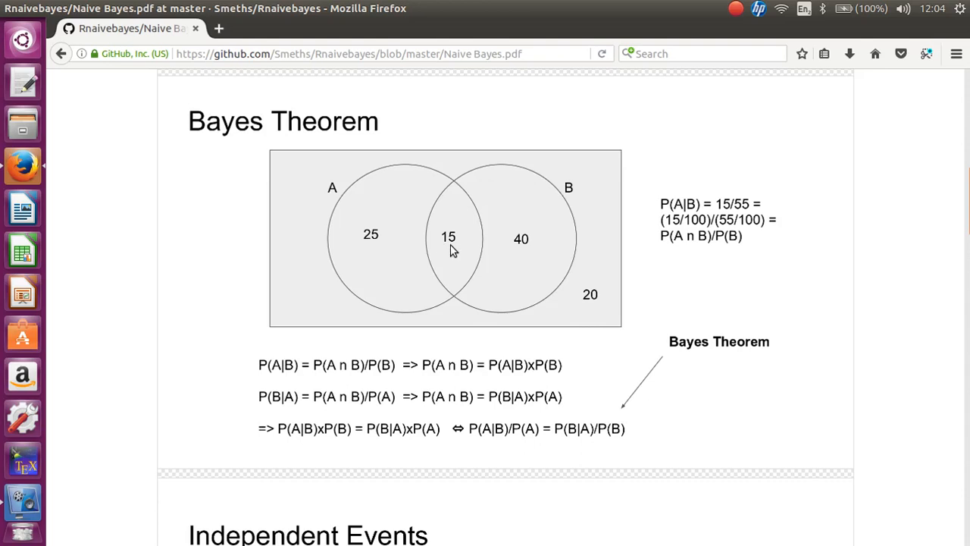
{"action": "mouse_move", "coordinate": [682, 248]}
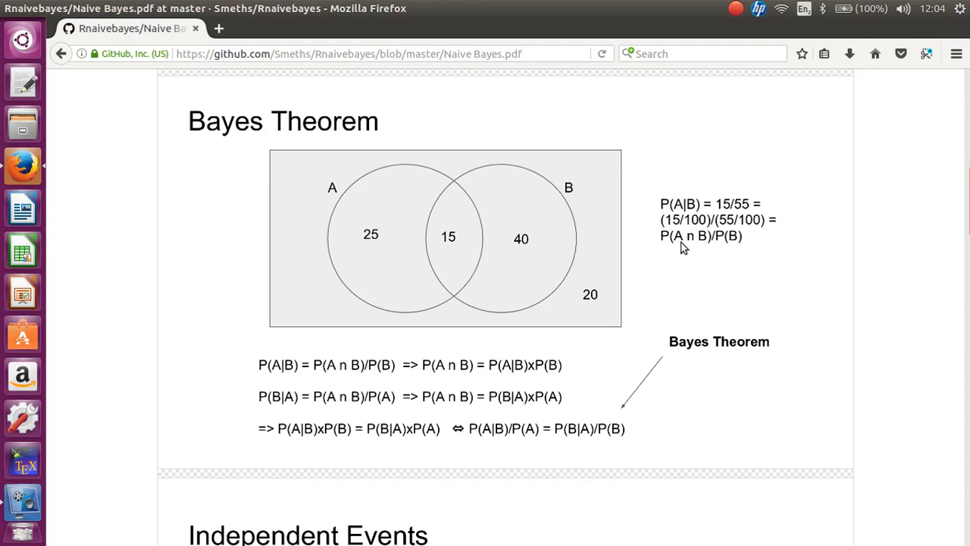
{"action": "mouse_move", "coordinate": [606, 318]}
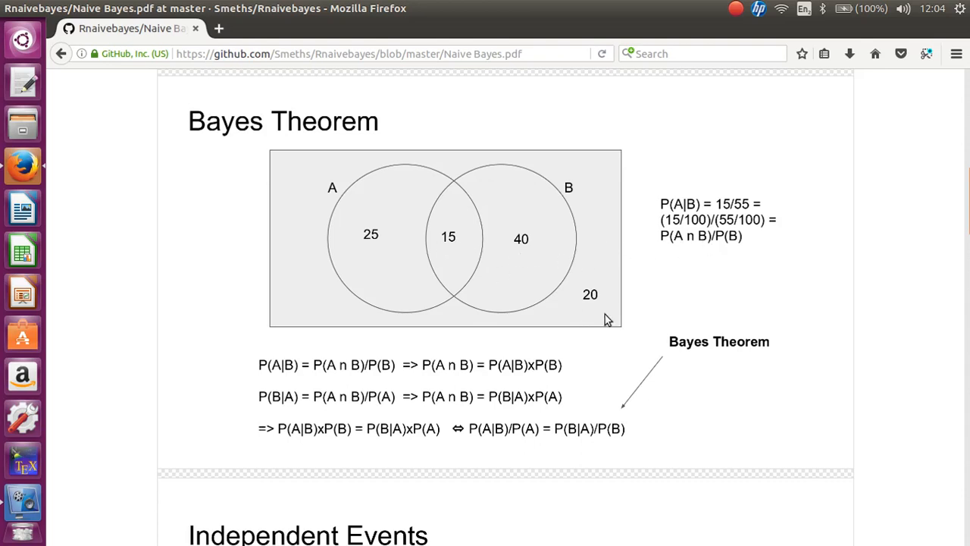
{"action": "mouse_move", "coordinate": [610, 318]}
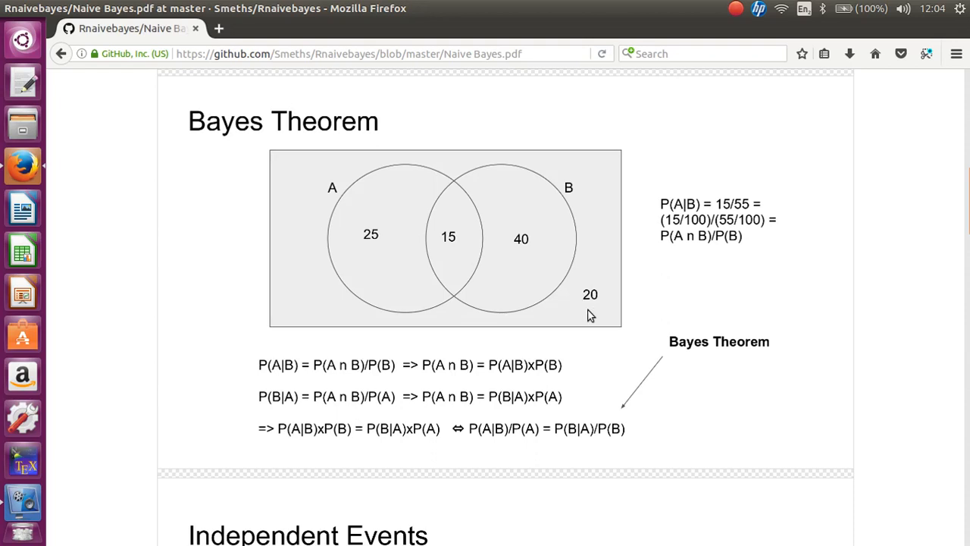
{"action": "mouse_move", "coordinate": [572, 254]}
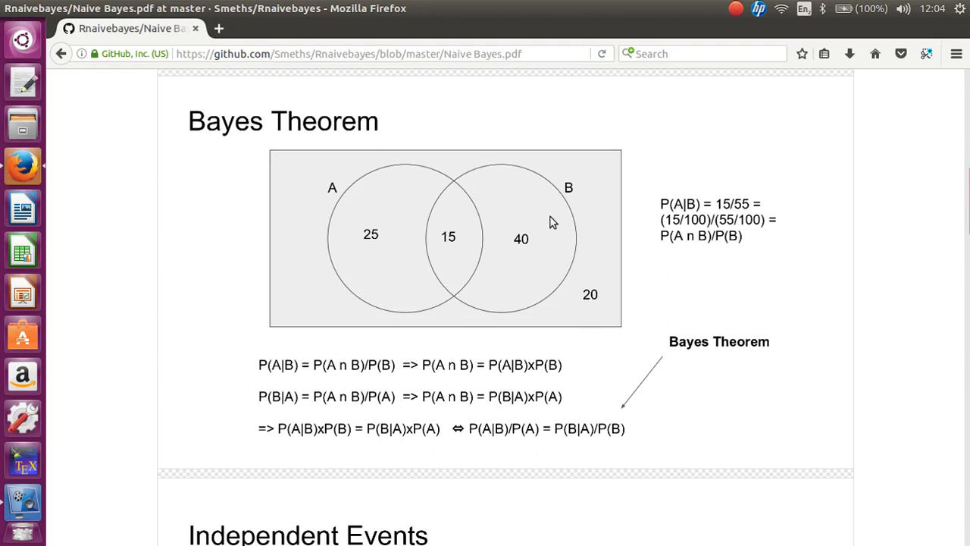
{"action": "mouse_move", "coordinate": [675, 214]}
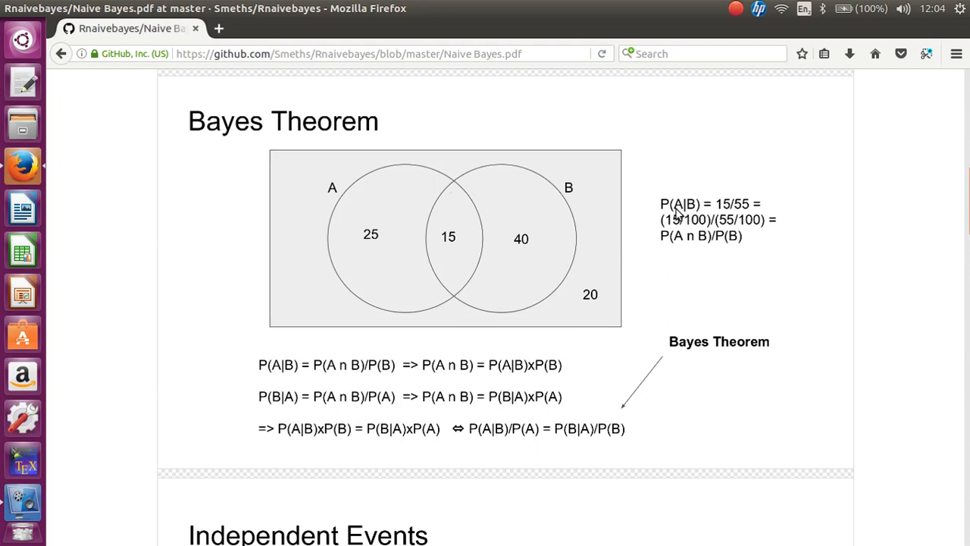
{"action": "mouse_move", "coordinate": [691, 217]}
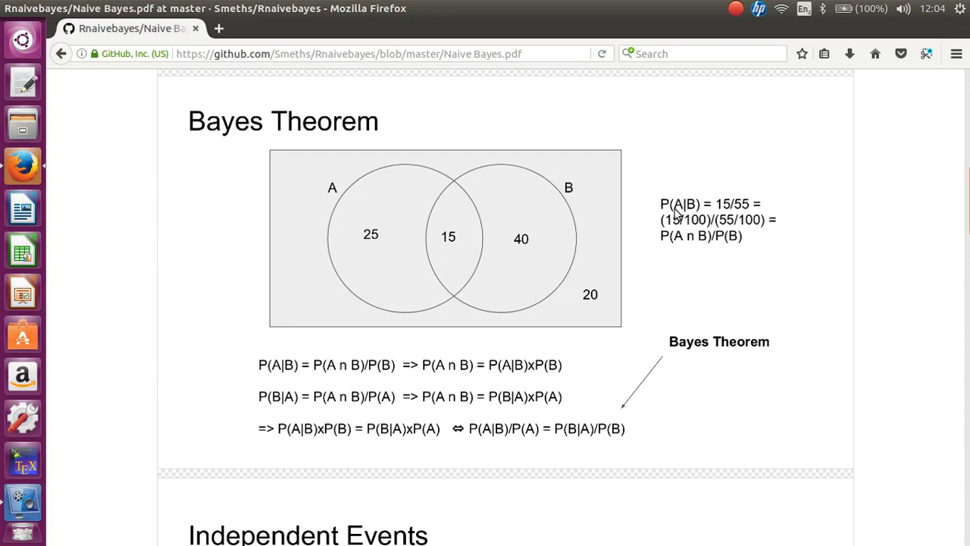
{"action": "mouse_move", "coordinate": [697, 209]}
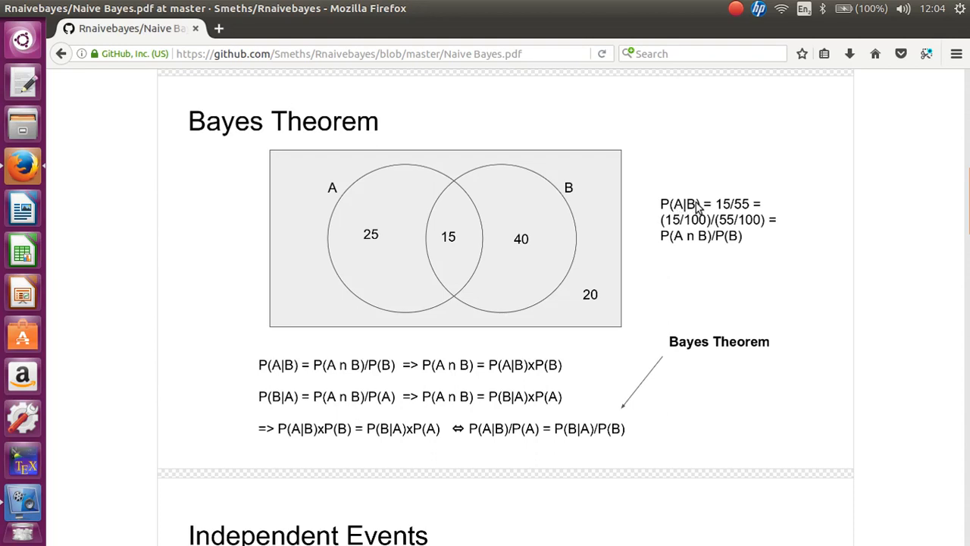
{"action": "mouse_move", "coordinate": [673, 229]}
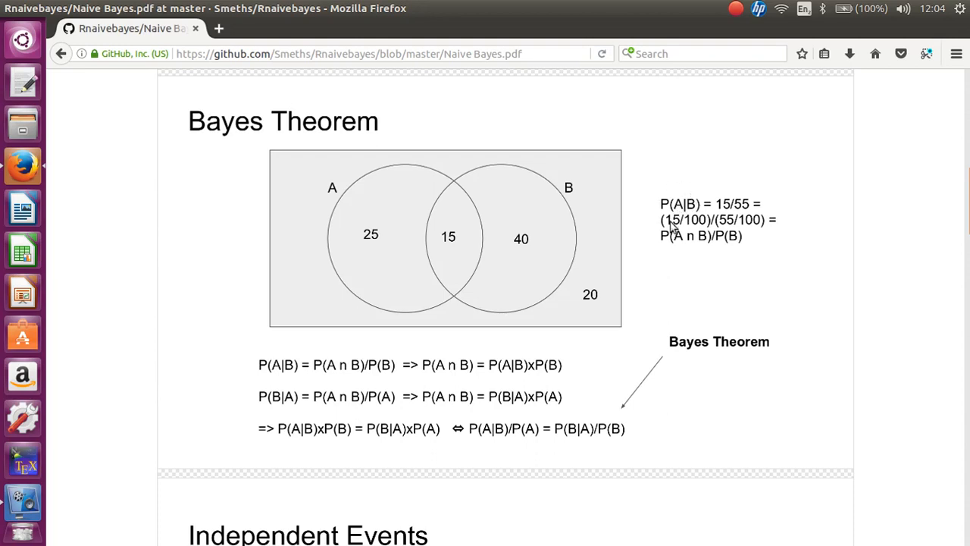
{"action": "mouse_move", "coordinate": [527, 252]}
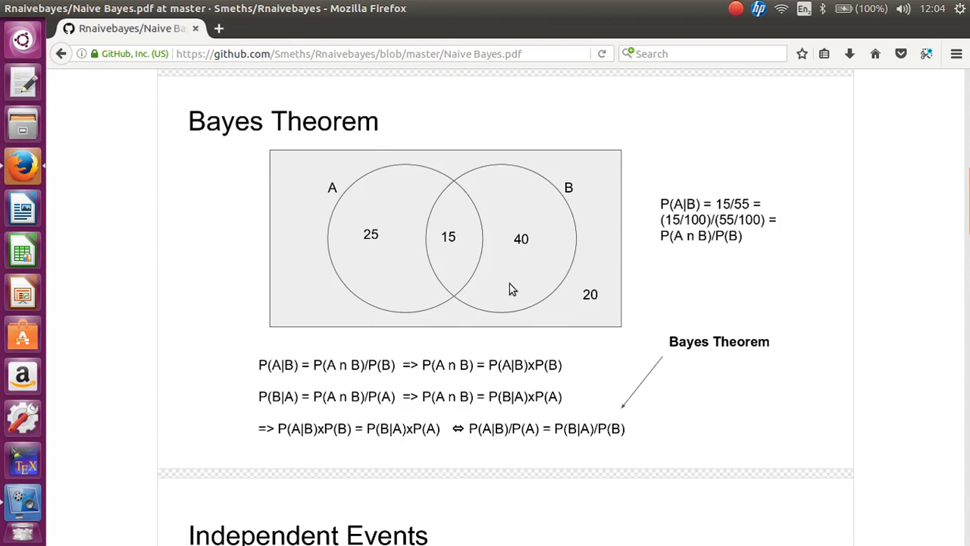
{"action": "mouse_move", "coordinate": [466, 198]}
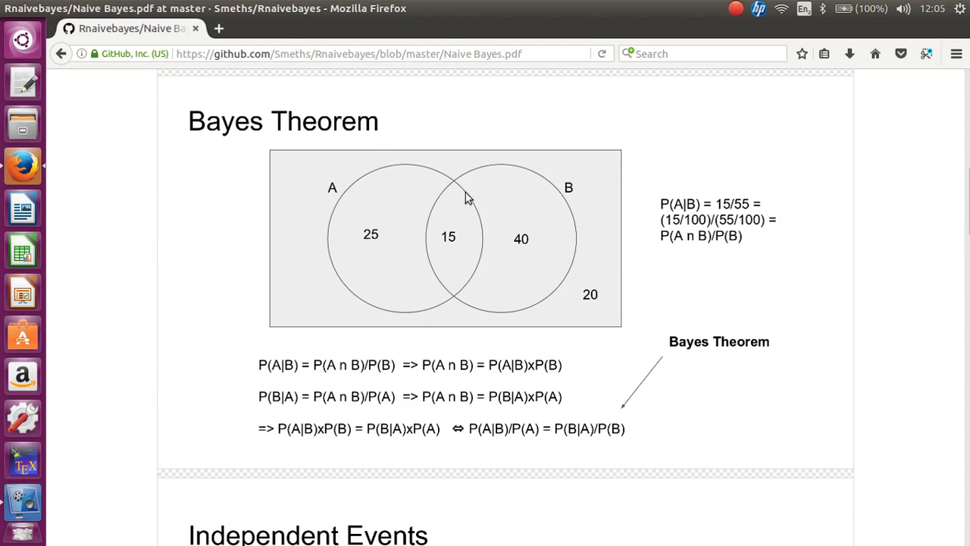
{"action": "mouse_move", "coordinate": [591, 240]}
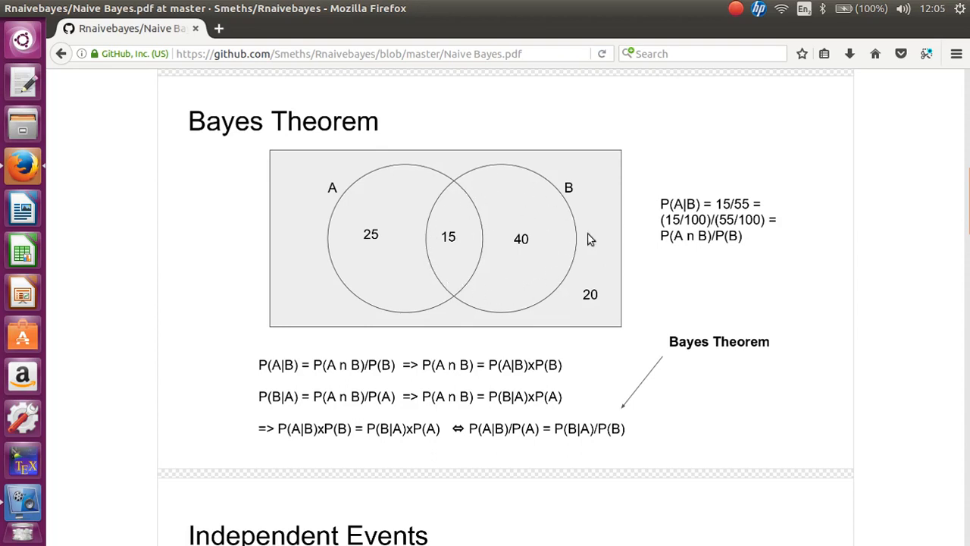
{"action": "mouse_move", "coordinate": [547, 238]}
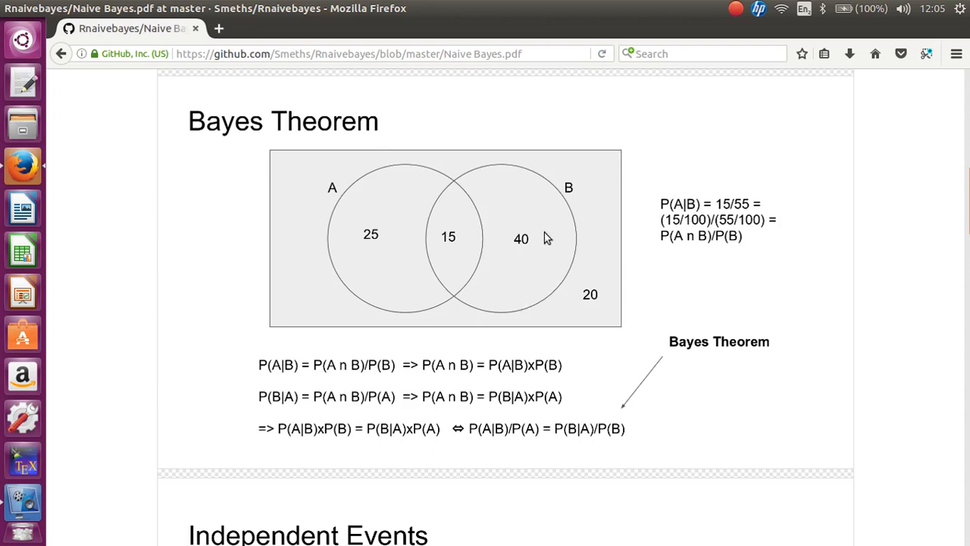
{"action": "mouse_move", "coordinate": [445, 256]}
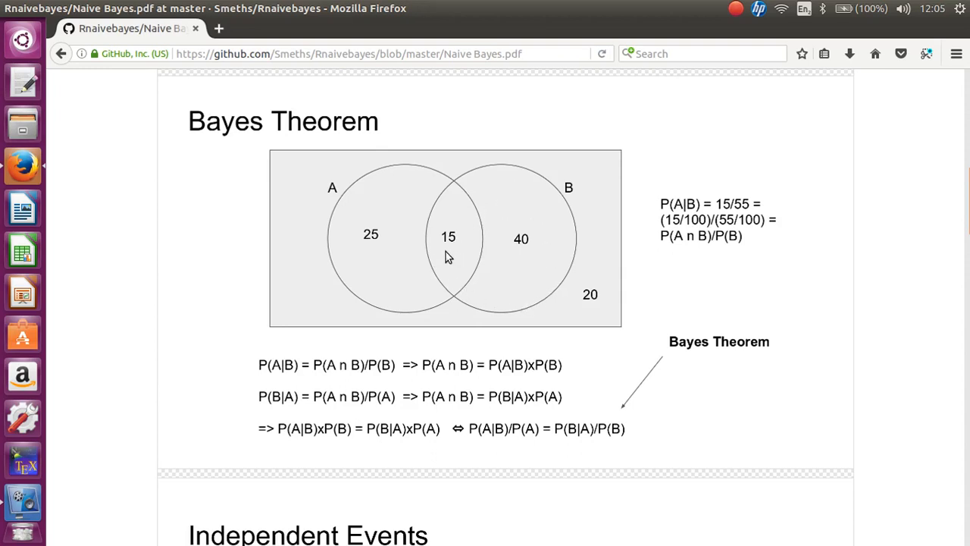
{"action": "mouse_move", "coordinate": [502, 263]}
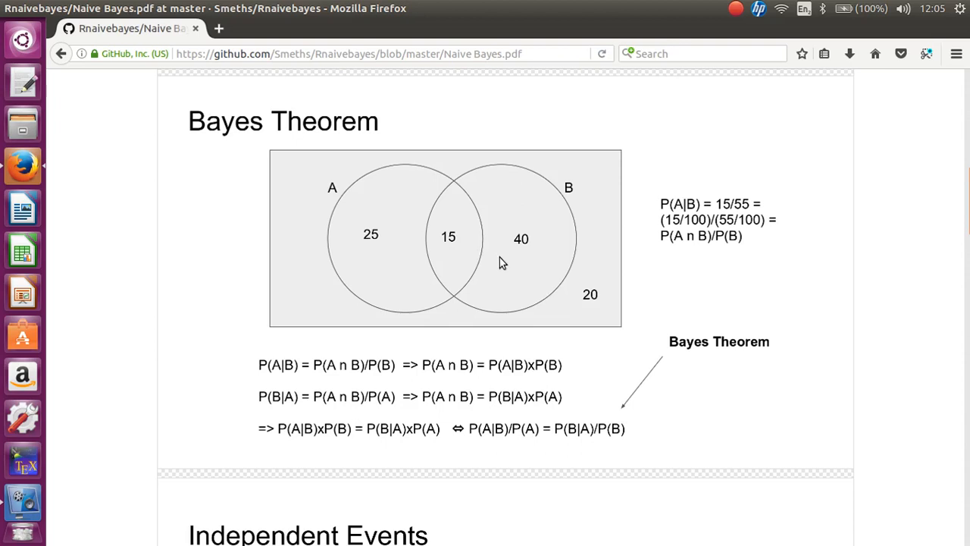
{"action": "mouse_move", "coordinate": [511, 264]}
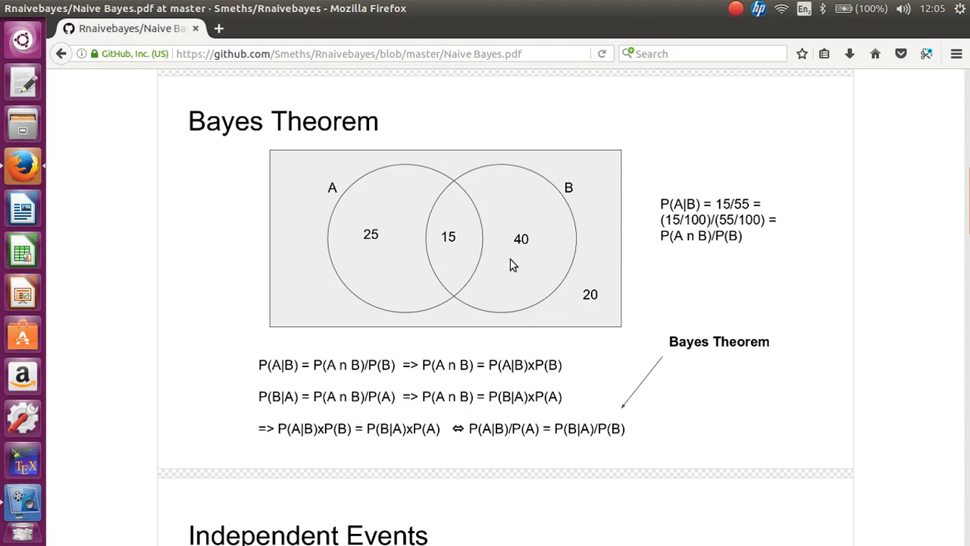
{"action": "mouse_move", "coordinate": [690, 219]}
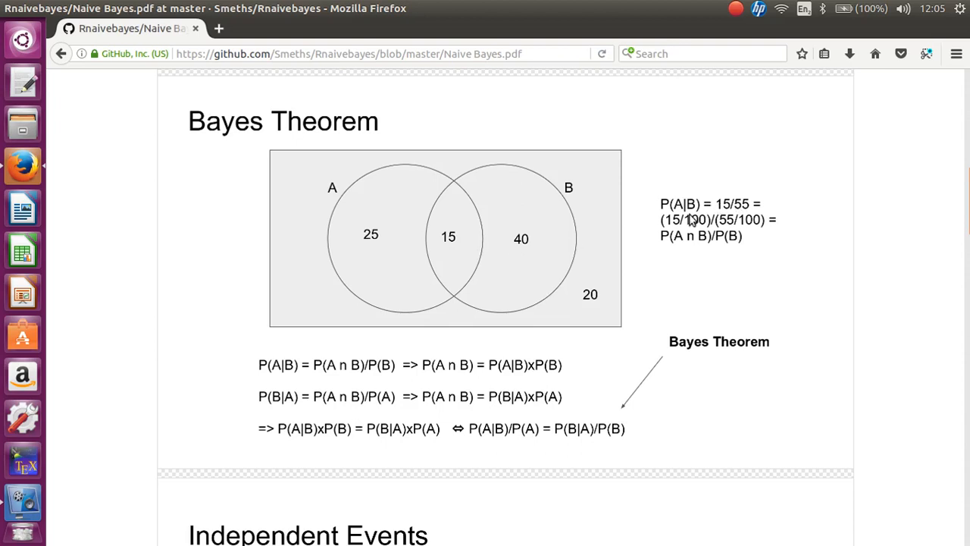
{"action": "mouse_move", "coordinate": [750, 235]}
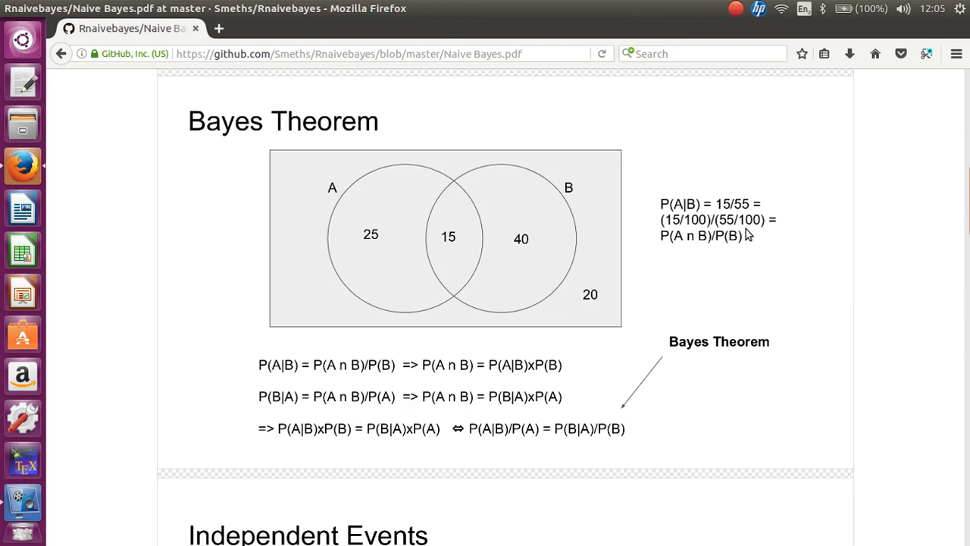
{"action": "mouse_move", "coordinate": [747, 235]}
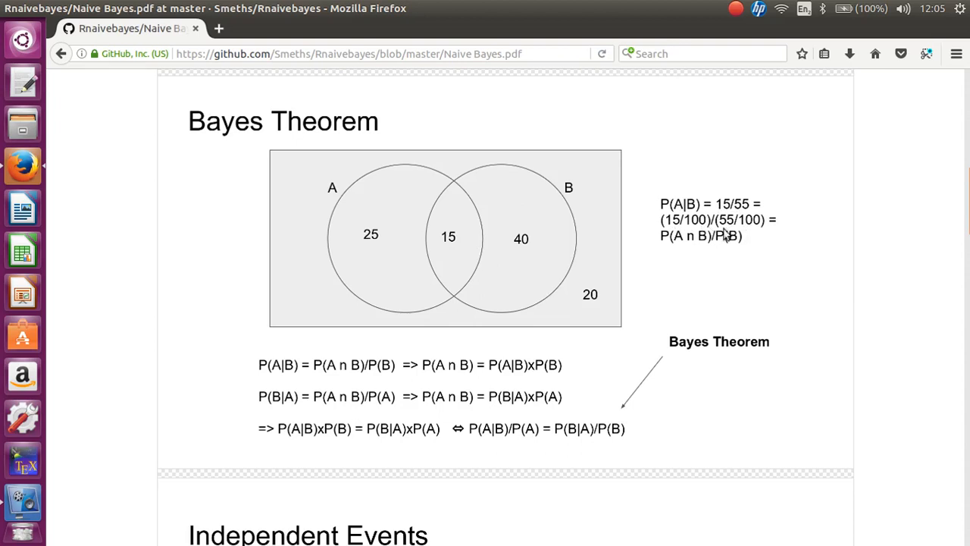
{"action": "mouse_move", "coordinate": [680, 231]}
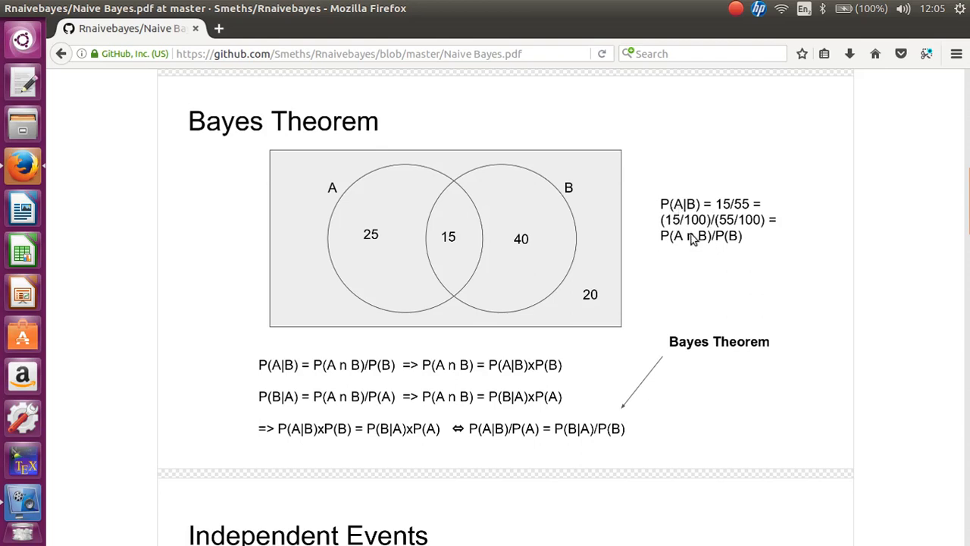
{"action": "mouse_move", "coordinate": [677, 229]}
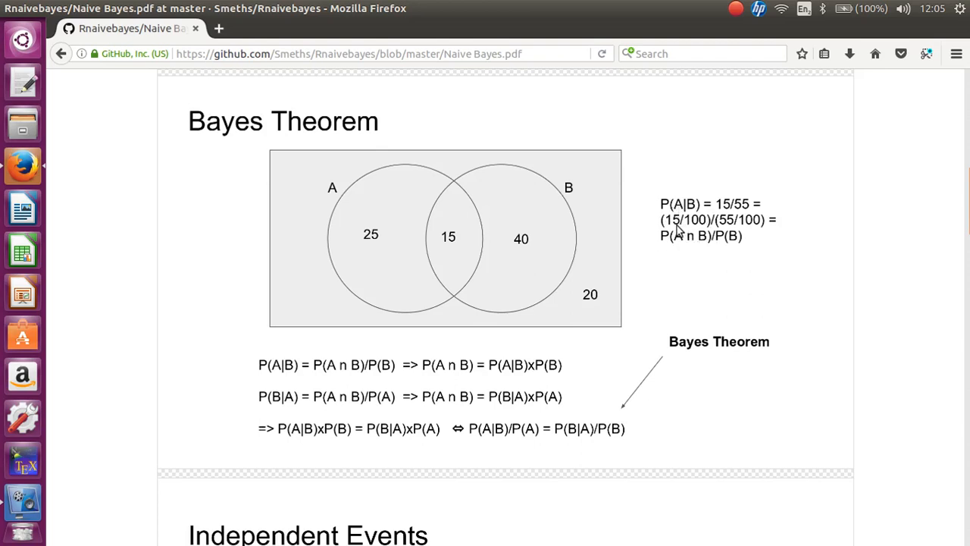
{"action": "mouse_move", "coordinate": [412, 231]}
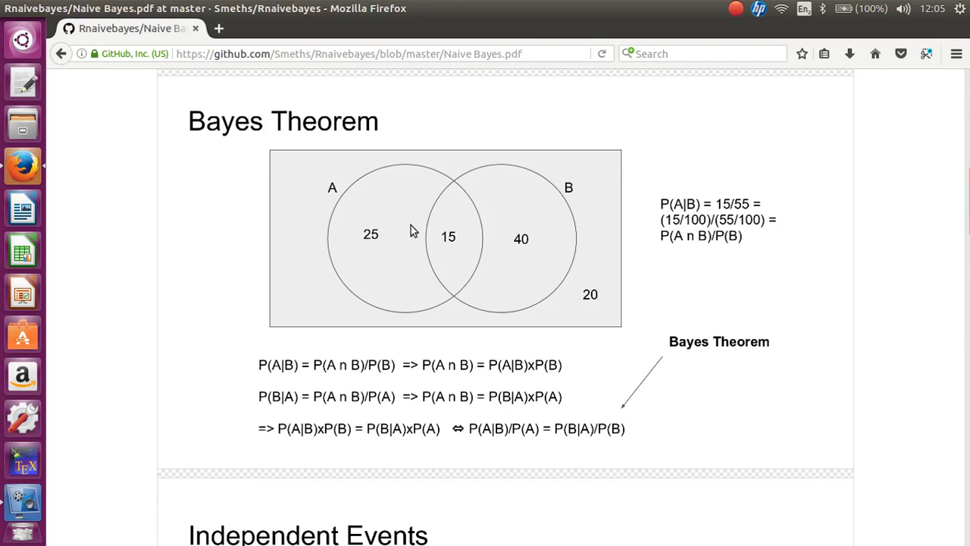
{"action": "mouse_move", "coordinate": [726, 222]}
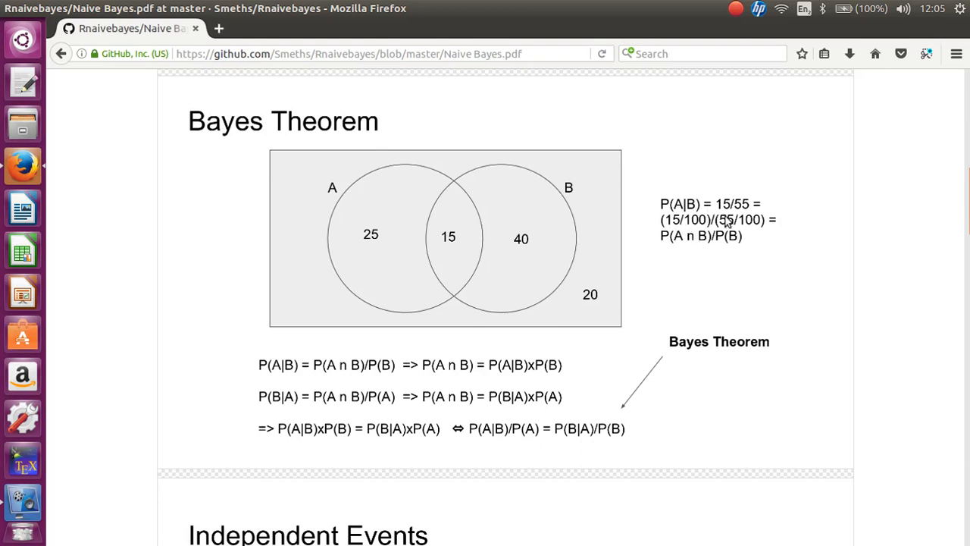
{"action": "mouse_move", "coordinate": [506, 262]}
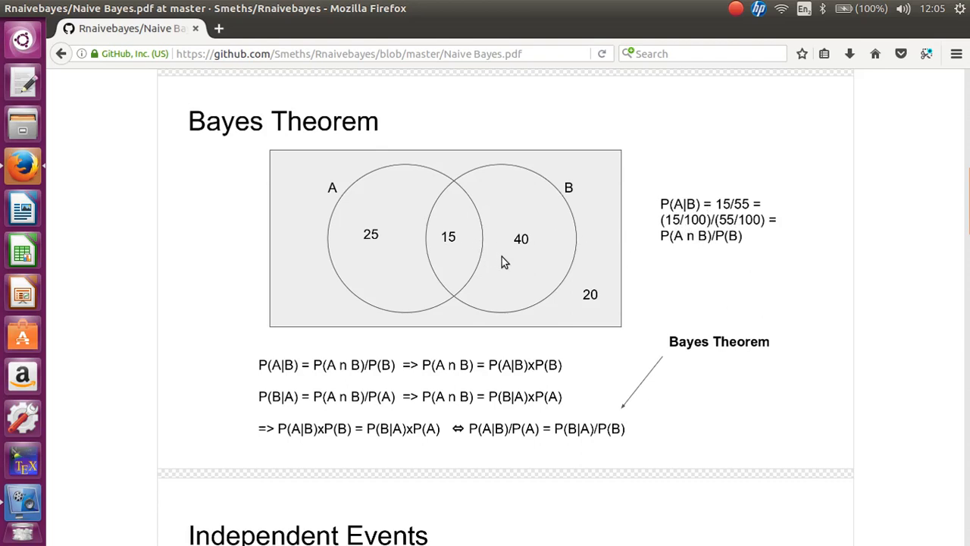
{"action": "mouse_move", "coordinate": [676, 216]}
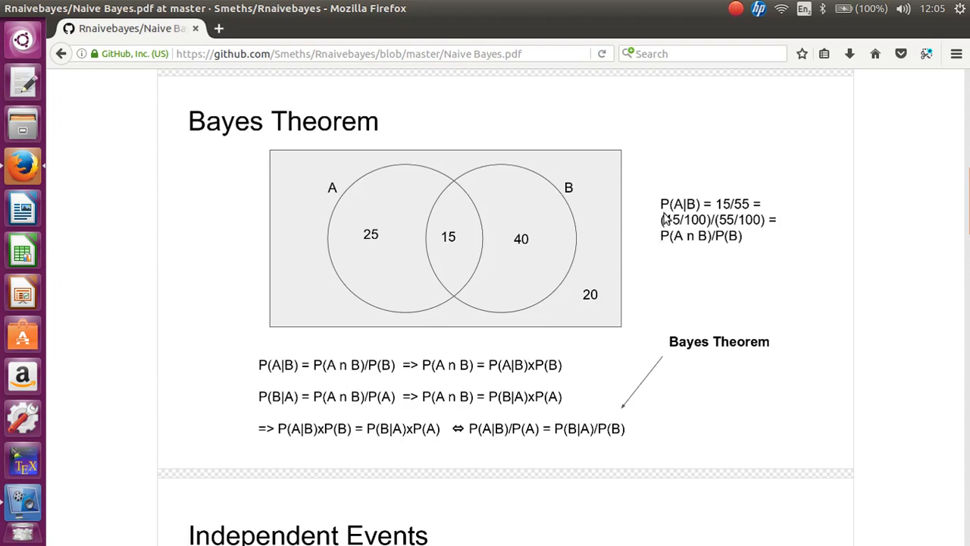
{"action": "mouse_move", "coordinate": [640, 223]}
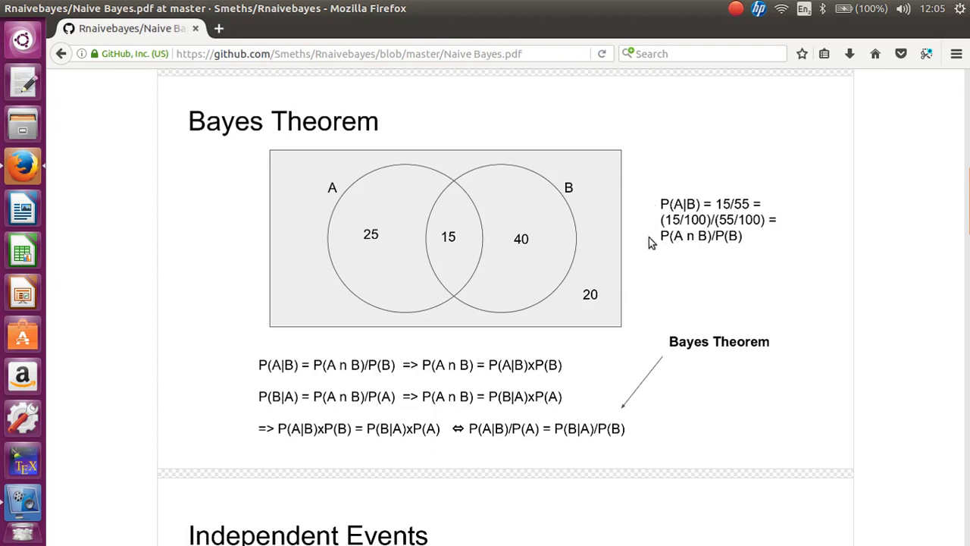
{"action": "mouse_move", "coordinate": [620, 288]}
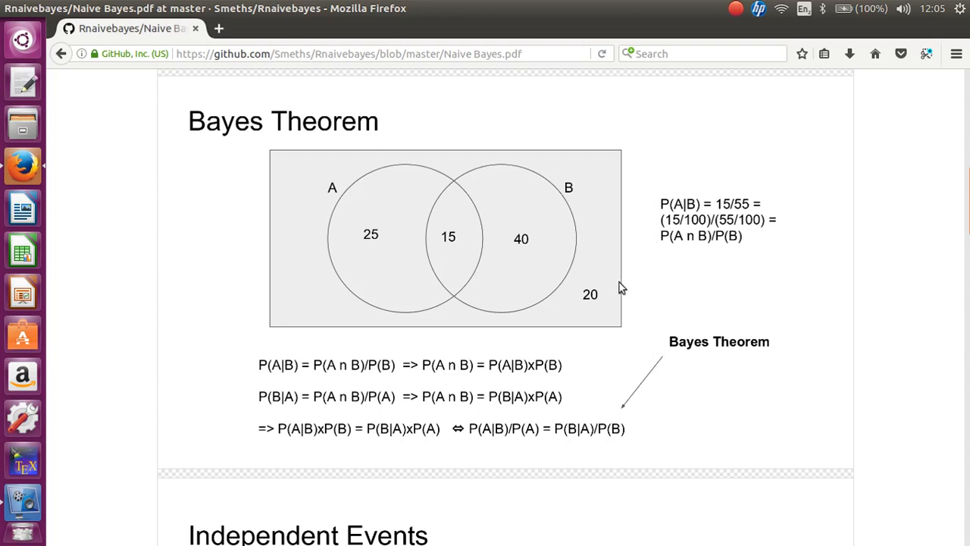
{"action": "mouse_move", "coordinate": [286, 373]}
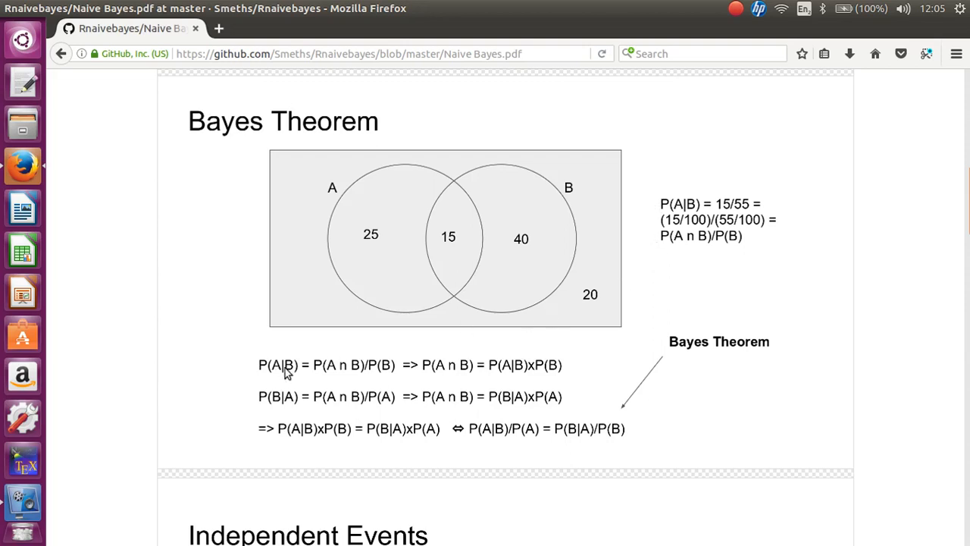
{"action": "mouse_move", "coordinate": [281, 405]}
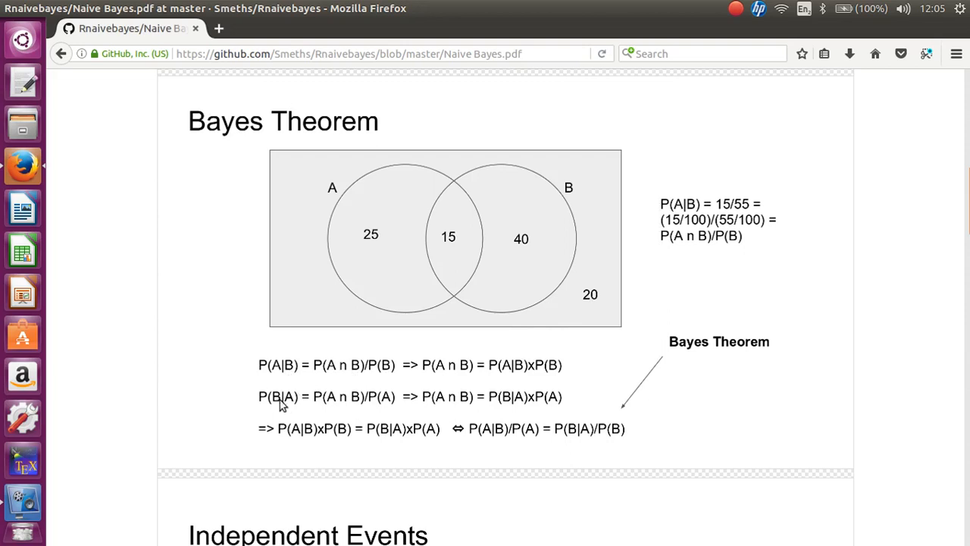
{"action": "mouse_move", "coordinate": [377, 402]}
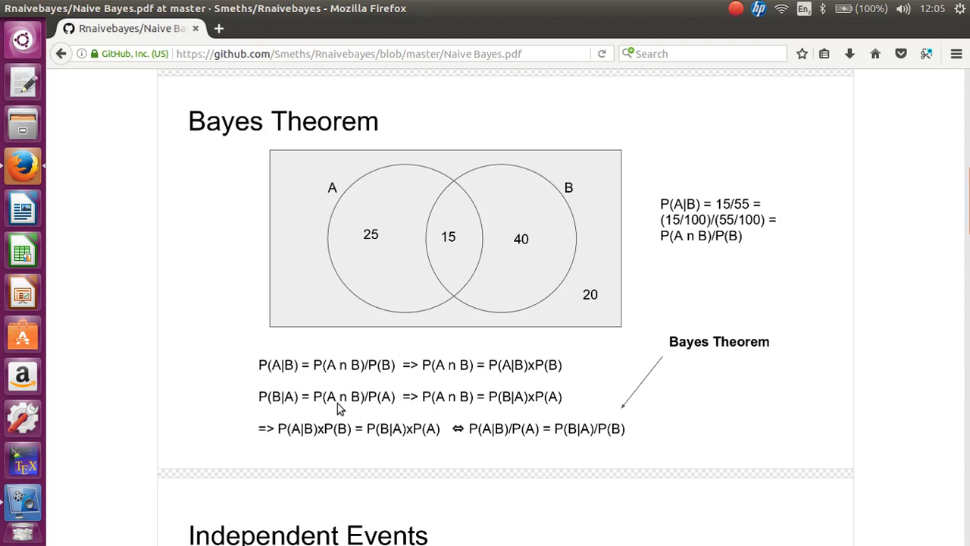
{"action": "mouse_move", "coordinate": [328, 400]}
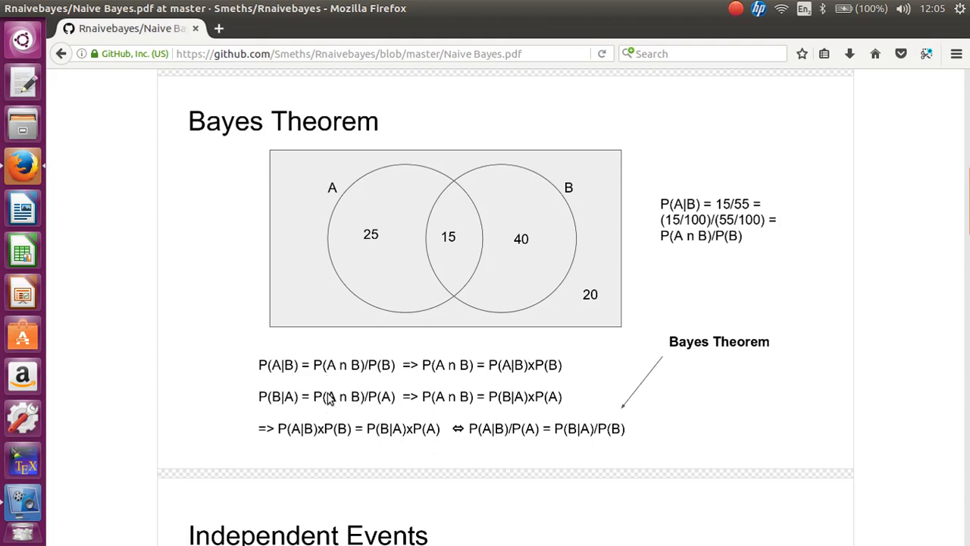
{"action": "mouse_move", "coordinate": [335, 404]}
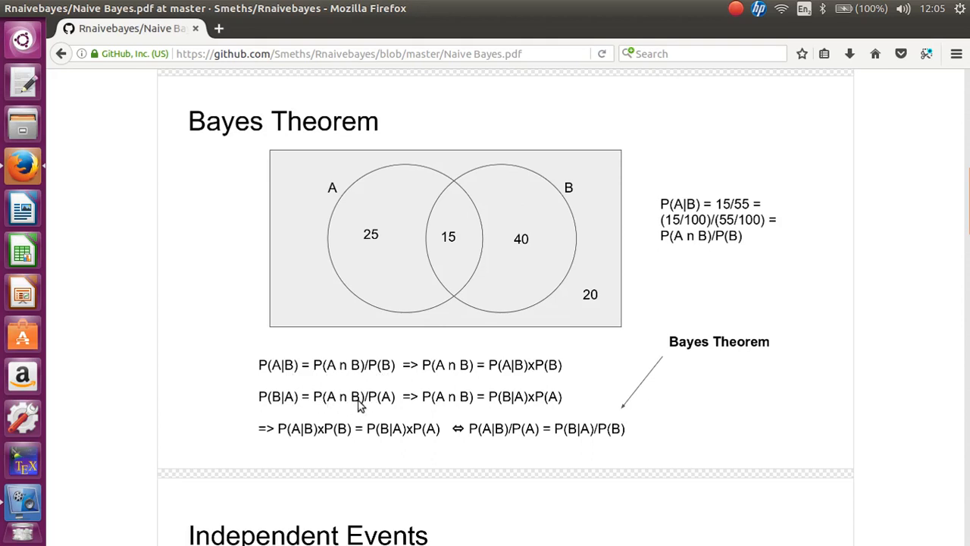
{"action": "mouse_move", "coordinate": [358, 400]}
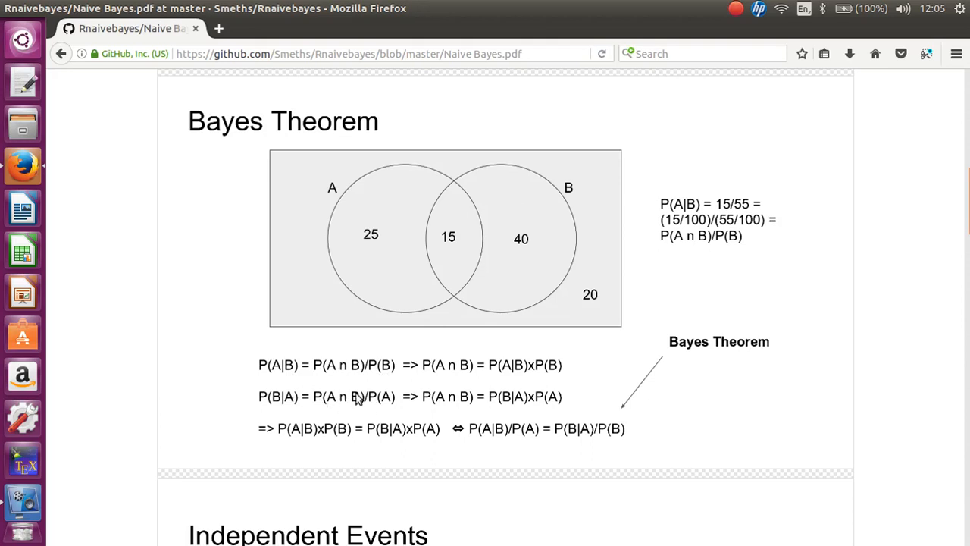
{"action": "mouse_move", "coordinate": [398, 378]}
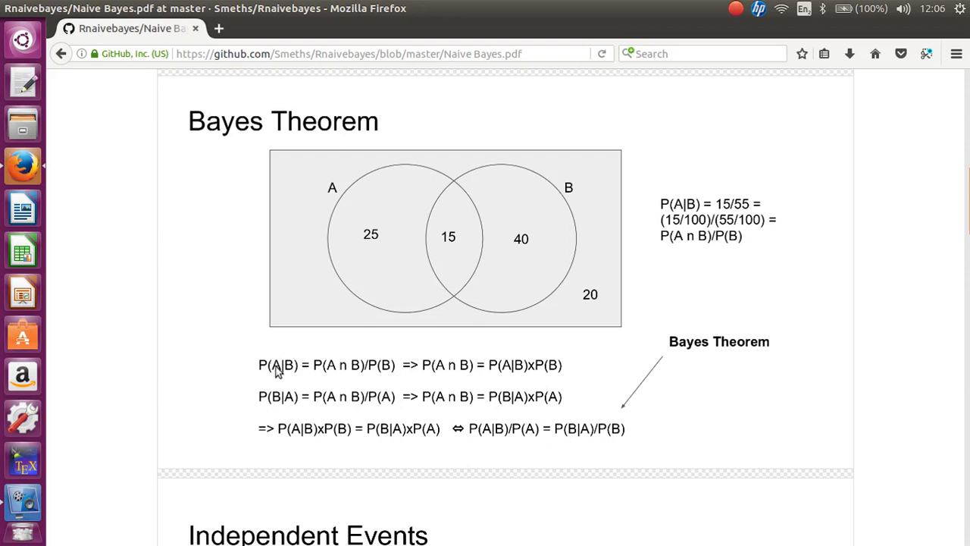
{"action": "mouse_move", "coordinate": [561, 364]}
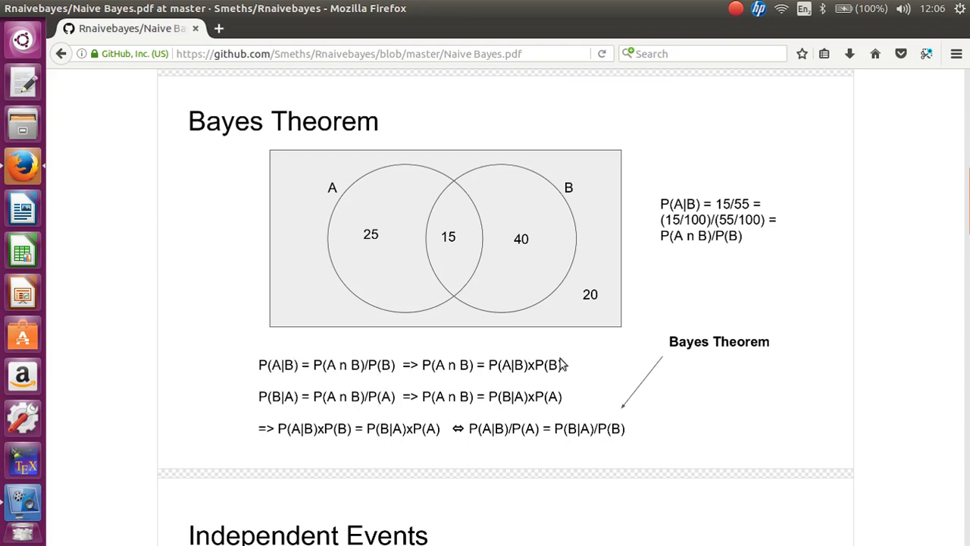
{"action": "mouse_move", "coordinate": [371, 366]}
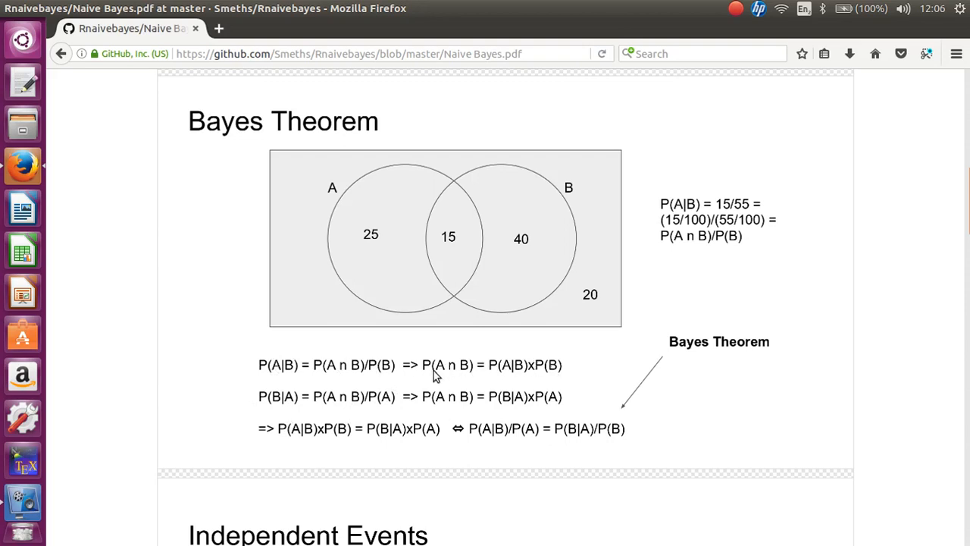
{"action": "mouse_move", "coordinate": [371, 402]}
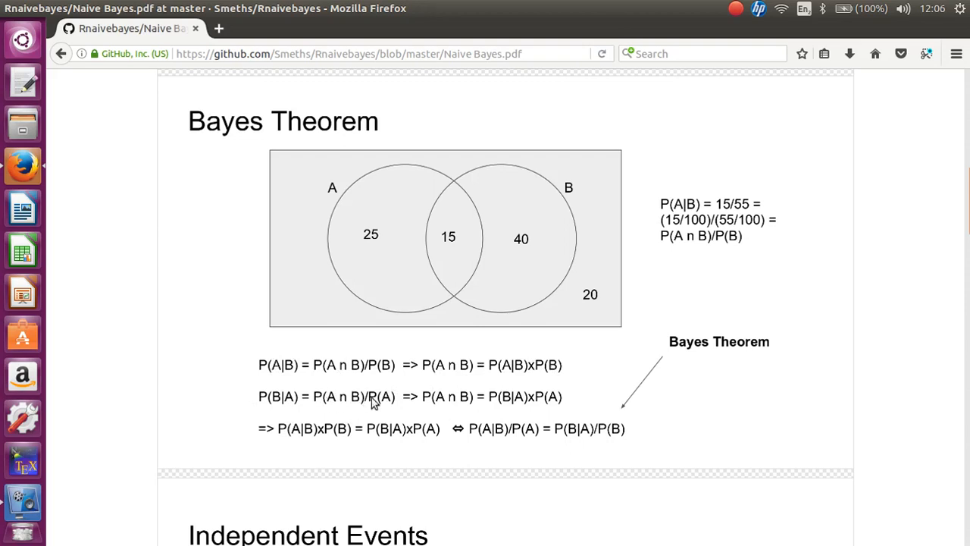
{"action": "mouse_move", "coordinate": [485, 405]}
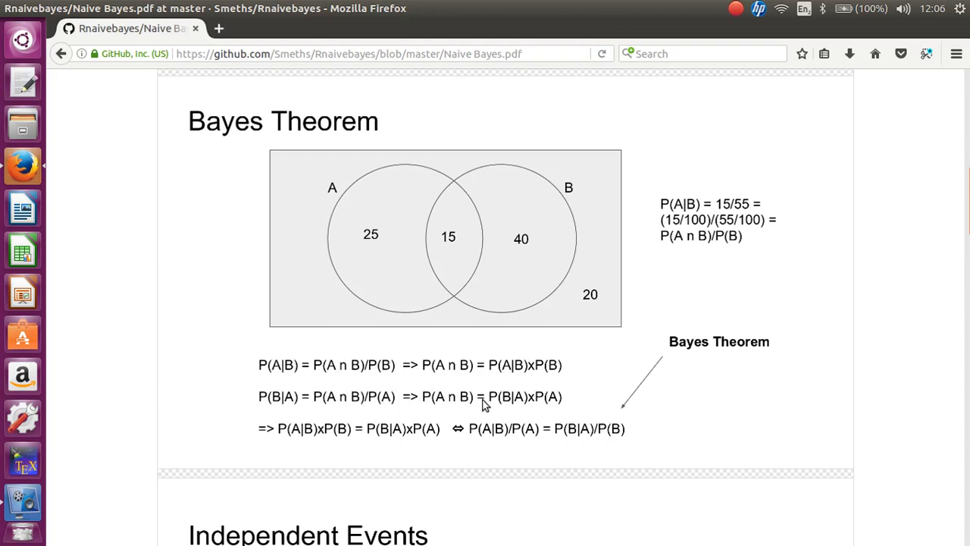
{"action": "mouse_move", "coordinate": [457, 396]}
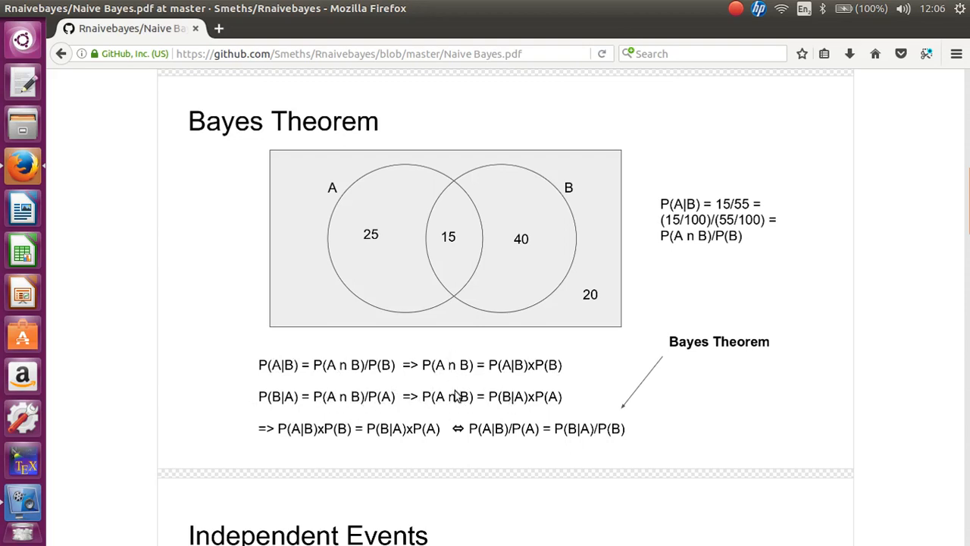
{"action": "mouse_move", "coordinate": [530, 379]}
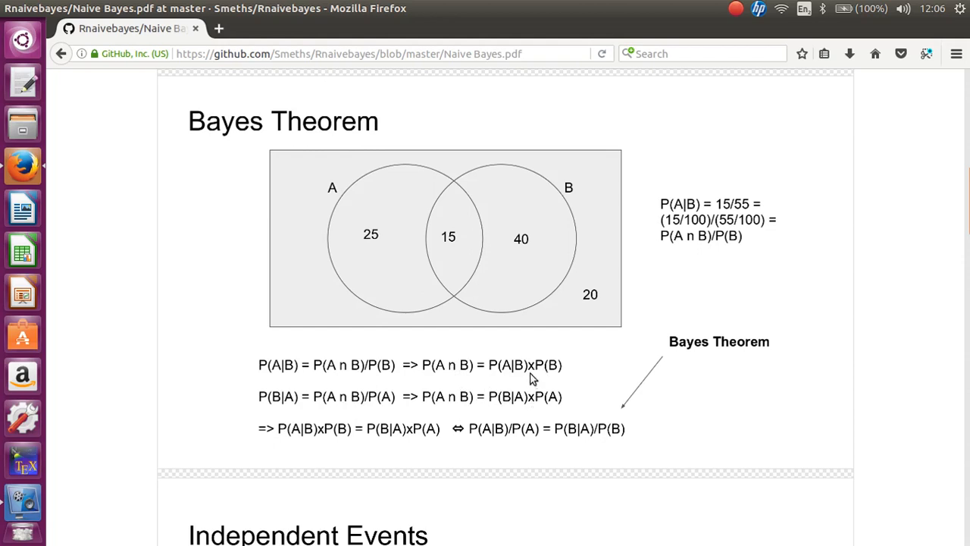
{"action": "mouse_move", "coordinate": [457, 446]}
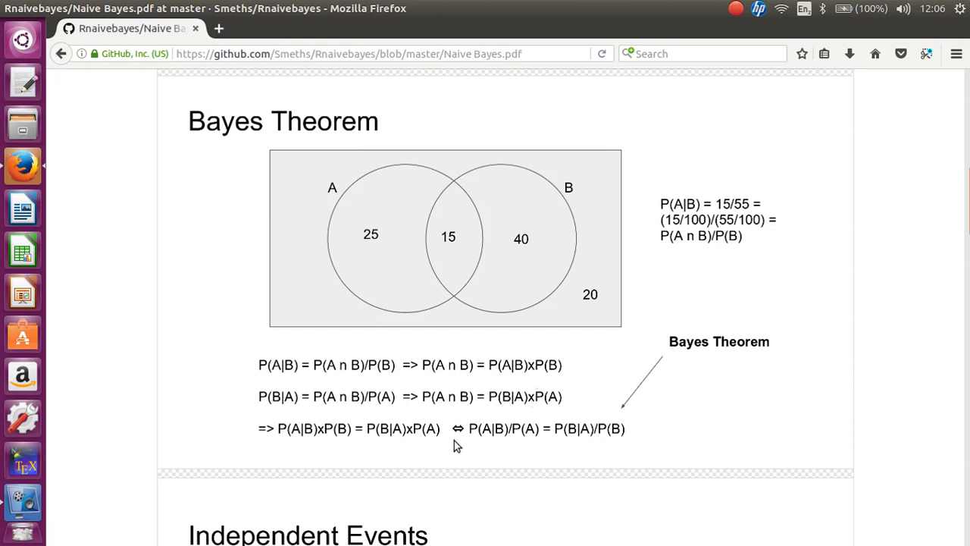
{"action": "mouse_move", "coordinate": [297, 440]}
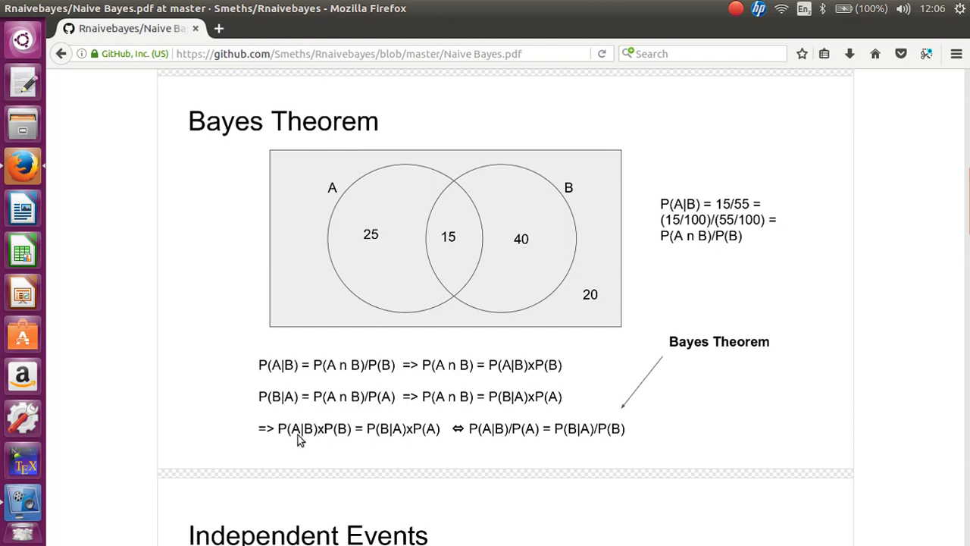
{"action": "mouse_move", "coordinate": [447, 449]}
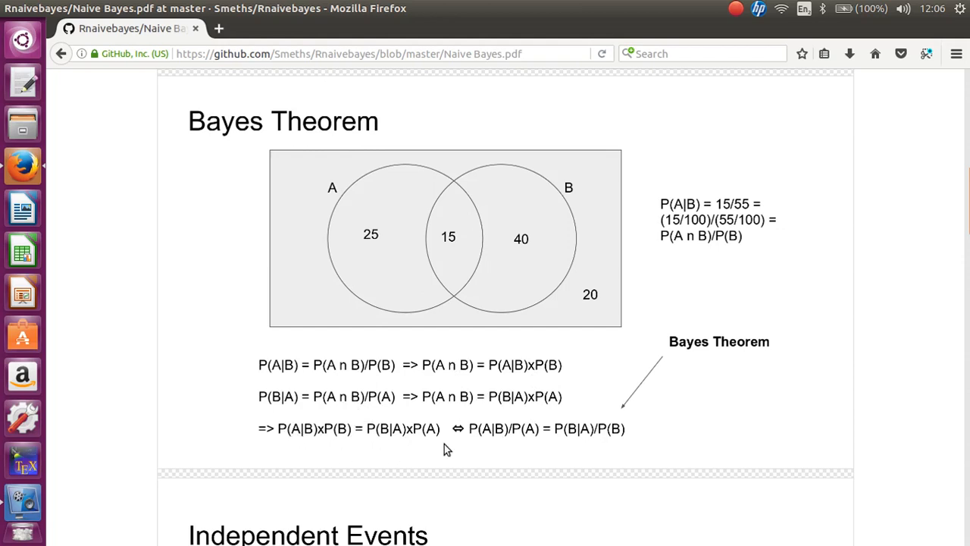
{"action": "mouse_move", "coordinate": [621, 443]}
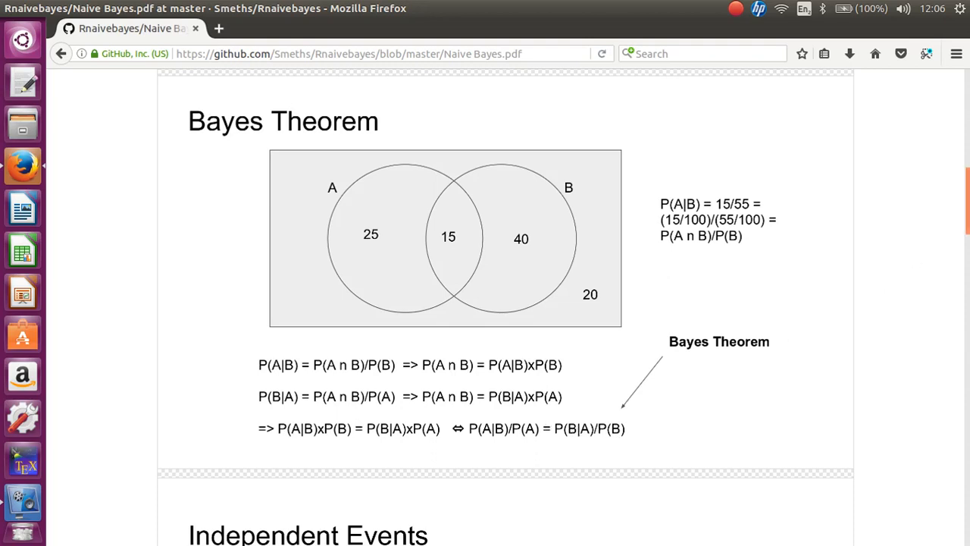
{"action": "scroll", "scroll_direction": "down", "scroll_amount": 3}
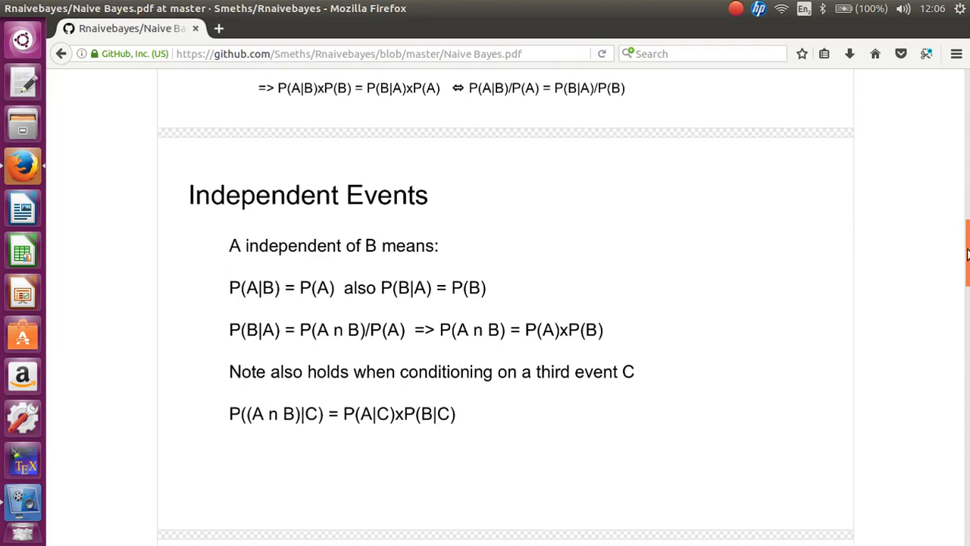
{"action": "scroll", "scroll_direction": "down", "scroll_amount": 3}
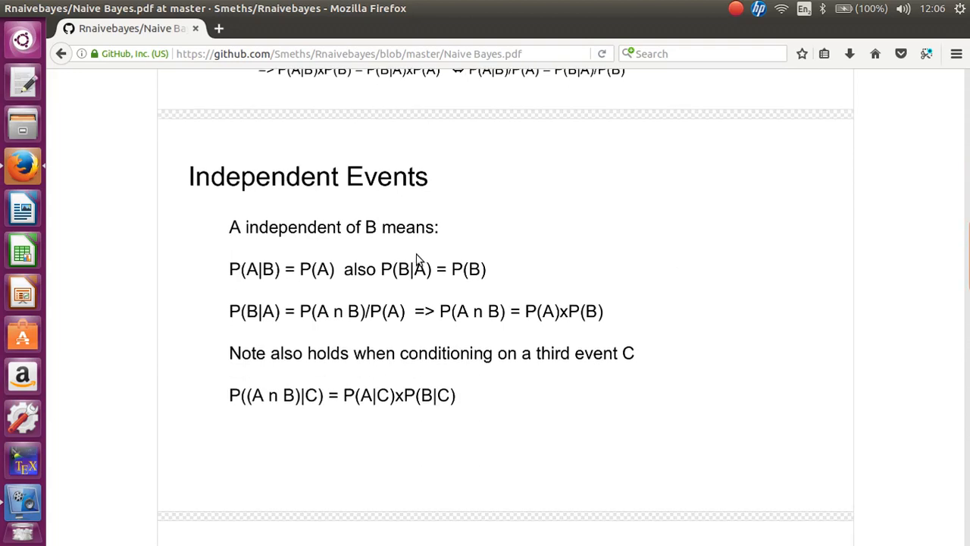
{"action": "mouse_move", "coordinate": [371, 251]}
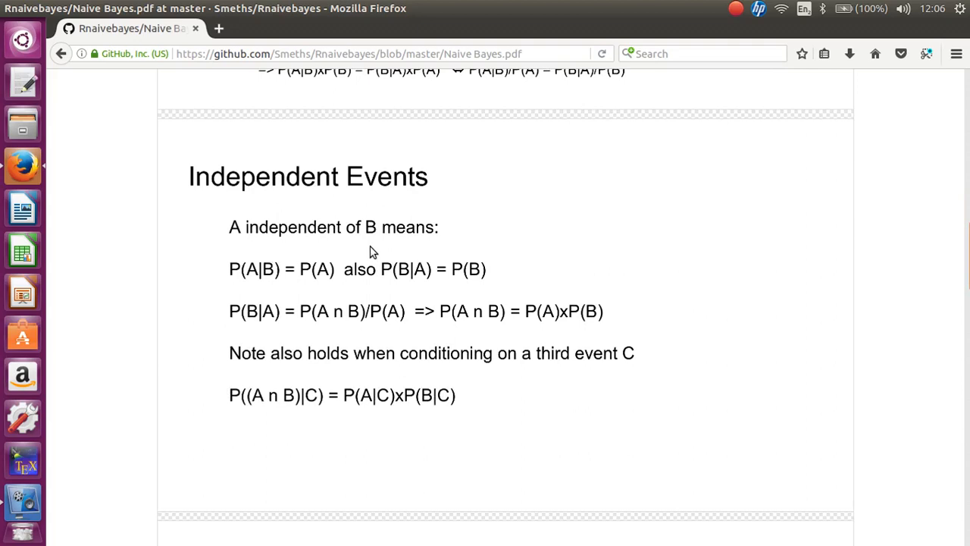
{"action": "mouse_move", "coordinate": [252, 274]}
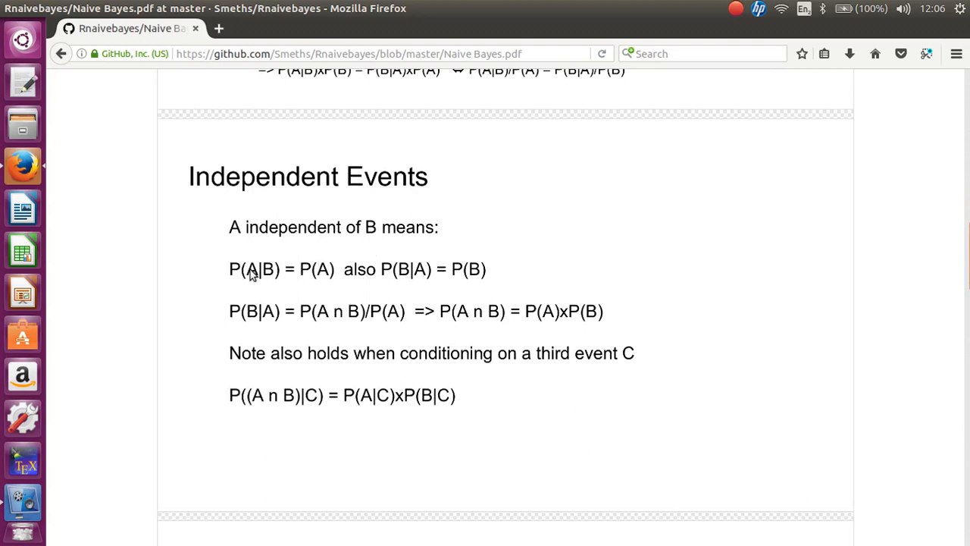
{"action": "mouse_move", "coordinate": [336, 287]}
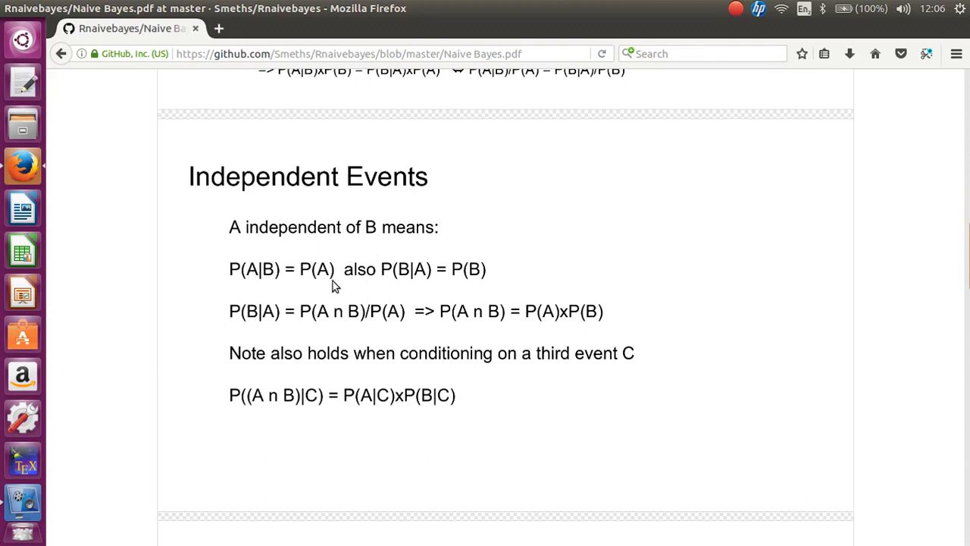
{"action": "mouse_move", "coordinate": [415, 281]}
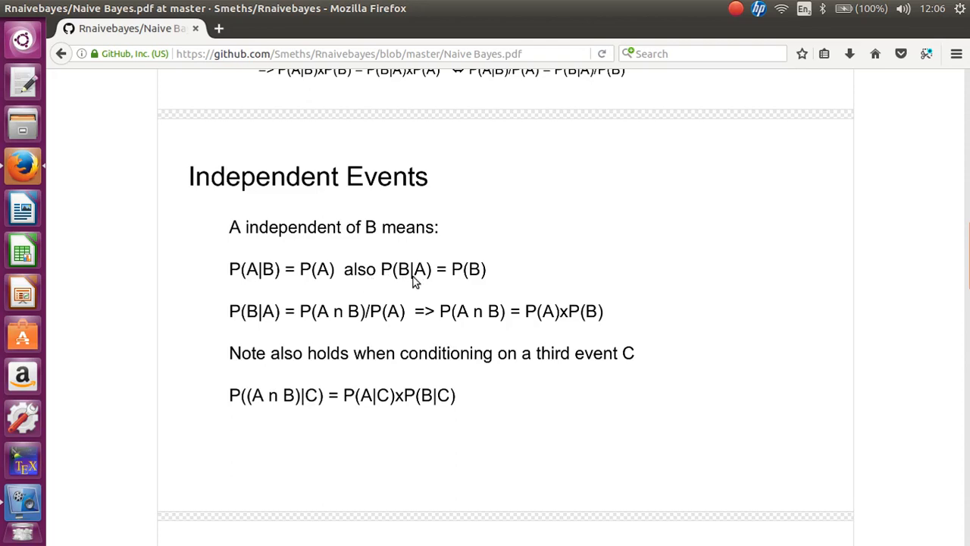
{"action": "mouse_move", "coordinate": [360, 271]}
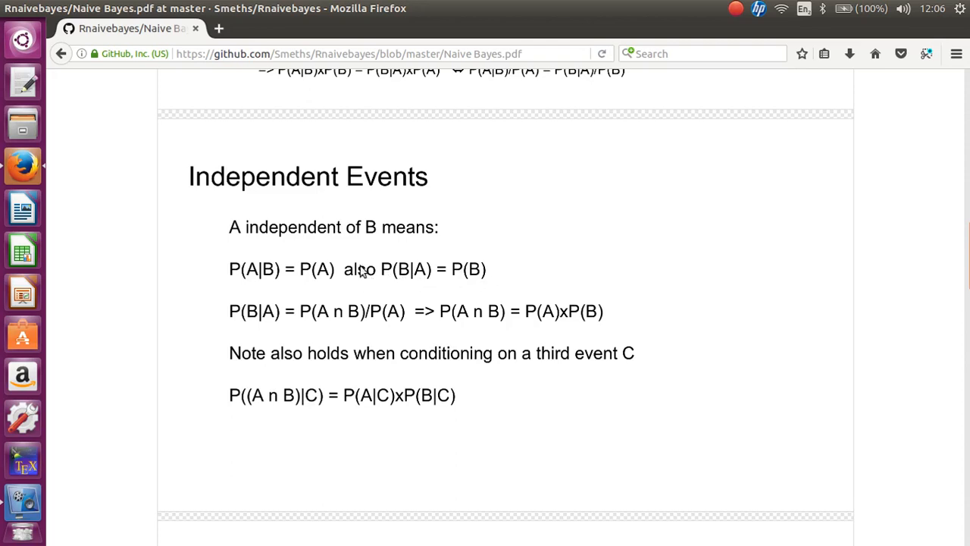
{"action": "mouse_move", "coordinate": [275, 278]}
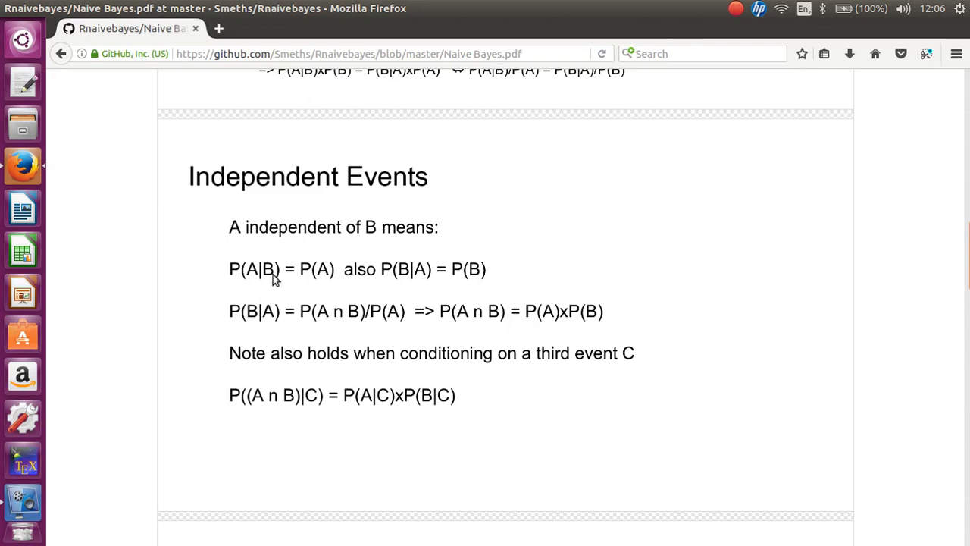
{"action": "mouse_move", "coordinate": [267, 282]}
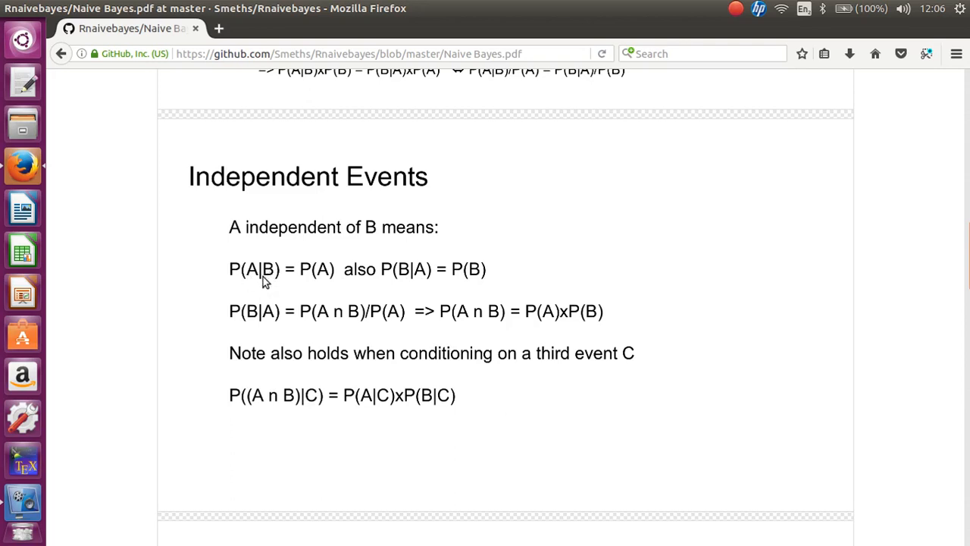
{"action": "mouse_move", "coordinate": [316, 293]}
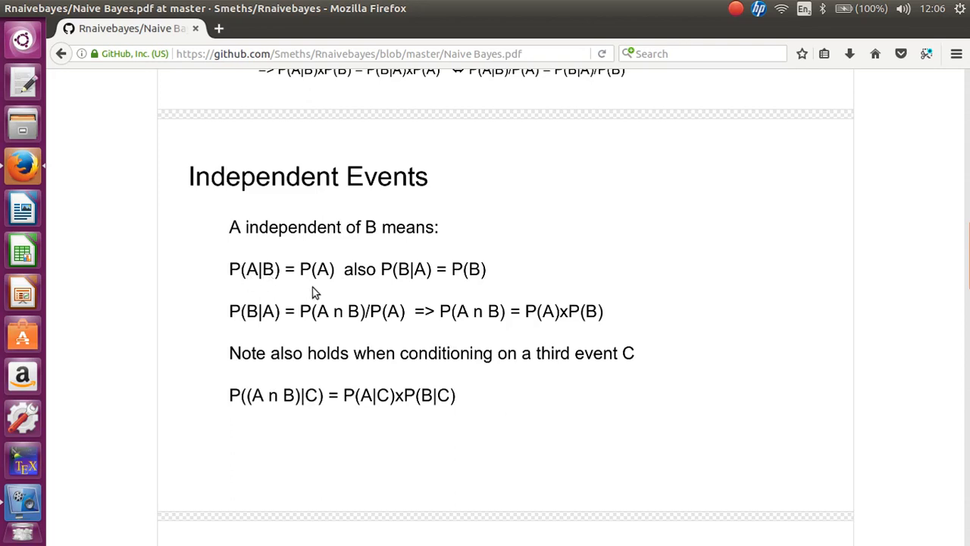
{"action": "mouse_move", "coordinate": [325, 286]}
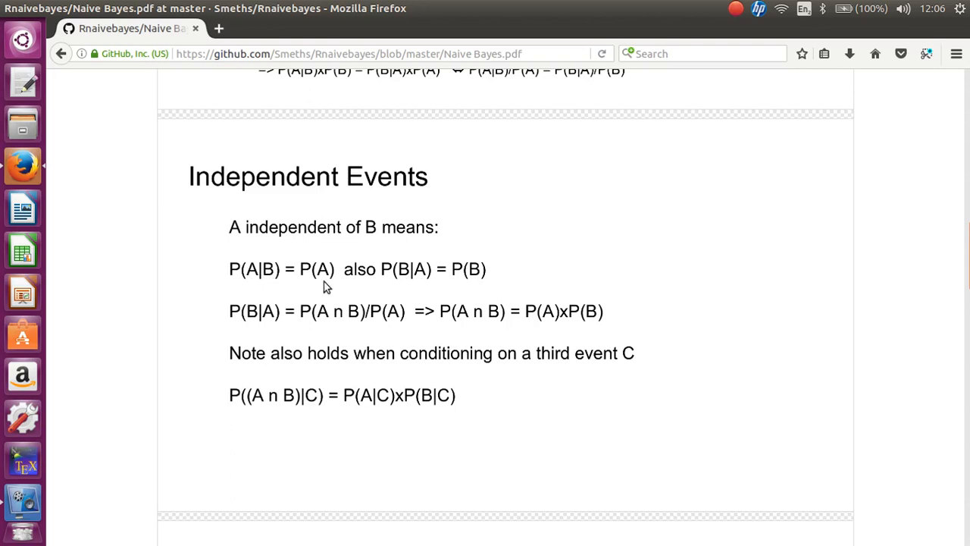
{"action": "mouse_move", "coordinate": [271, 282]}
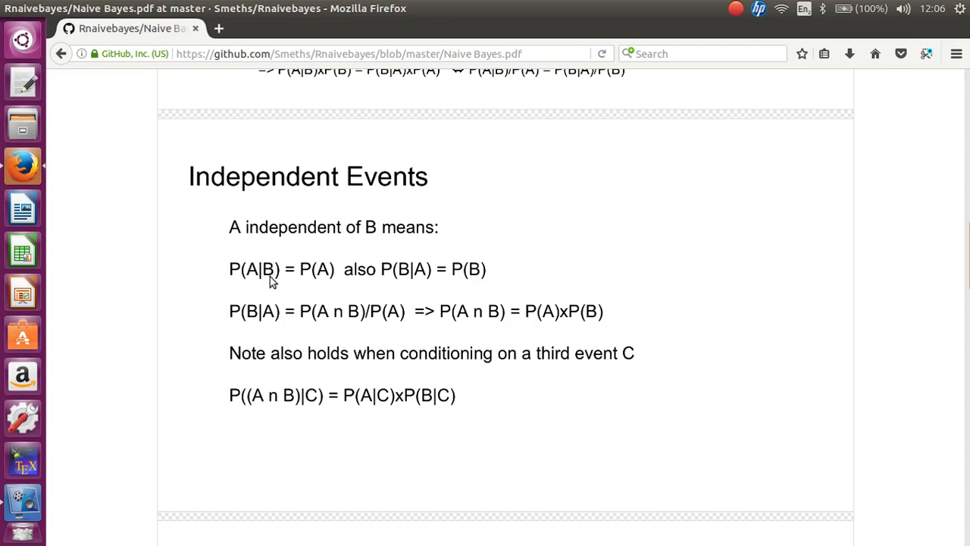
{"action": "mouse_move", "coordinate": [274, 290]}
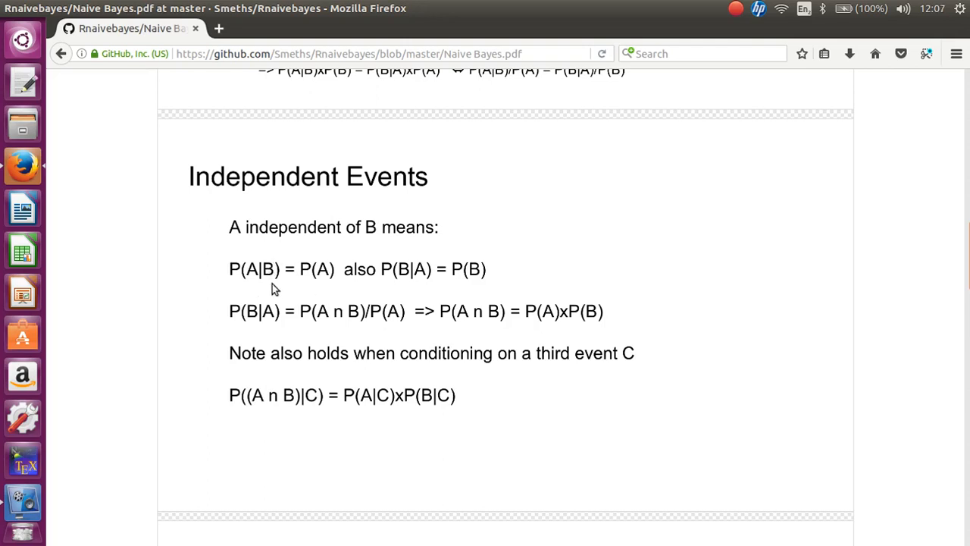
{"action": "mouse_move", "coordinate": [426, 281]}
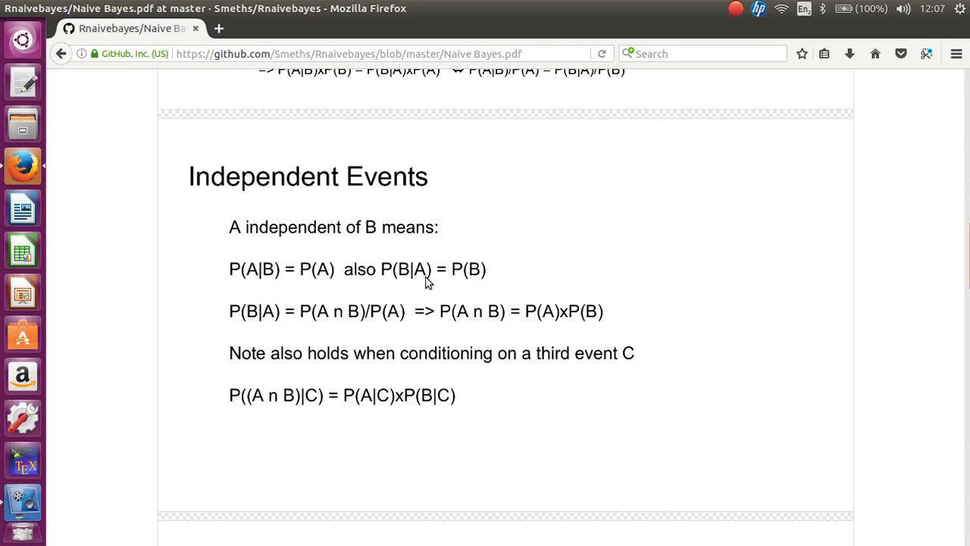
{"action": "mouse_move", "coordinate": [254, 232]}
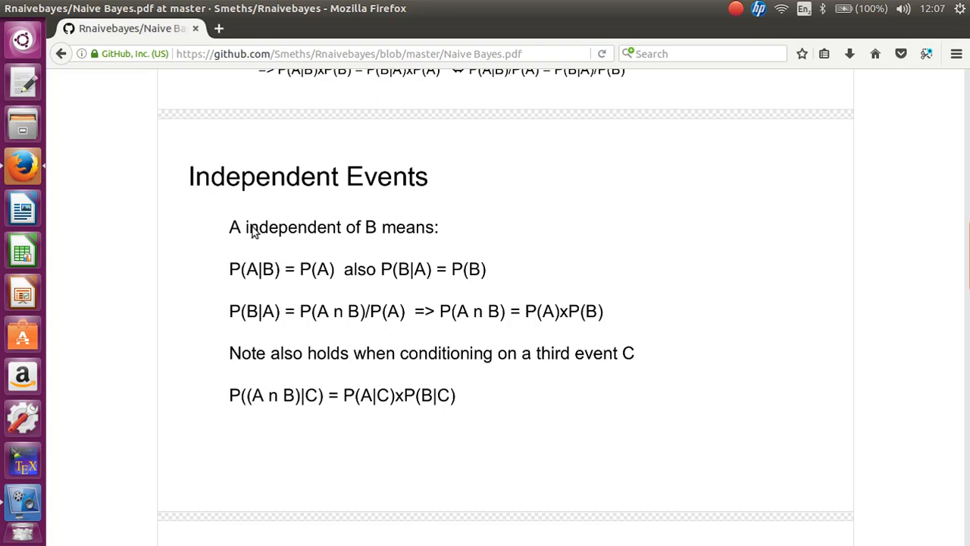
{"action": "mouse_move", "coordinate": [362, 297]}
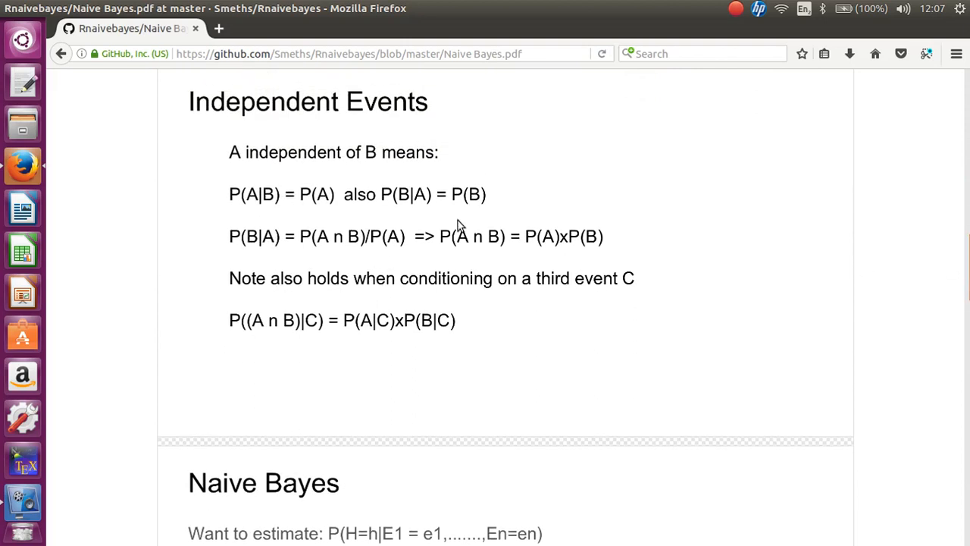
{"action": "mouse_move", "coordinate": [248, 244]}
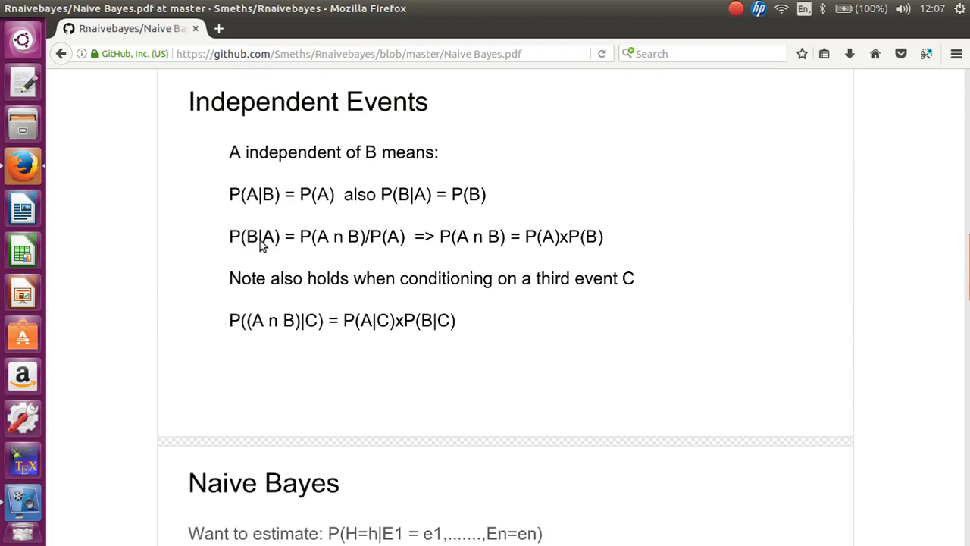
{"action": "mouse_move", "coordinate": [264, 247]}
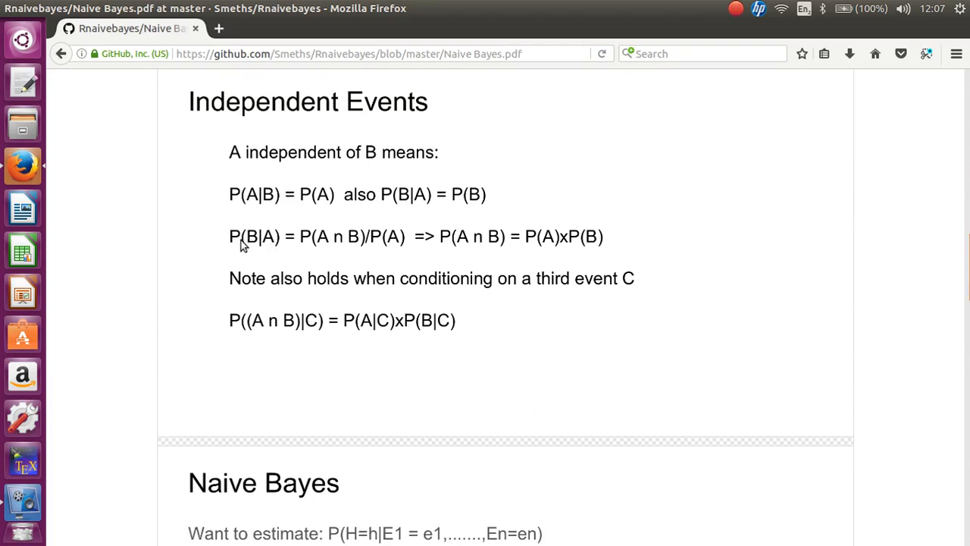
{"action": "mouse_move", "coordinate": [500, 250]}
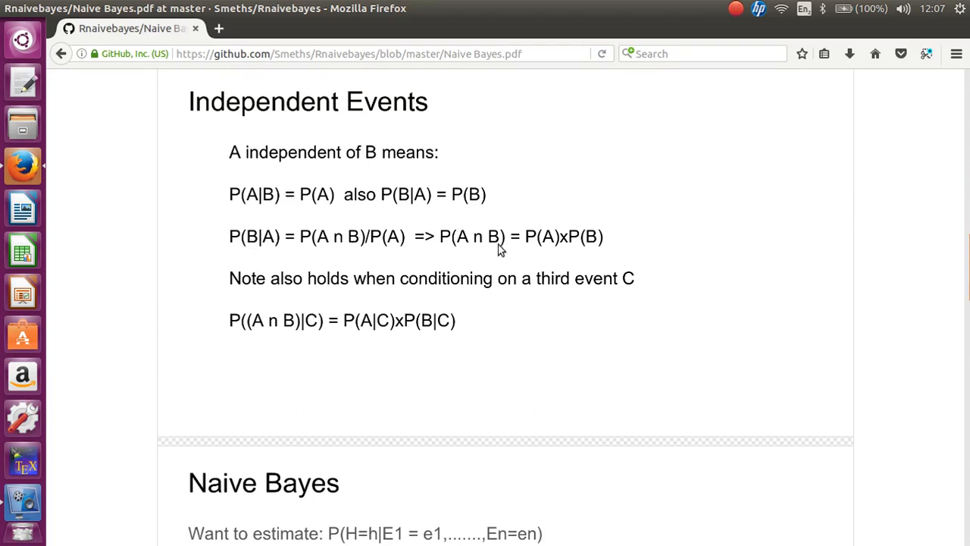
{"action": "mouse_move", "coordinate": [250, 243]}
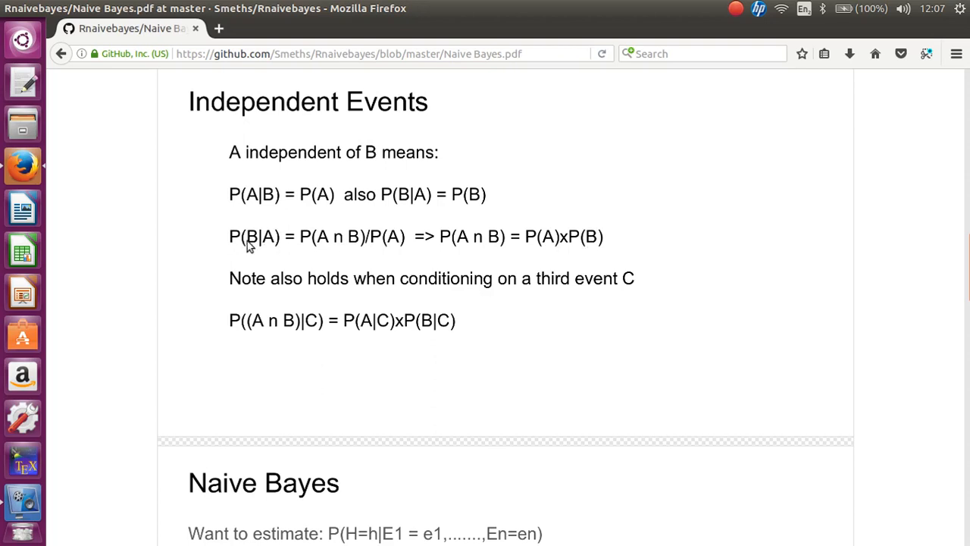
{"action": "mouse_move", "coordinate": [273, 251]}
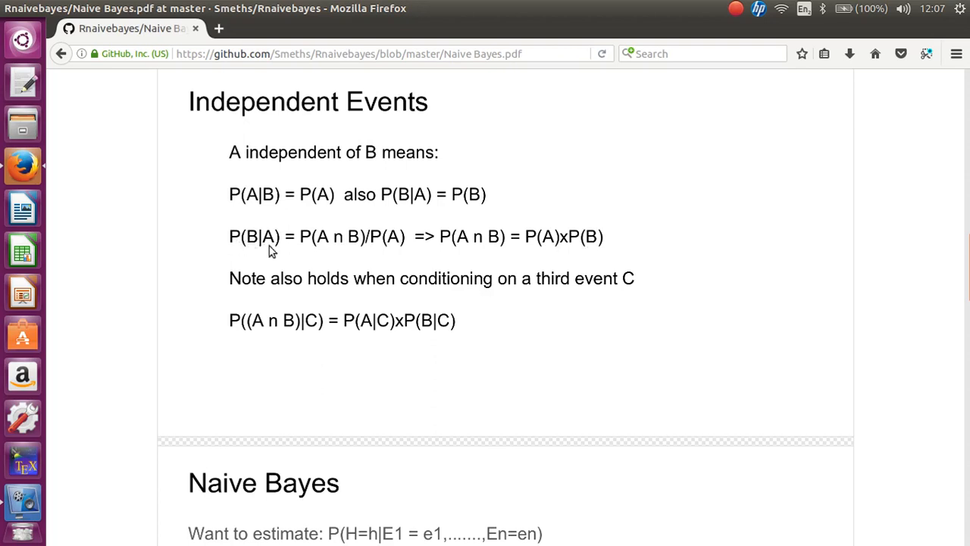
{"action": "mouse_move", "coordinate": [521, 256]}
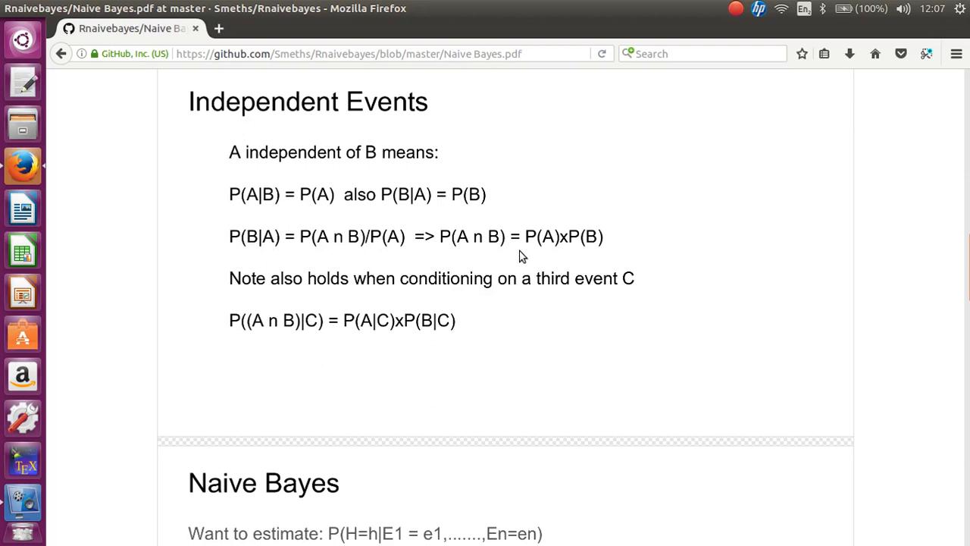
{"action": "mouse_move", "coordinate": [467, 243]}
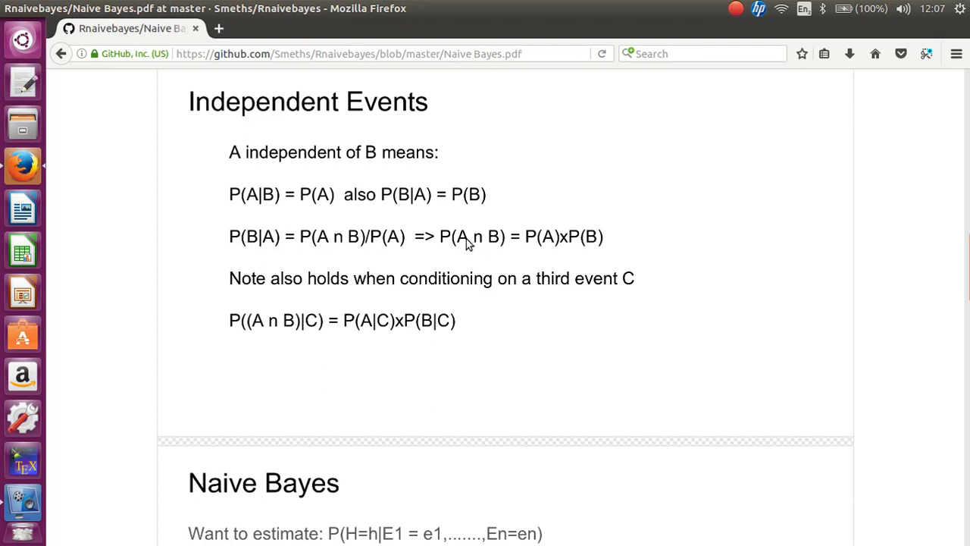
{"action": "mouse_move", "coordinate": [603, 249]}
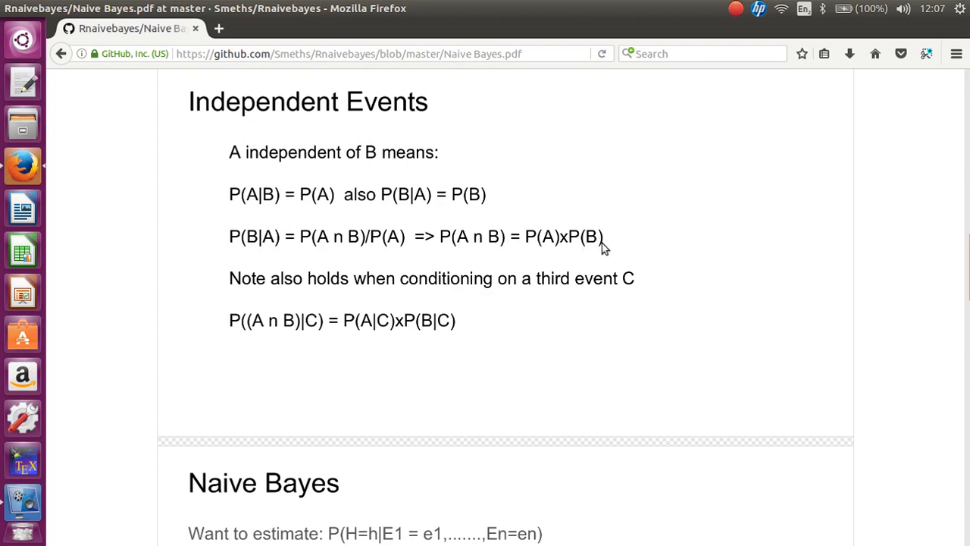
{"action": "mouse_move", "coordinate": [339, 263]}
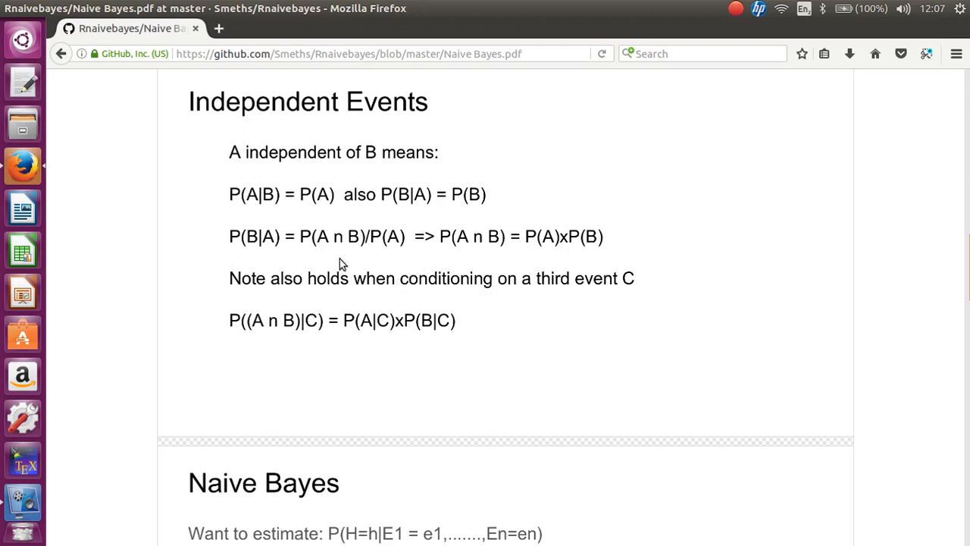
{"action": "mouse_move", "coordinate": [621, 288]}
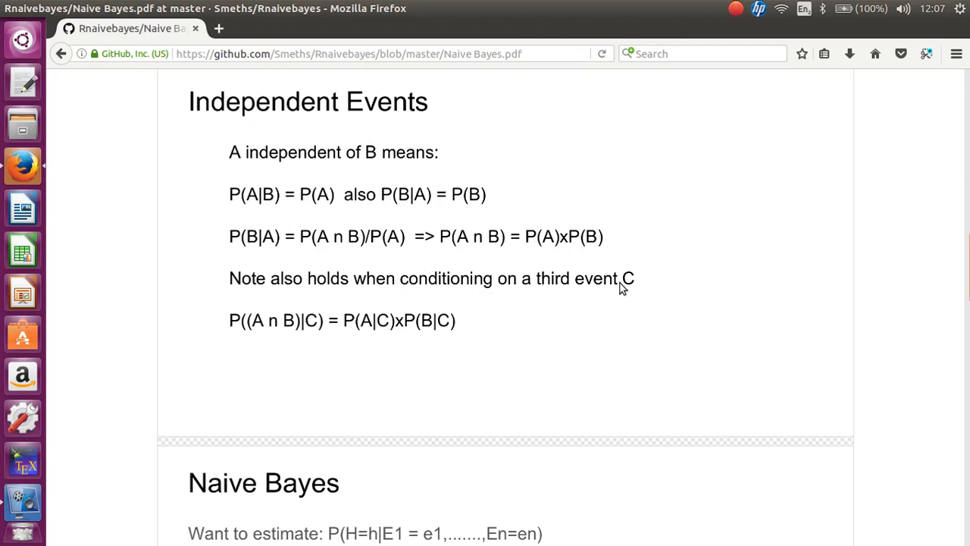
{"action": "mouse_move", "coordinate": [346, 339]}
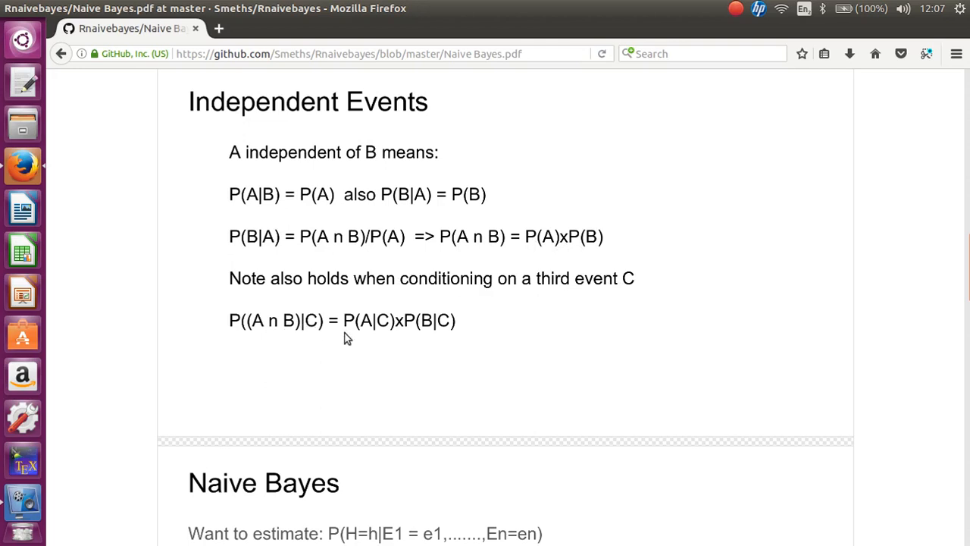
{"action": "mouse_move", "coordinate": [359, 309]}
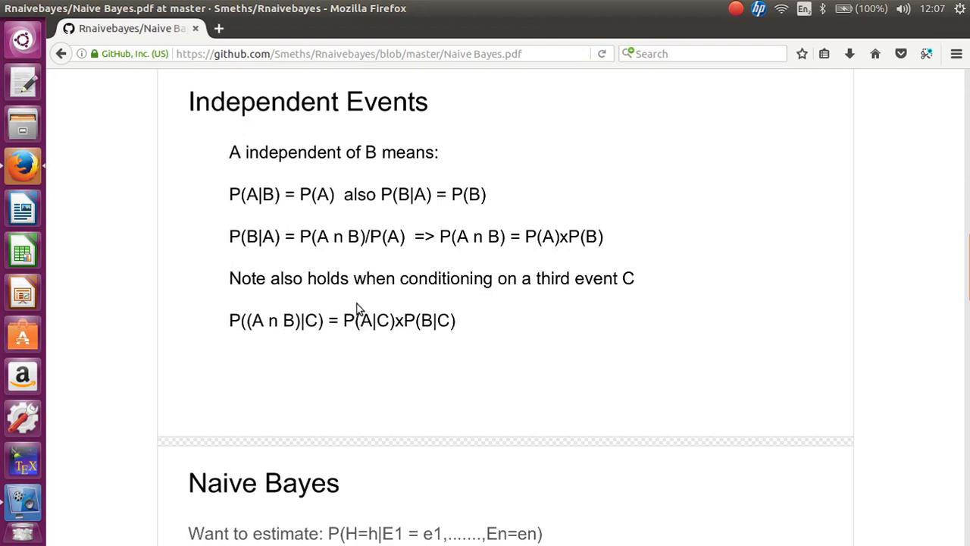
{"action": "mouse_move", "coordinate": [445, 335]}
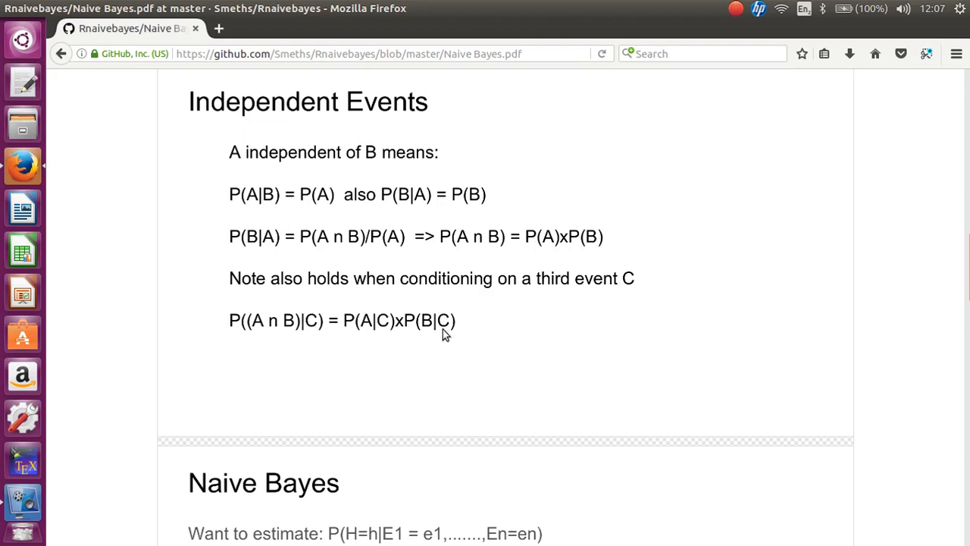
{"action": "mouse_move", "coordinate": [875, 316]}
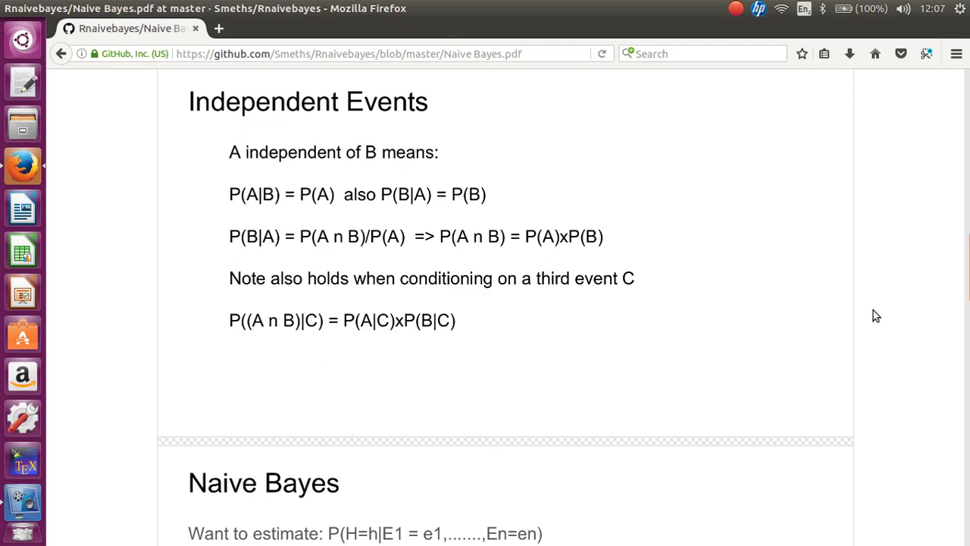
{"action": "mouse_move", "coordinate": [295, 335]}
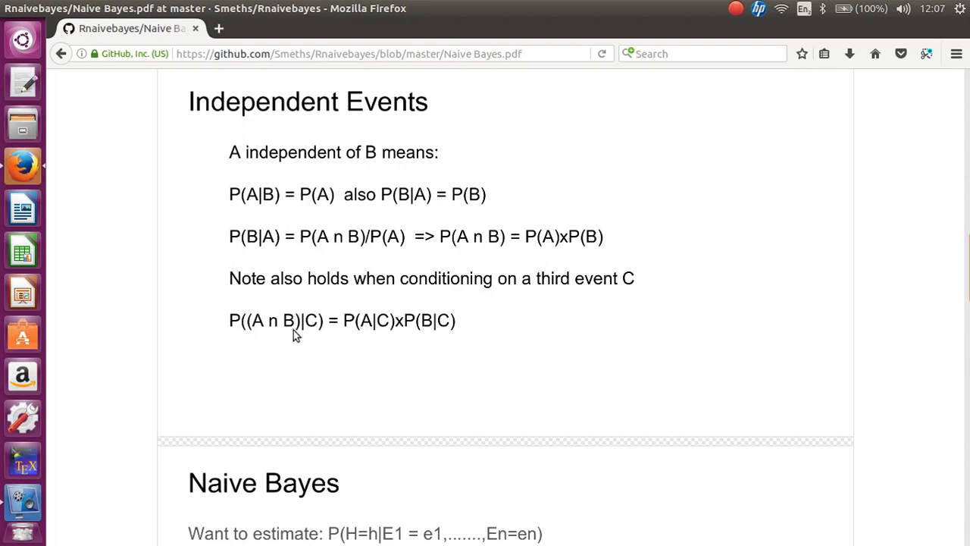
{"action": "mouse_move", "coordinate": [300, 345]}
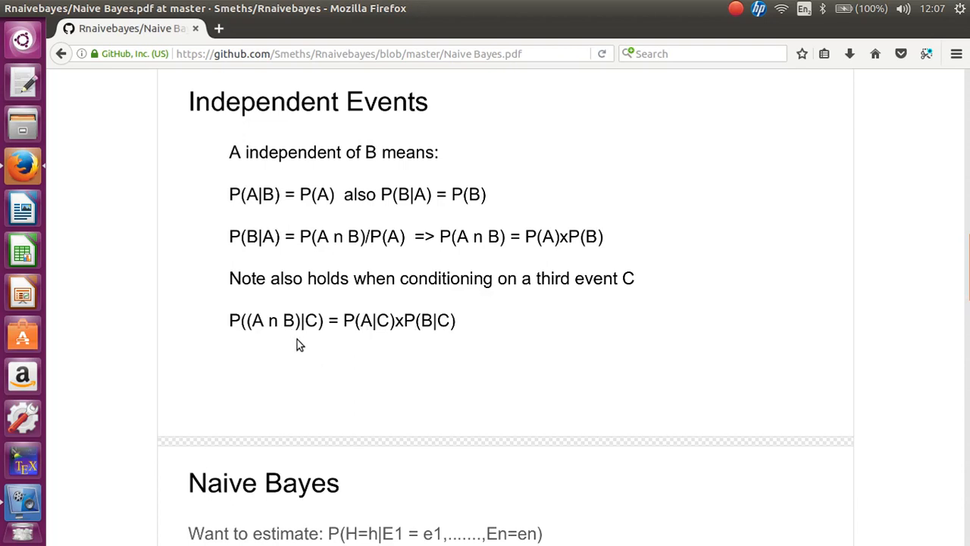
{"action": "mouse_move", "coordinate": [310, 319]}
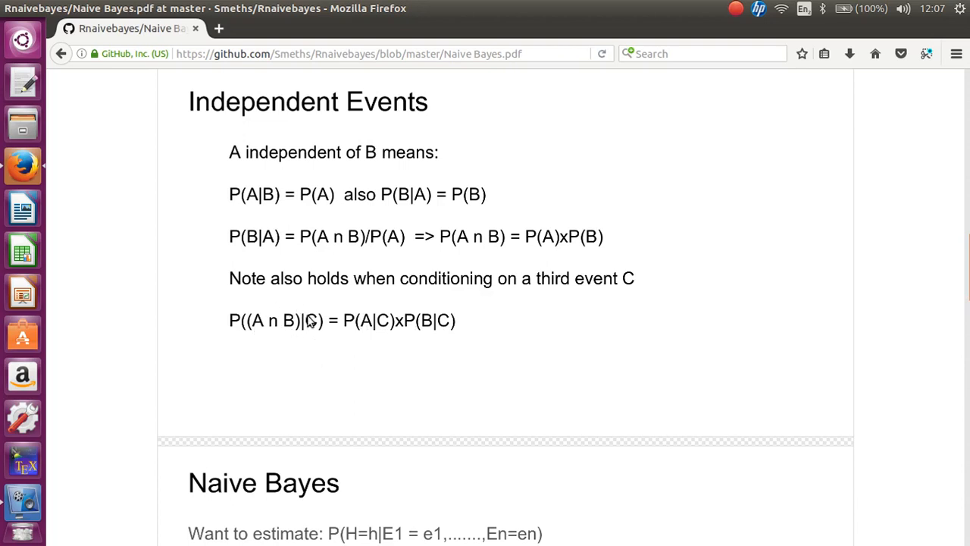
{"action": "mouse_move", "coordinate": [961, 282]}
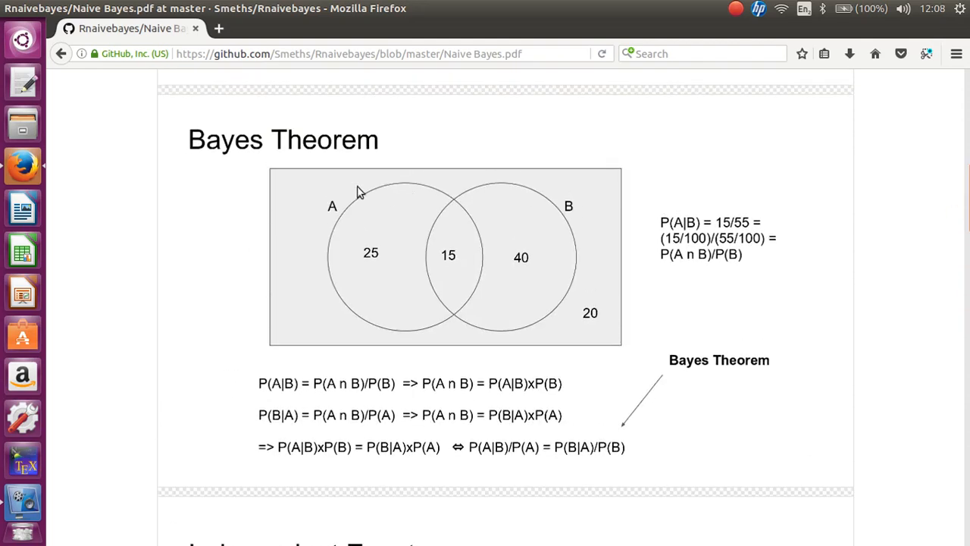
{"action": "mouse_move", "coordinate": [371, 213]}
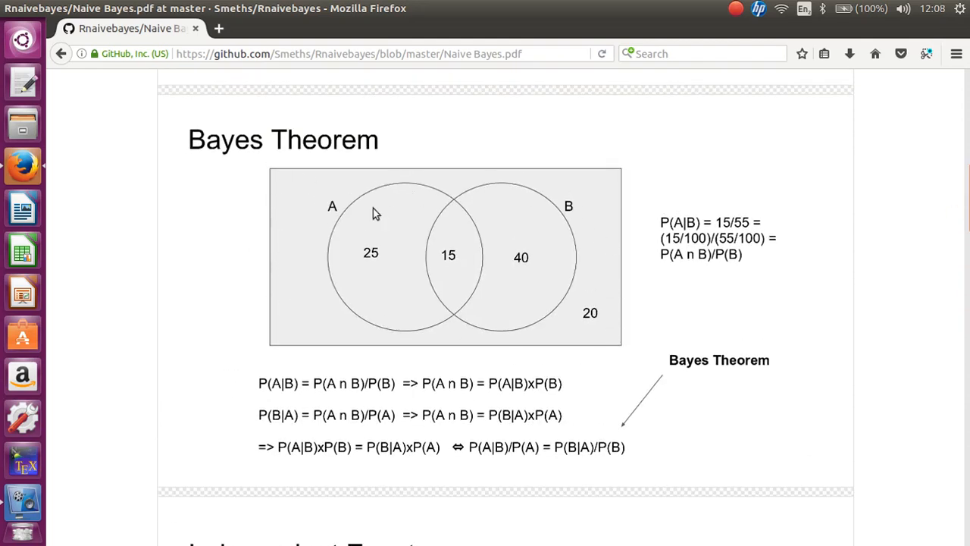
{"action": "mouse_move", "coordinate": [341, 166]}
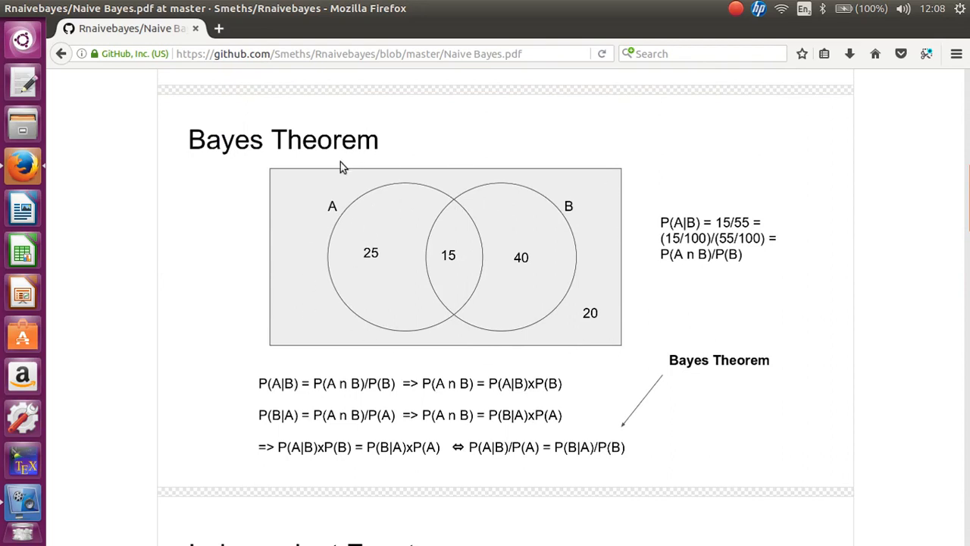
{"action": "mouse_move", "coordinate": [620, 215]}
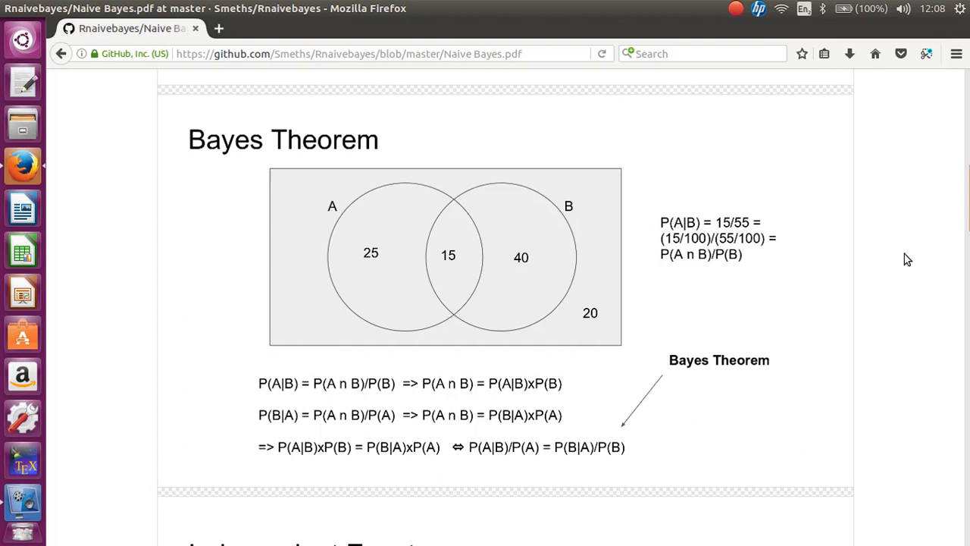
Step: Scroll down to the full Independent Events slide and its formulas
{"action": "scroll", "scroll_direction": "down", "scroll_amount": 3}
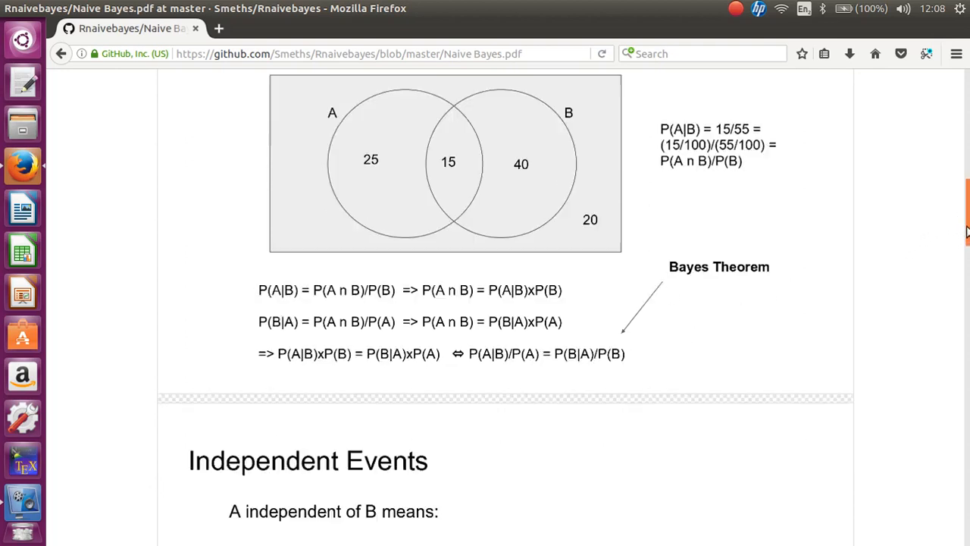
{"action": "scroll", "scroll_direction": "down", "scroll_amount": 3}
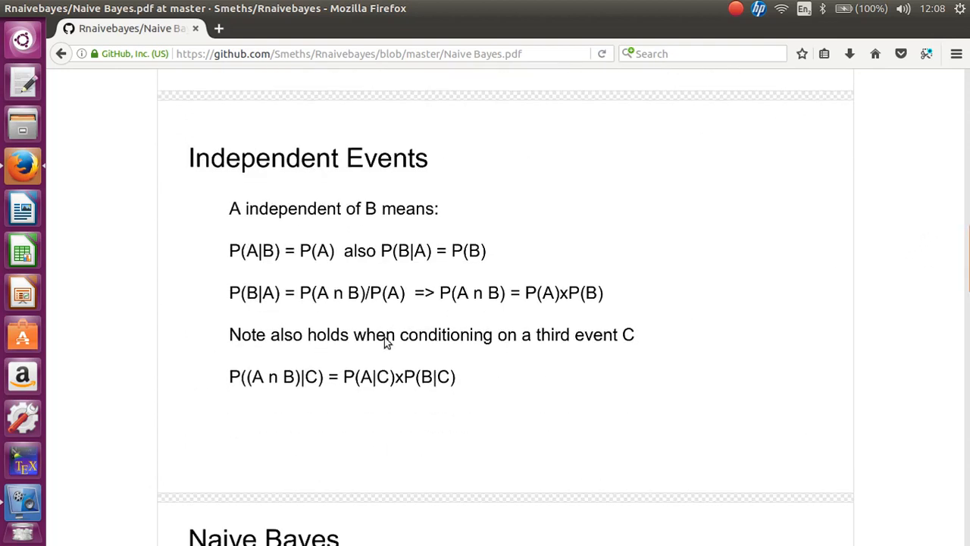
{"action": "mouse_move", "coordinate": [381, 402]}
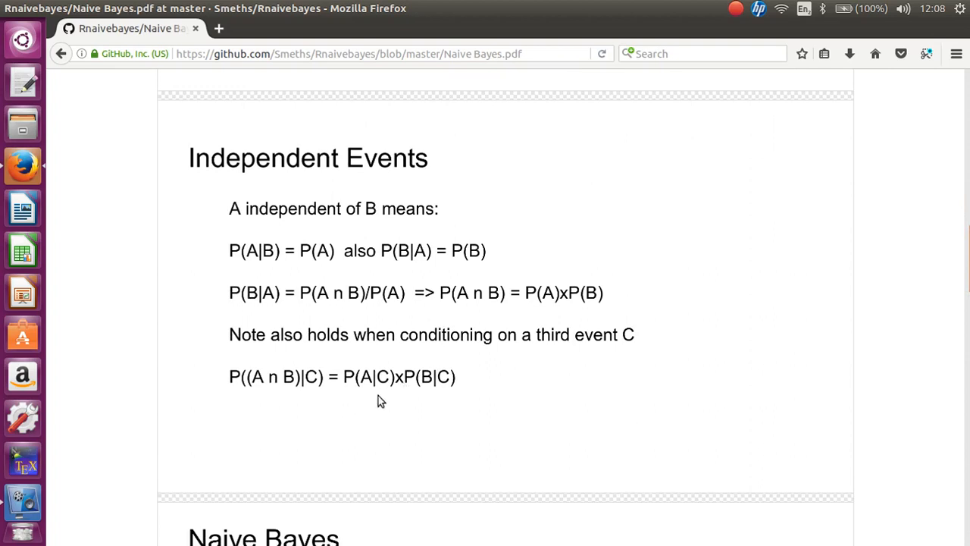
{"action": "mouse_move", "coordinate": [487, 370]}
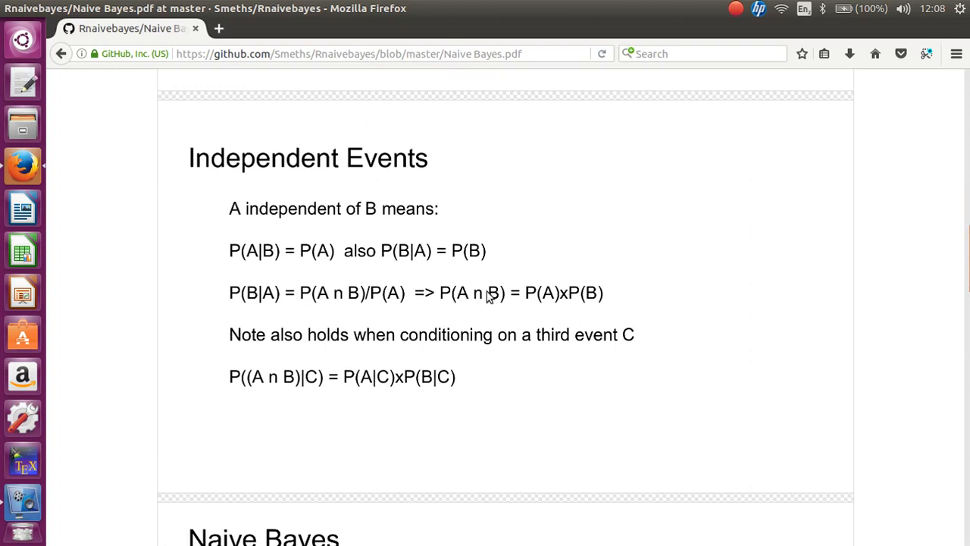
{"action": "mouse_move", "coordinate": [635, 301]}
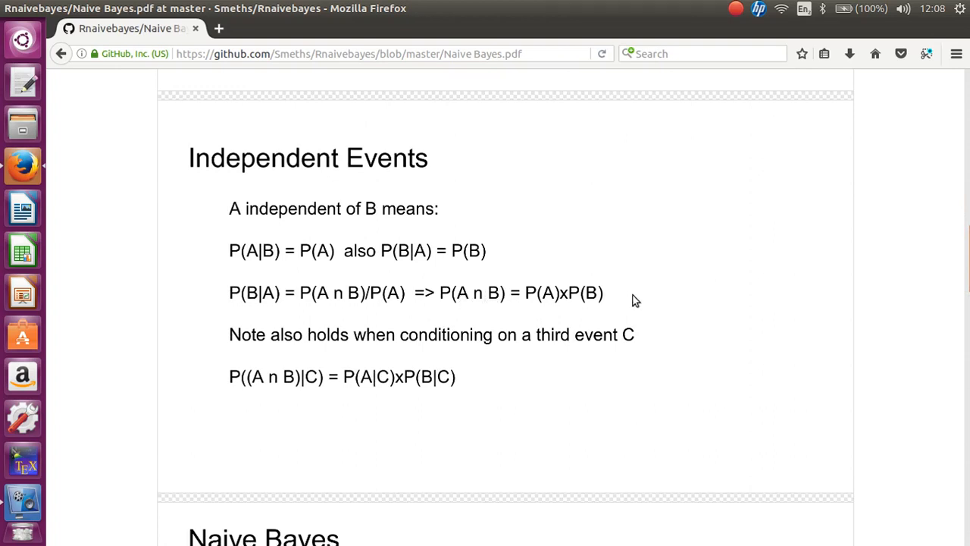
{"action": "mouse_move", "coordinate": [456, 295]}
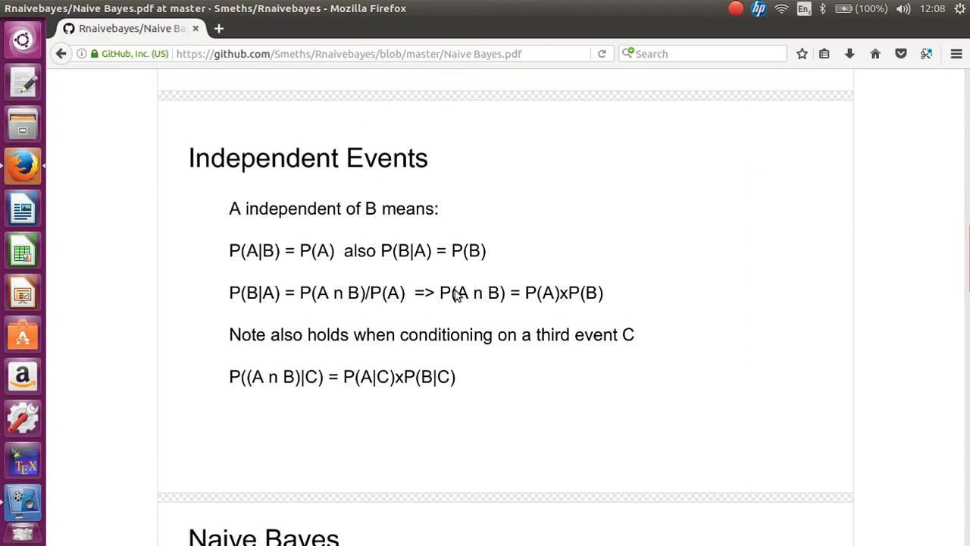
{"action": "mouse_move", "coordinate": [517, 303]}
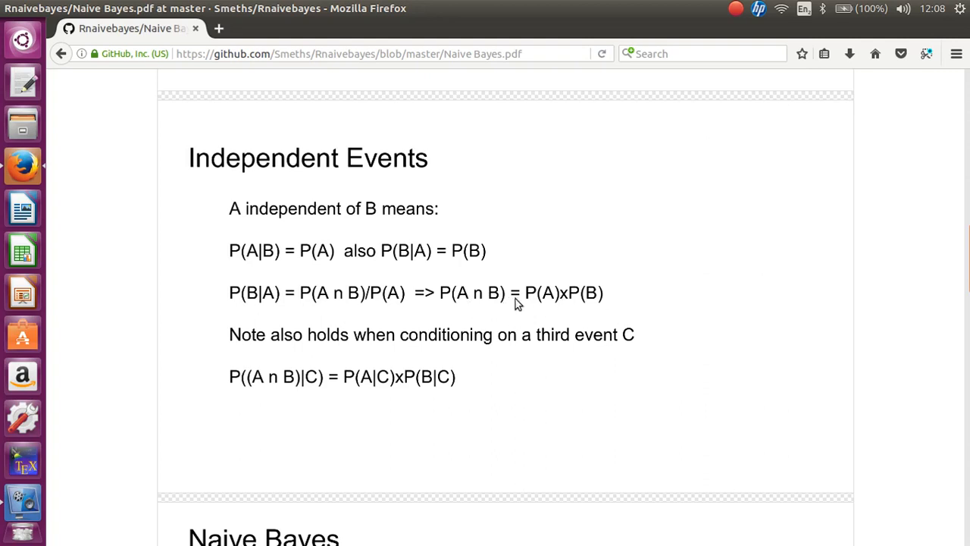
{"action": "mouse_move", "coordinate": [508, 304]}
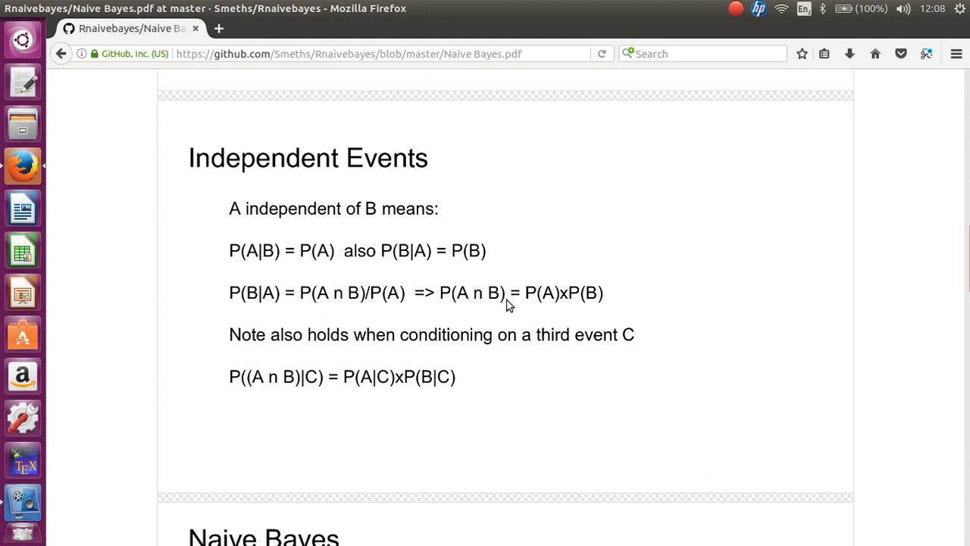
{"action": "mouse_move", "coordinate": [548, 311]}
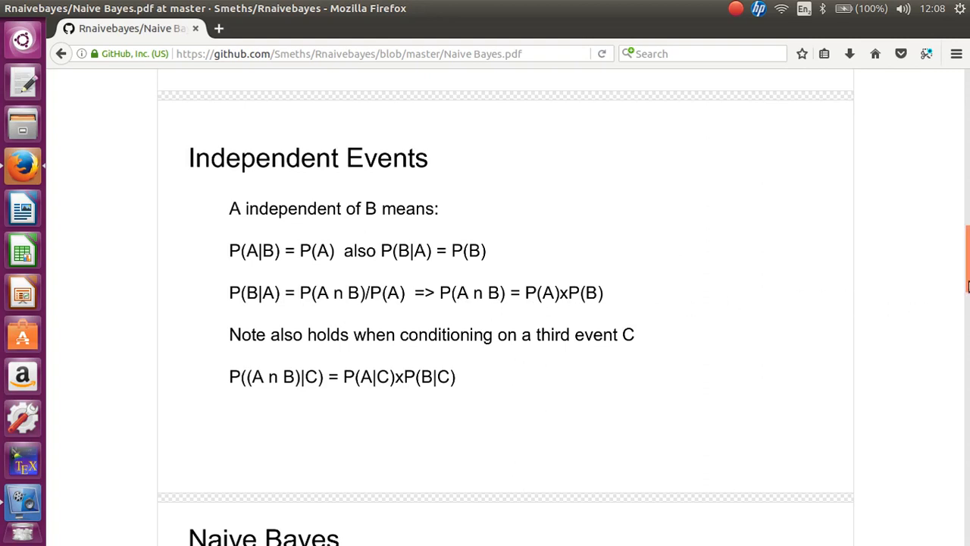
Step: Scroll to the Naive Bayes slide with the independence approximation and denominator note
{"action": "scroll", "scroll_direction": "down", "scroll_amount": 3}
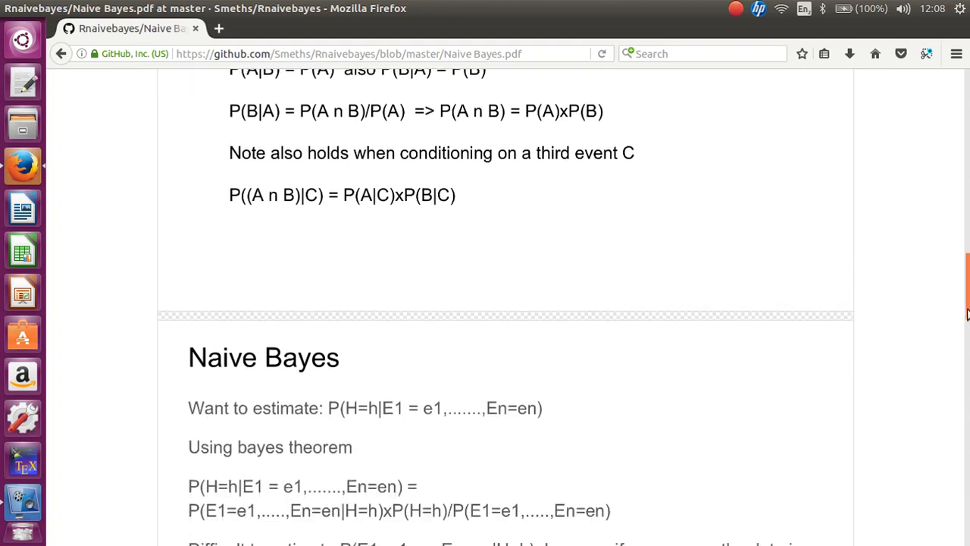
{"action": "scroll", "scroll_direction": "down", "scroll_amount": 3}
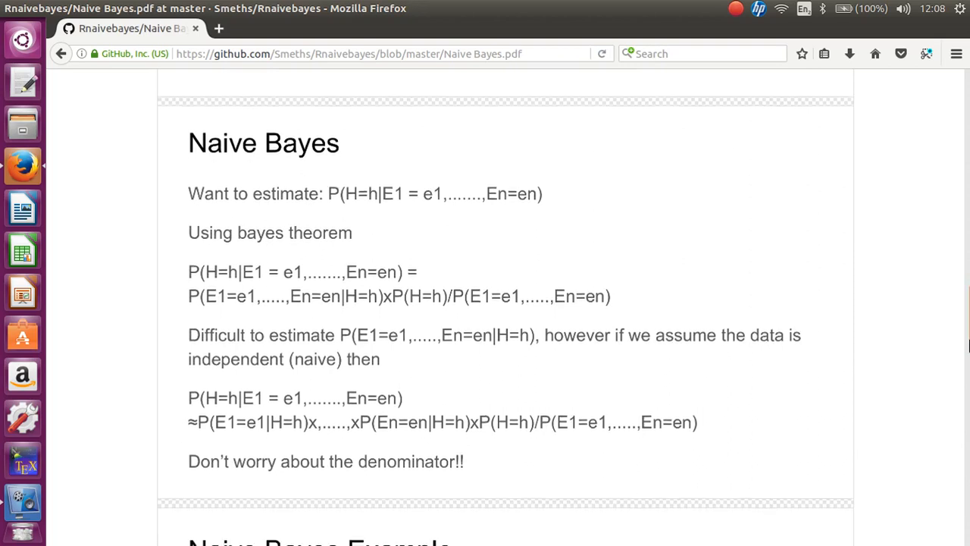
{"action": "mouse_move", "coordinate": [292, 197]}
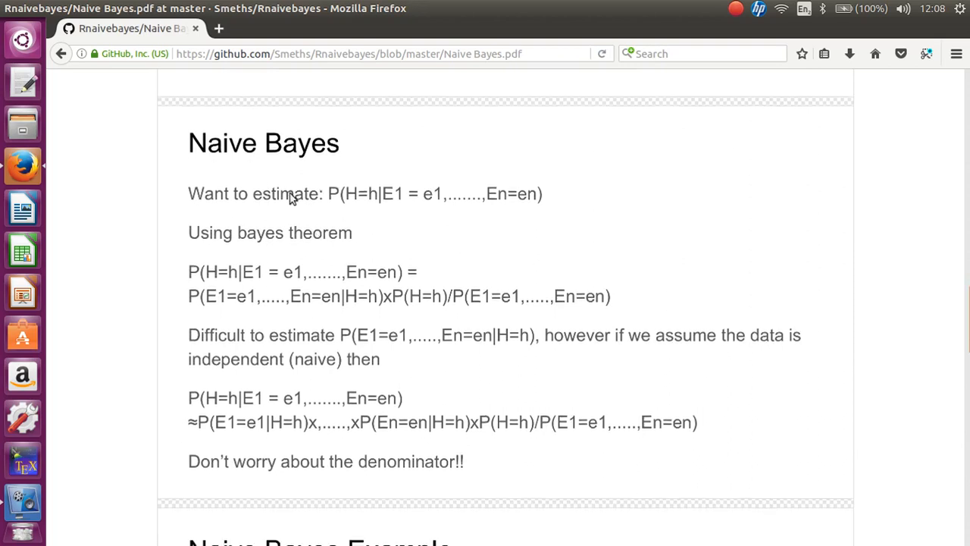
{"action": "mouse_move", "coordinate": [358, 208]}
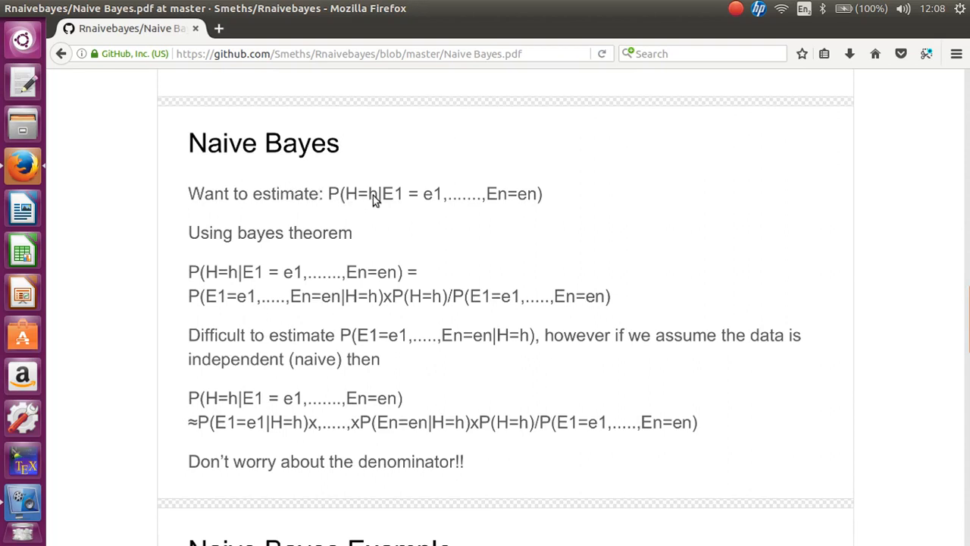
{"action": "mouse_move", "coordinate": [475, 213]}
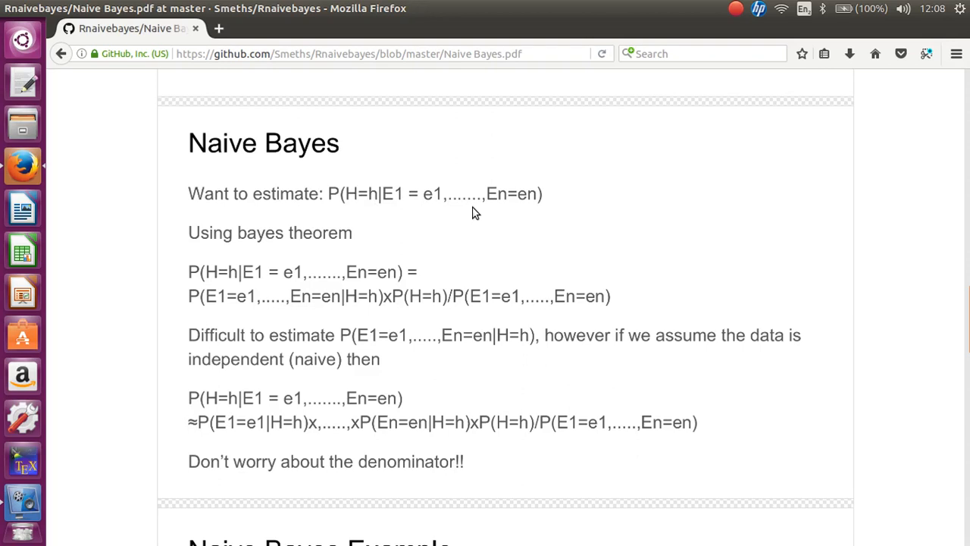
{"action": "mouse_move", "coordinate": [266, 261]}
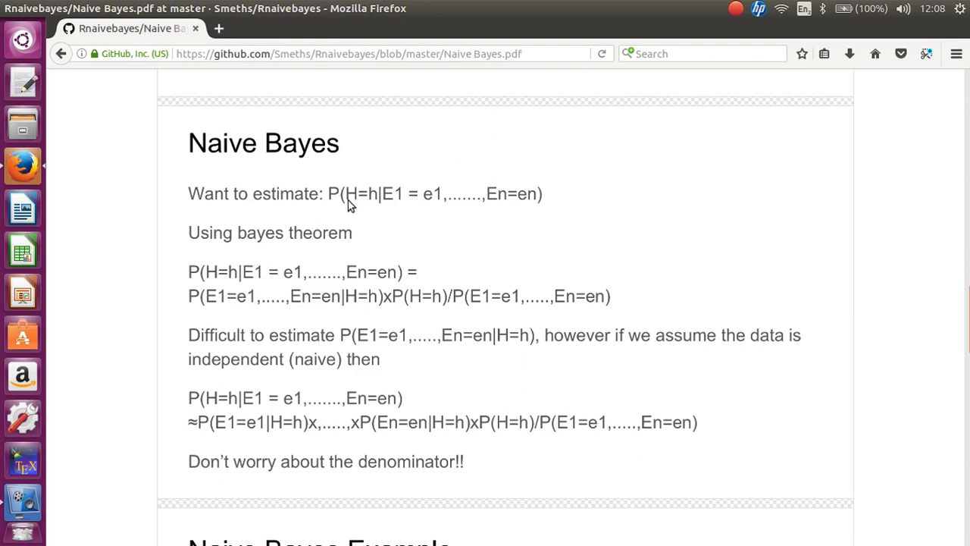
{"action": "mouse_move", "coordinate": [405, 205]}
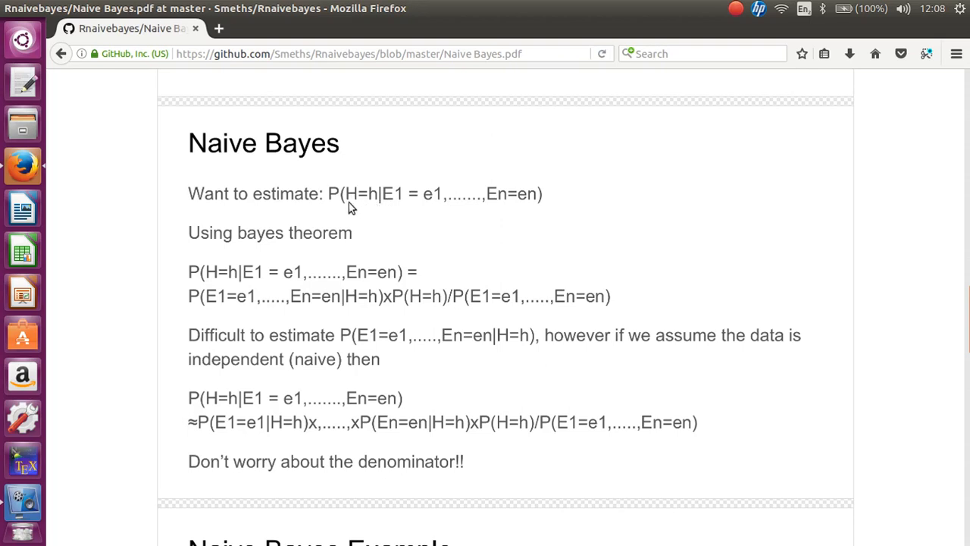
{"action": "mouse_move", "coordinate": [530, 212]}
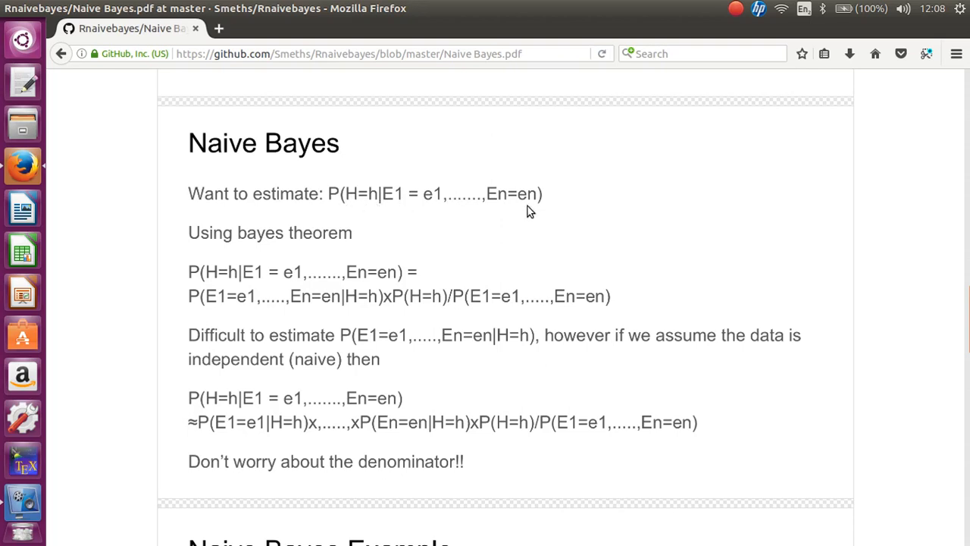
{"action": "mouse_move", "coordinate": [342, 237]}
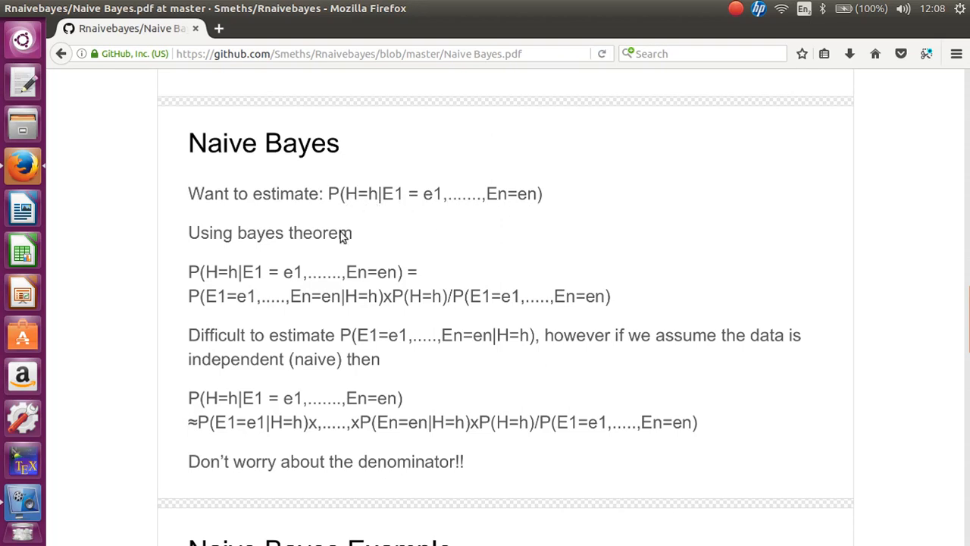
{"action": "mouse_move", "coordinate": [345, 267]}
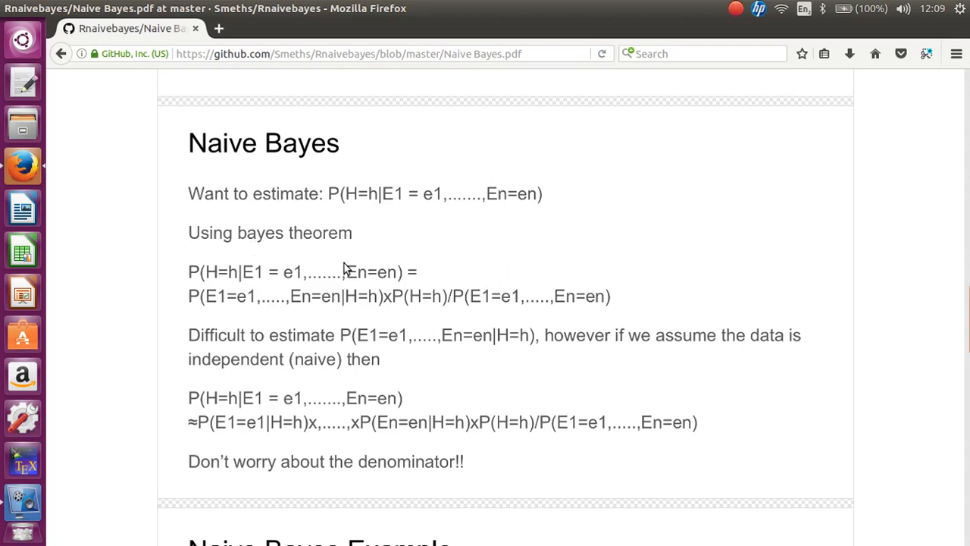
{"action": "mouse_move", "coordinate": [231, 275]}
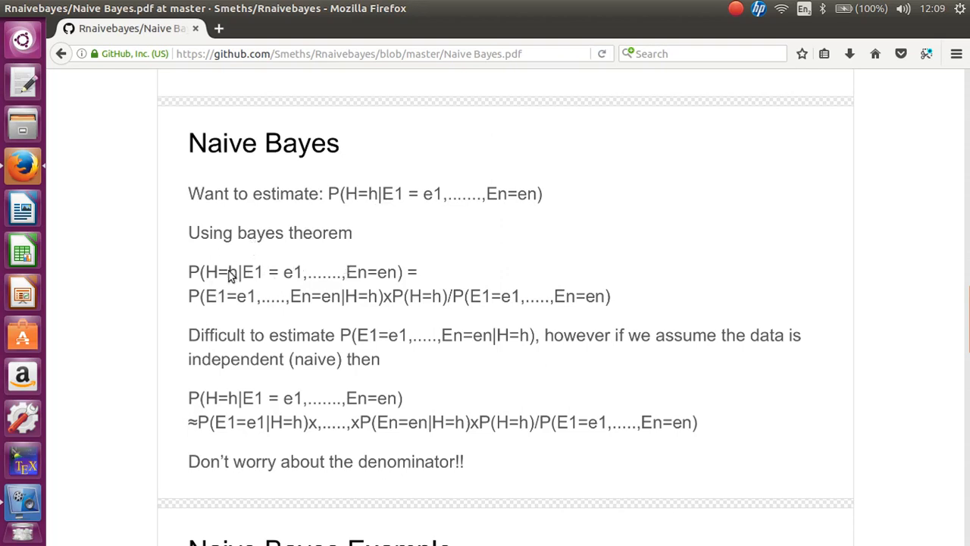
{"action": "mouse_move", "coordinate": [297, 309]}
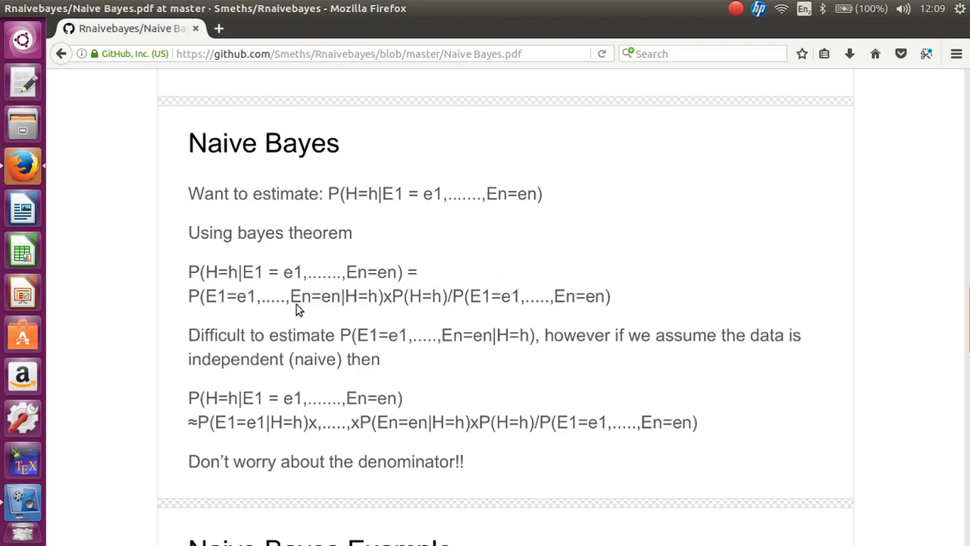
{"action": "mouse_move", "coordinate": [943, 312]}
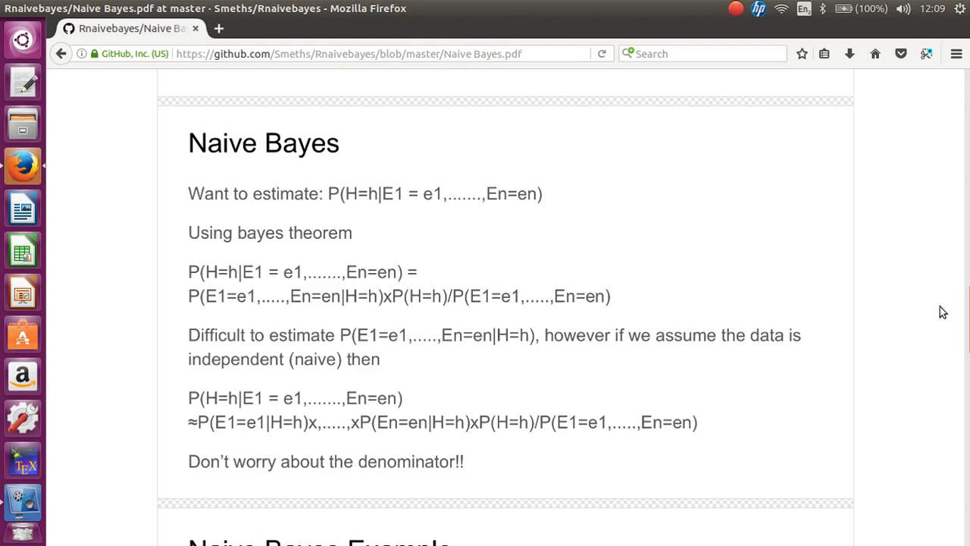
{"action": "mouse_move", "coordinate": [875, 284]}
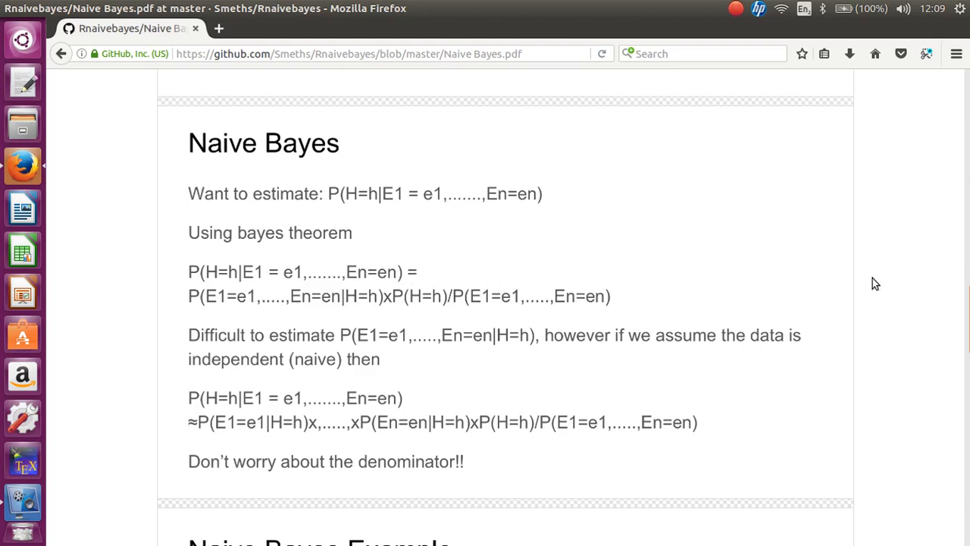
Step: Scroll back up to the Bayes Theorem derivation formulas
{"action": "scroll", "scroll_direction": "up", "scroll_amount": 3}
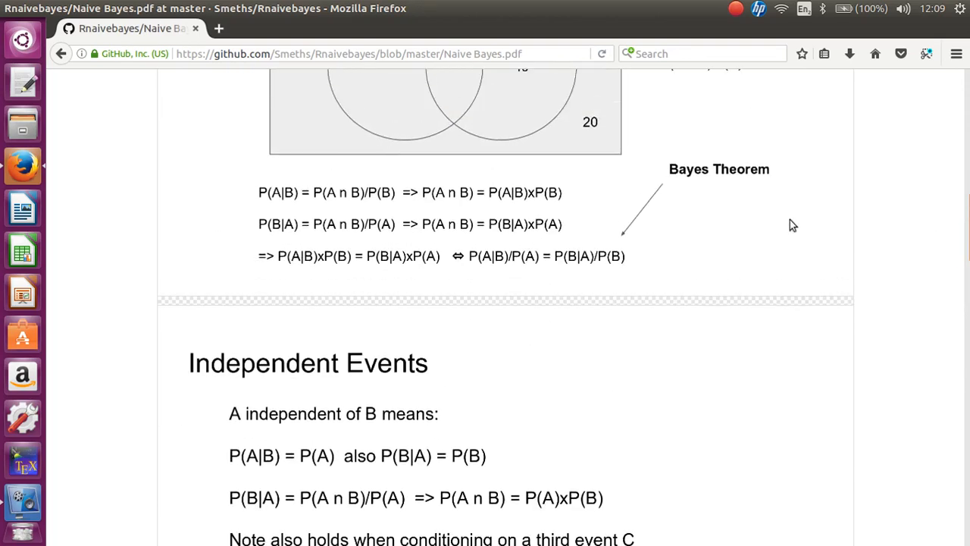
{"action": "mouse_move", "coordinate": [484, 263]}
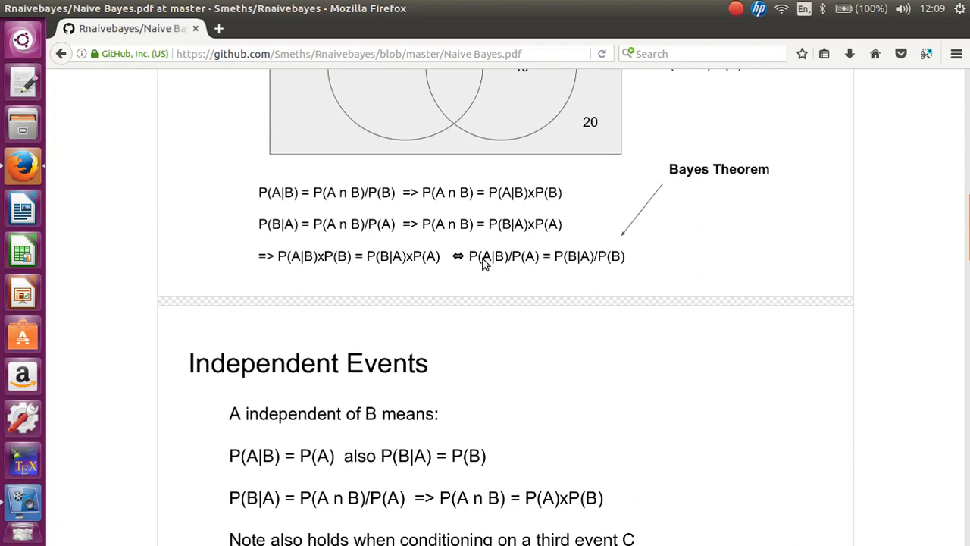
{"action": "mouse_move", "coordinate": [499, 265]}
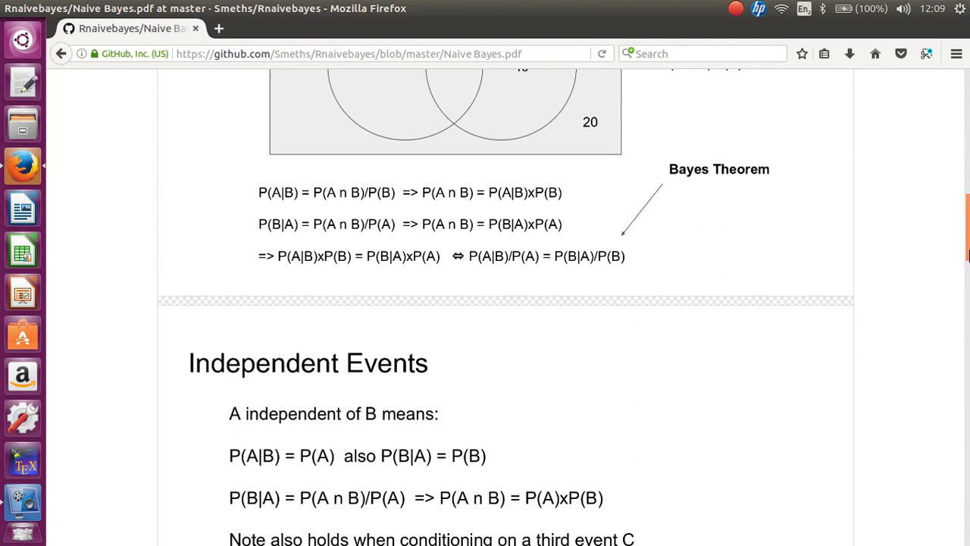
Step: Scroll past Independent Events to the full Naive Bayes estimation slide
{"action": "scroll", "scroll_direction": "down", "scroll_amount": 3}
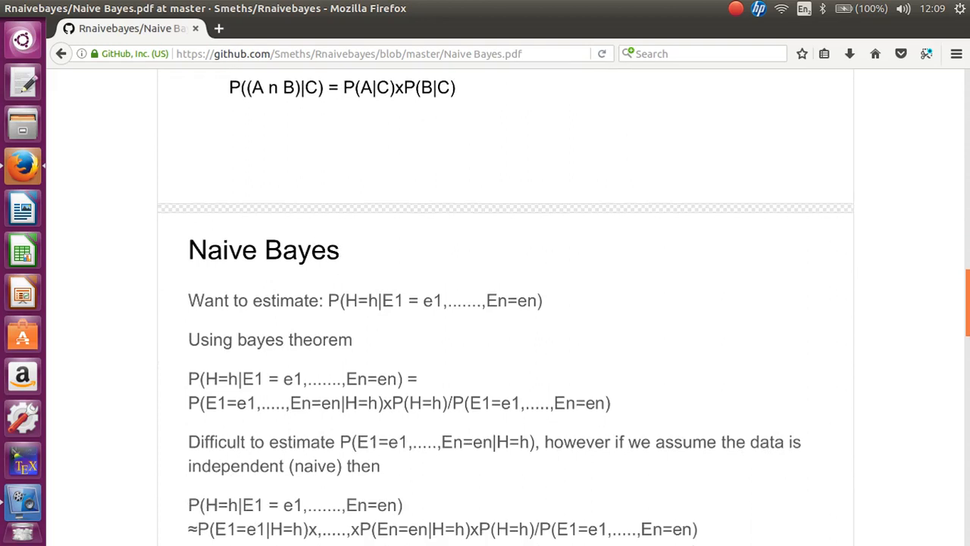
{"action": "scroll", "scroll_direction": "down", "scroll_amount": 3}
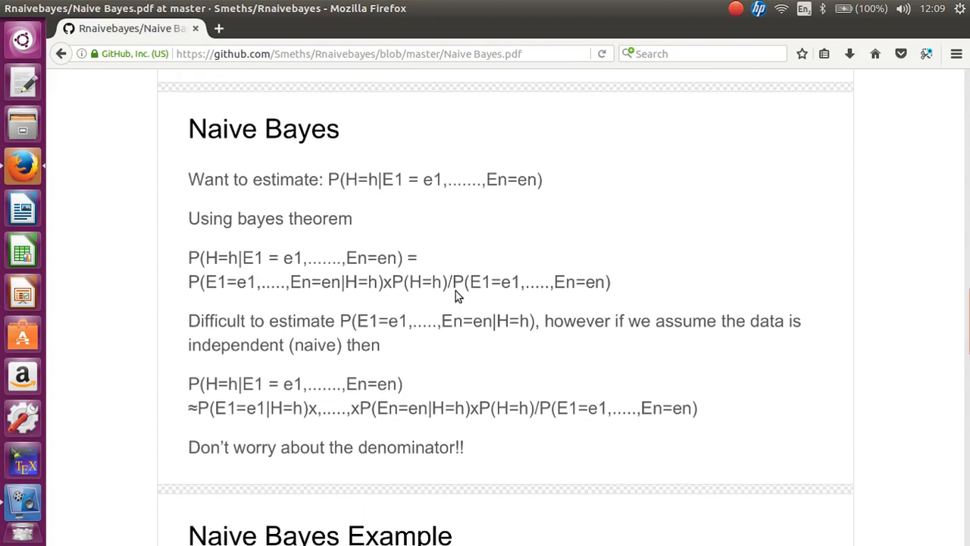
{"action": "mouse_move", "coordinate": [697, 278]}
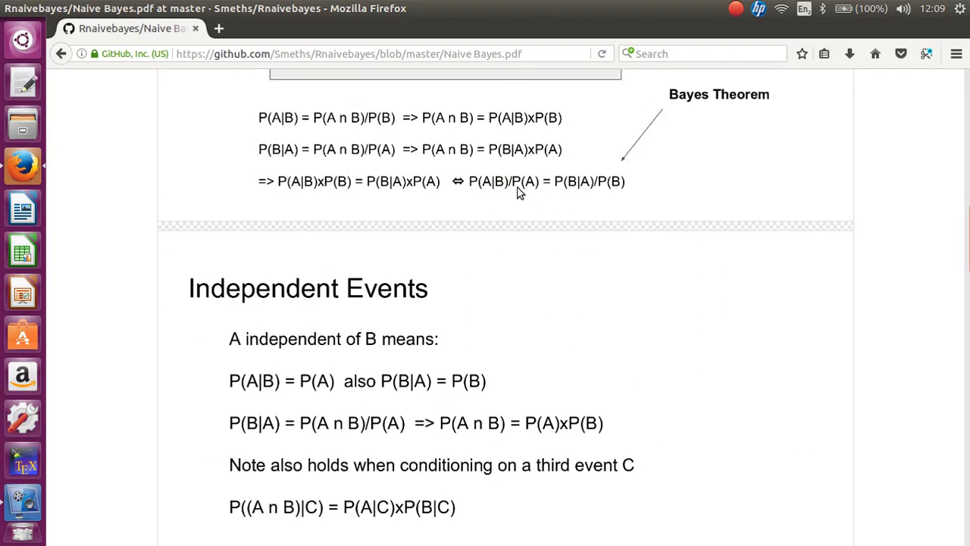
{"action": "mouse_move", "coordinate": [571, 192]}
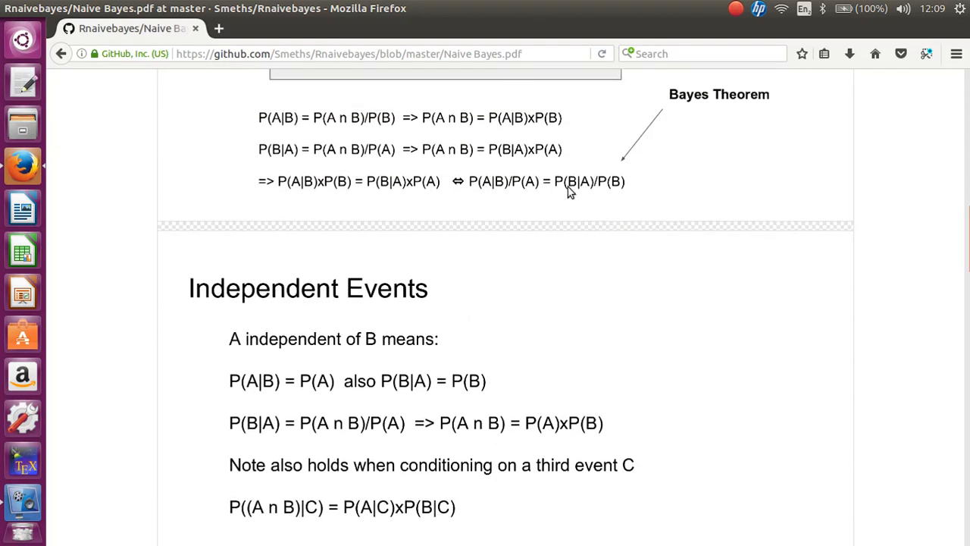
{"action": "mouse_move", "coordinate": [595, 192]}
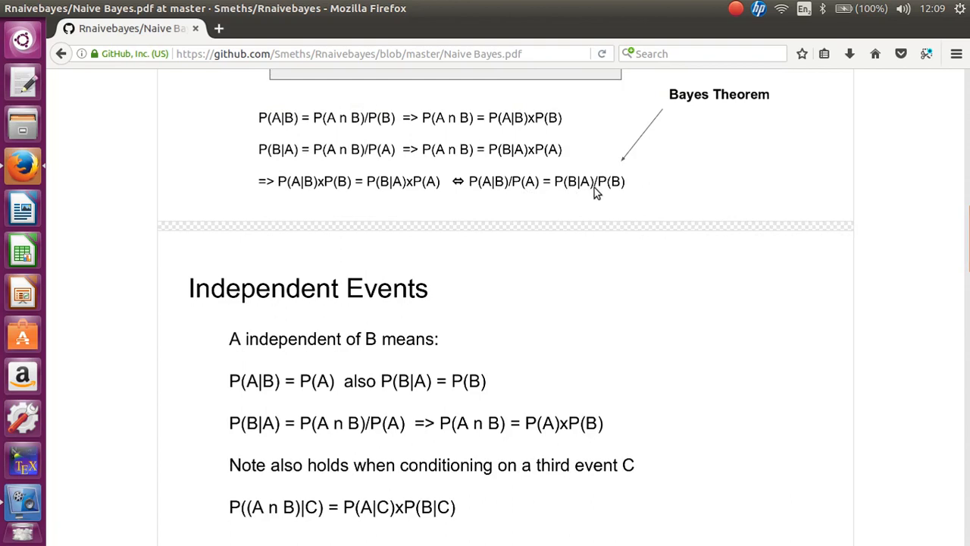
{"action": "mouse_move", "coordinate": [965, 224]}
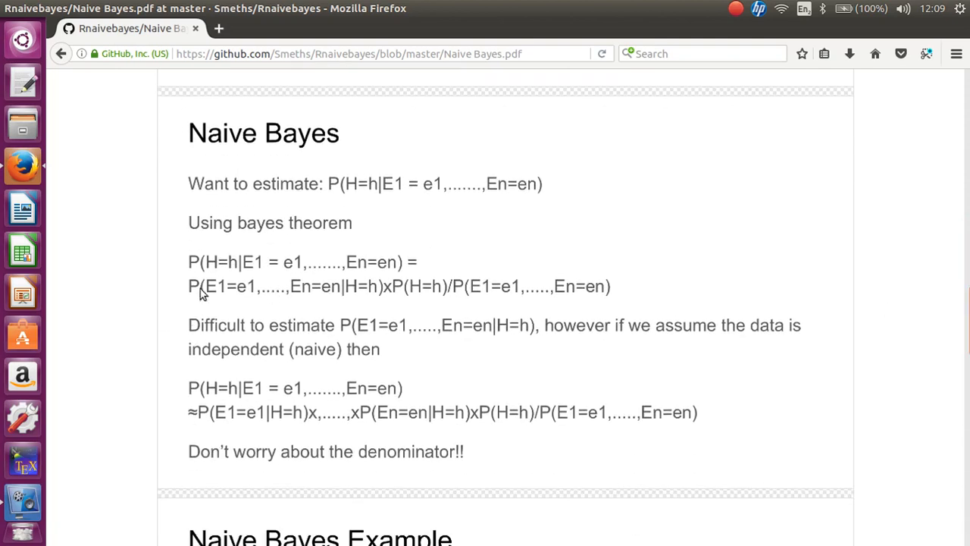
{"action": "mouse_move", "coordinate": [214, 269]}
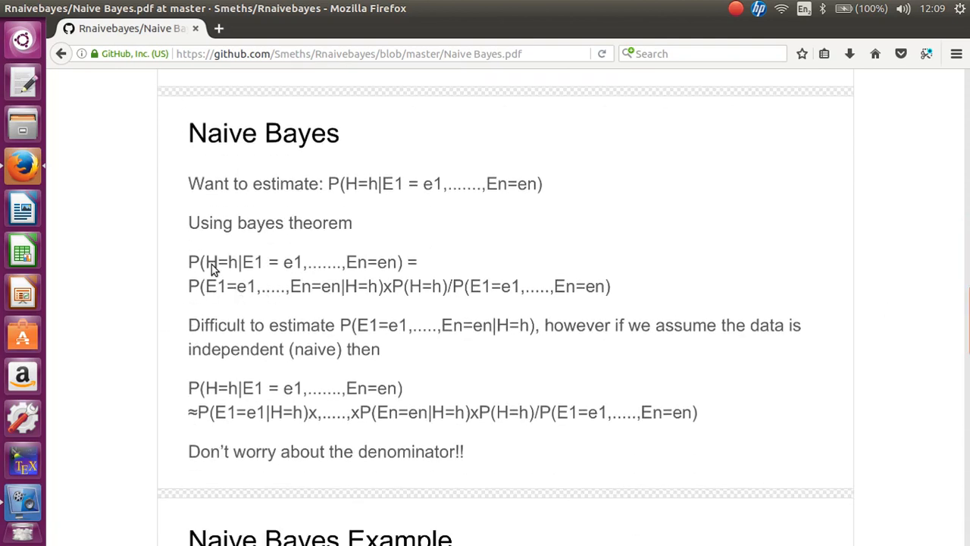
{"action": "mouse_move", "coordinate": [231, 283]}
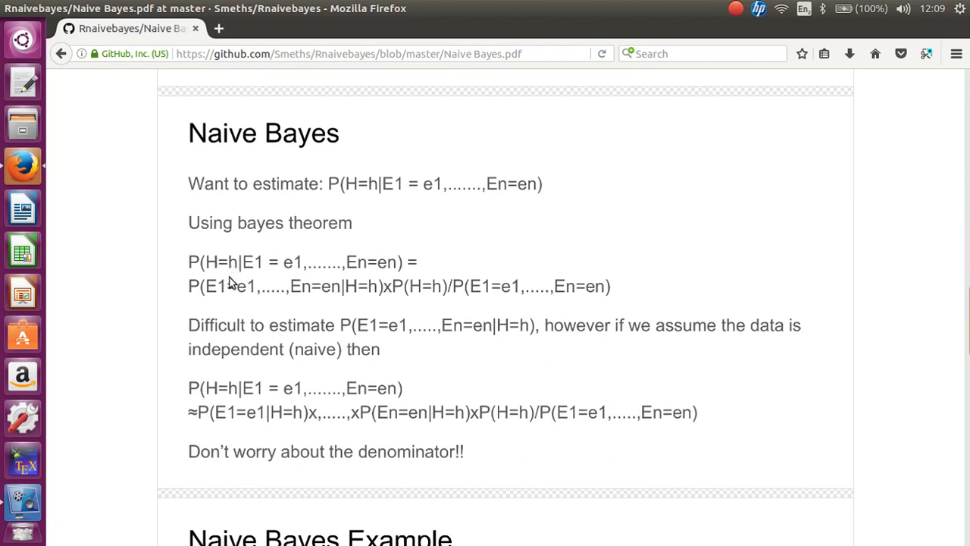
{"action": "mouse_move", "coordinate": [255, 266]}
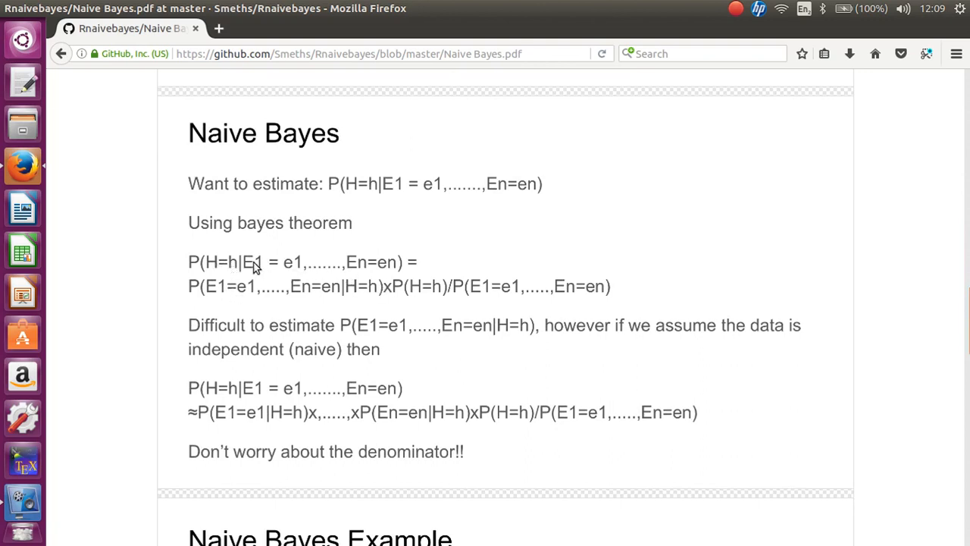
{"action": "mouse_move", "coordinate": [252, 302]}
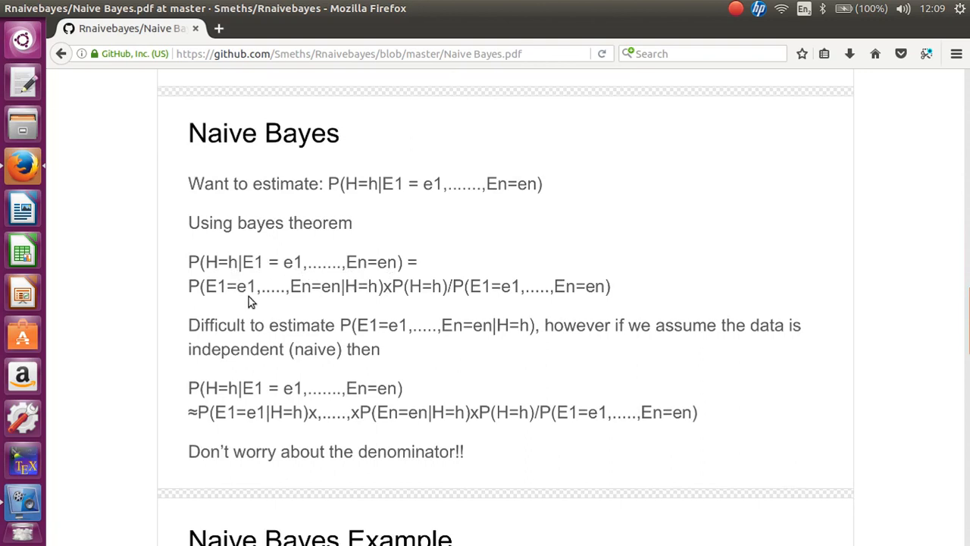
{"action": "mouse_move", "coordinate": [301, 278]}
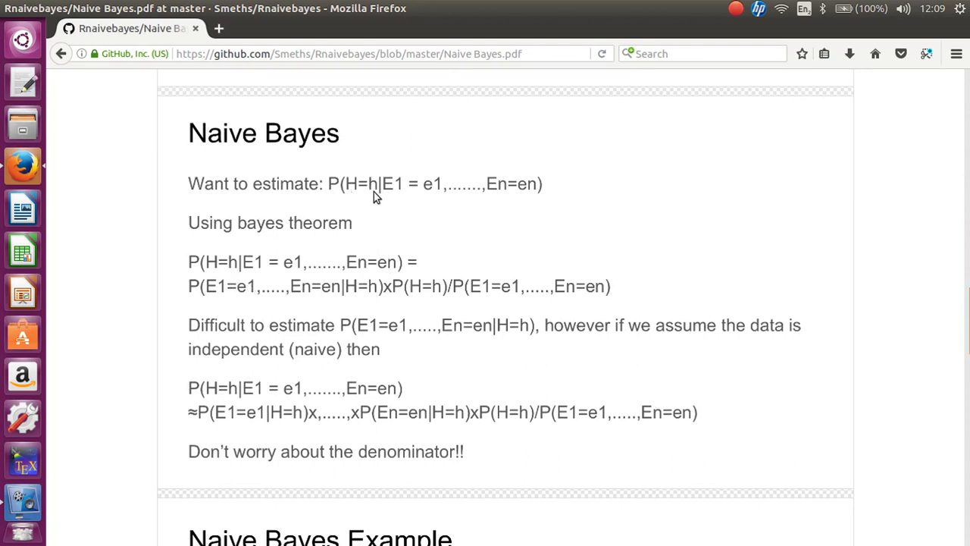
{"action": "mouse_move", "coordinate": [360, 197]}
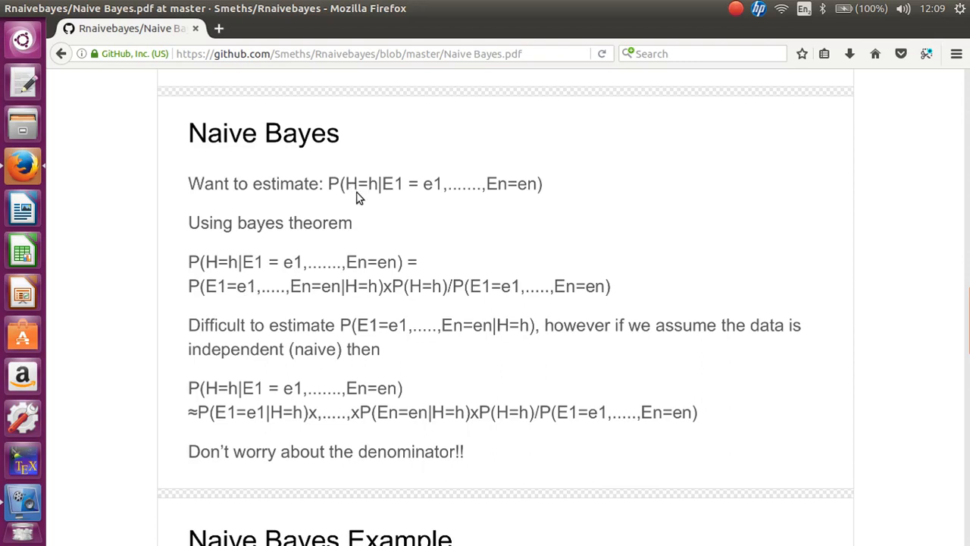
{"action": "mouse_move", "coordinate": [379, 197]}
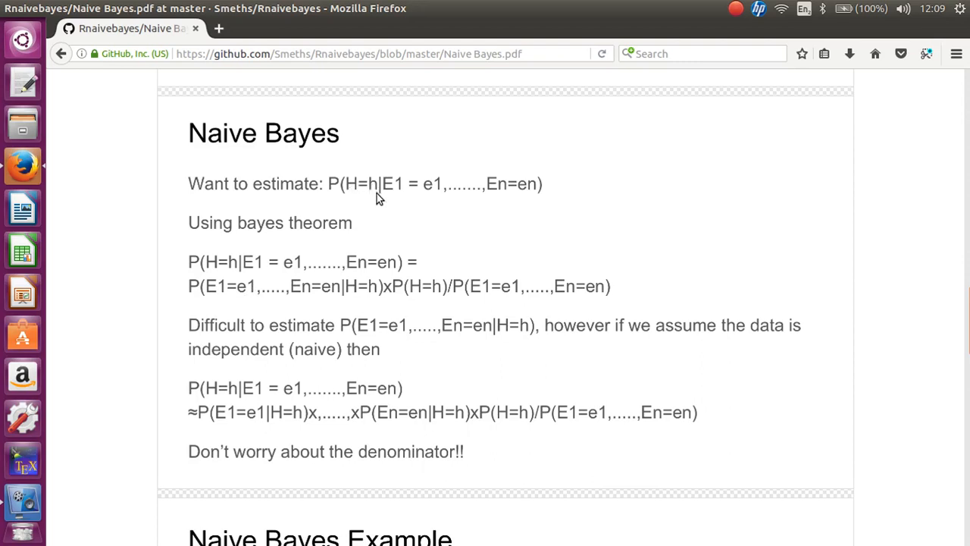
{"action": "mouse_move", "coordinate": [351, 190]}
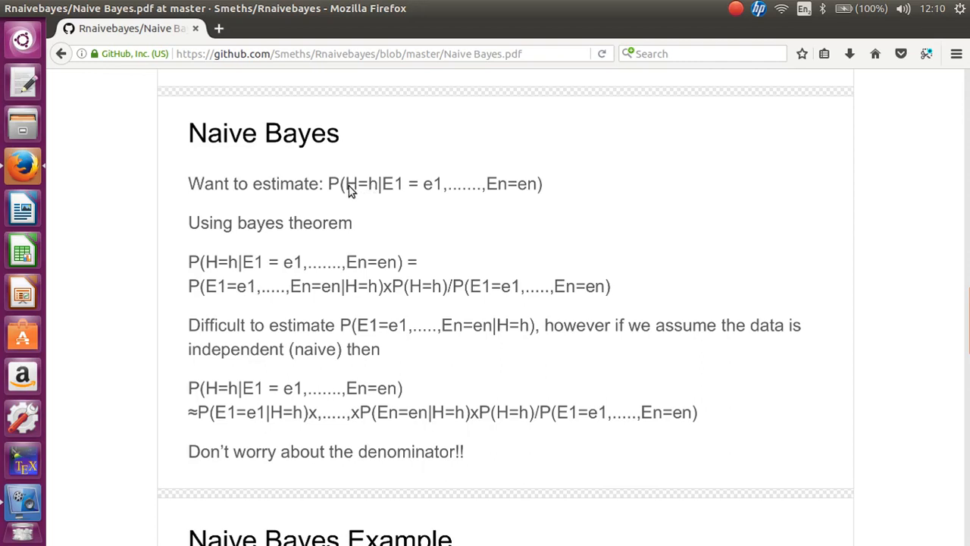
{"action": "mouse_move", "coordinate": [373, 195]}
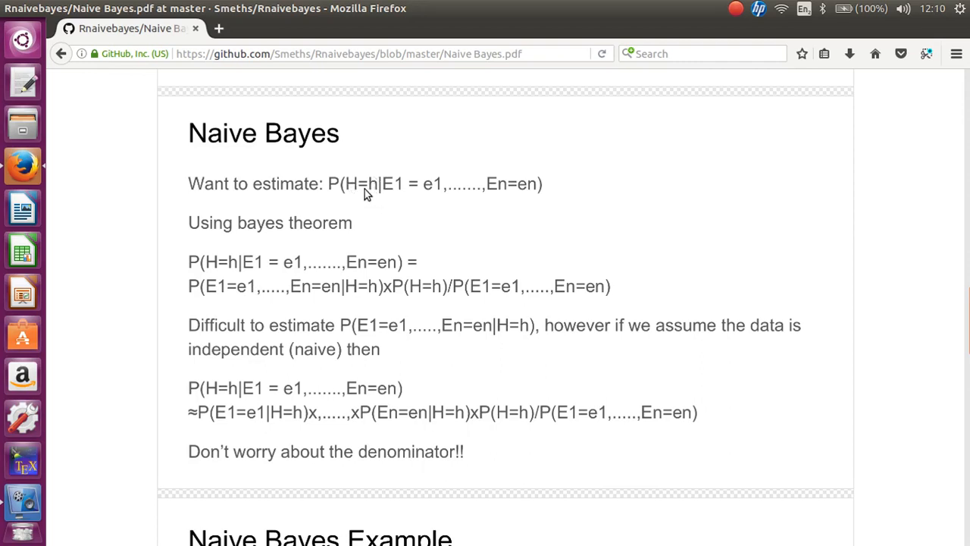
{"action": "mouse_move", "coordinate": [240, 291]}
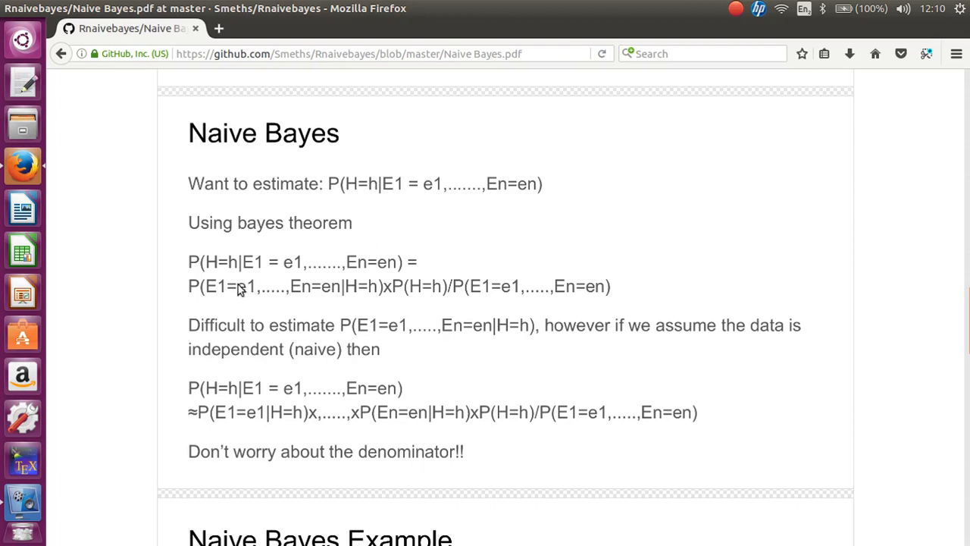
{"action": "mouse_move", "coordinate": [340, 336]}
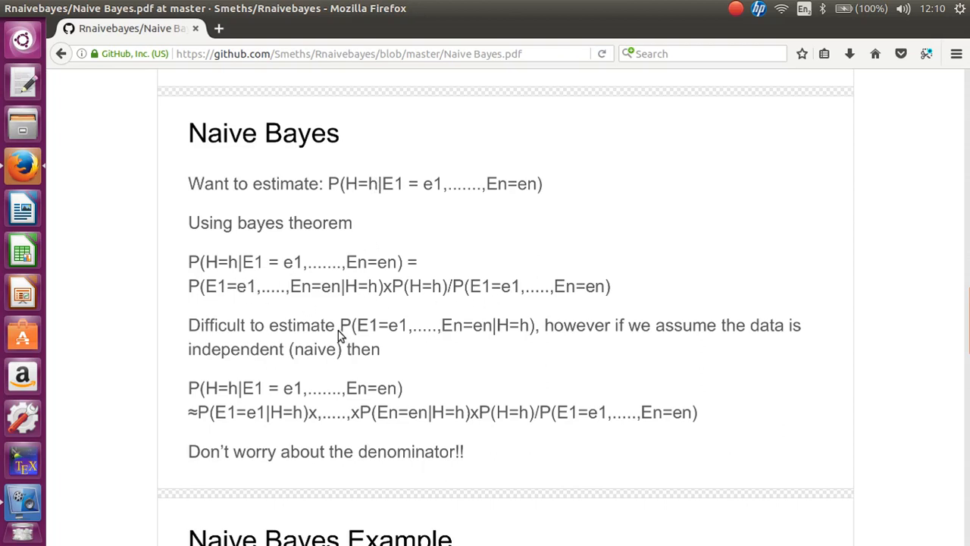
{"action": "mouse_move", "coordinate": [307, 317]}
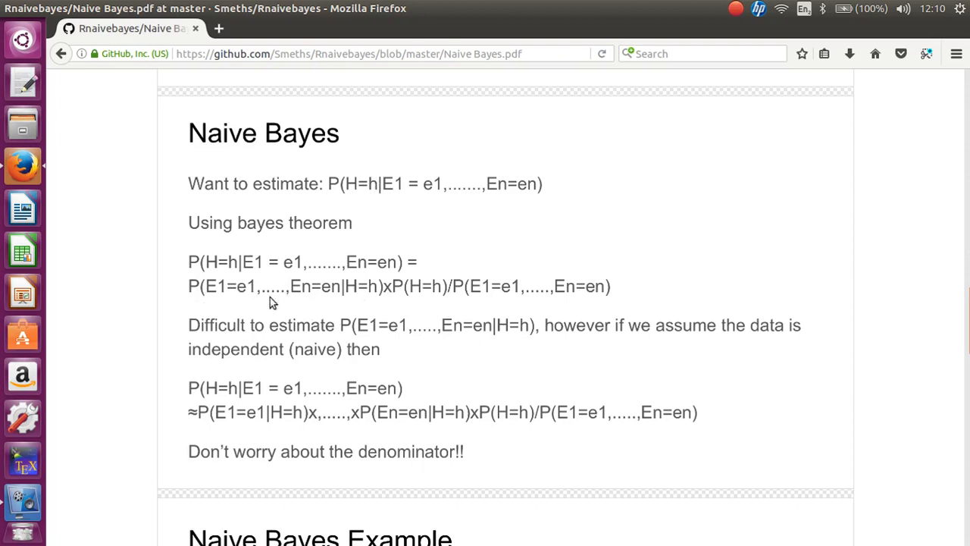
{"action": "mouse_move", "coordinate": [308, 341]}
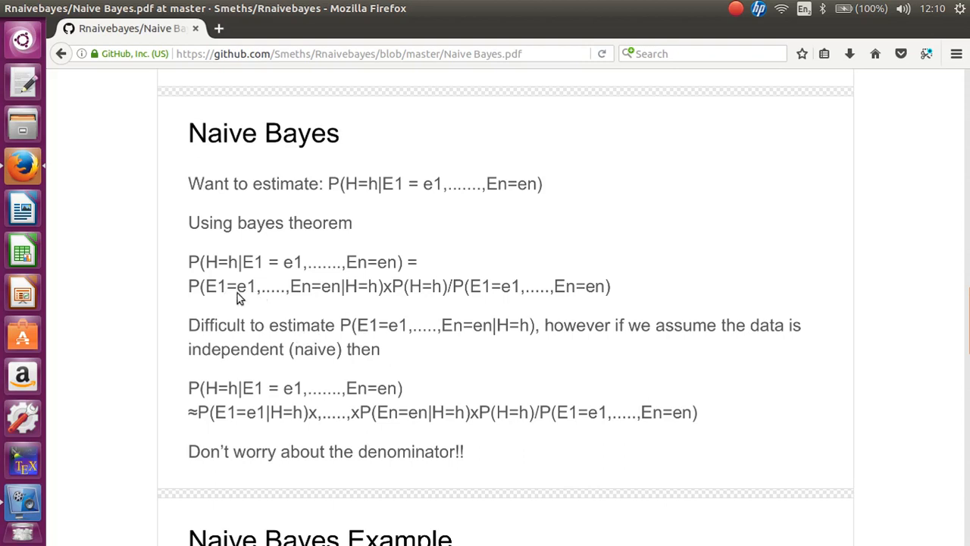
{"action": "mouse_move", "coordinate": [294, 297]}
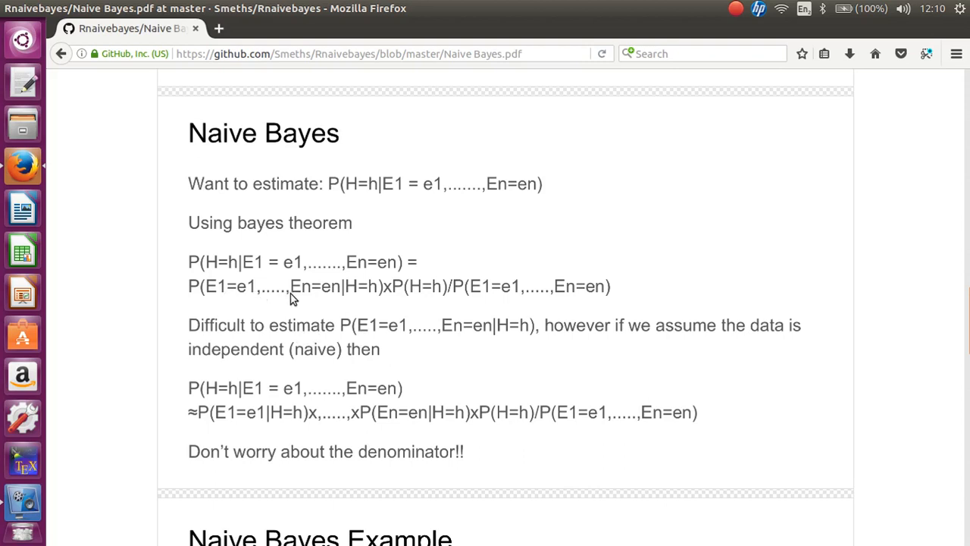
{"action": "mouse_move", "coordinate": [567, 333]}
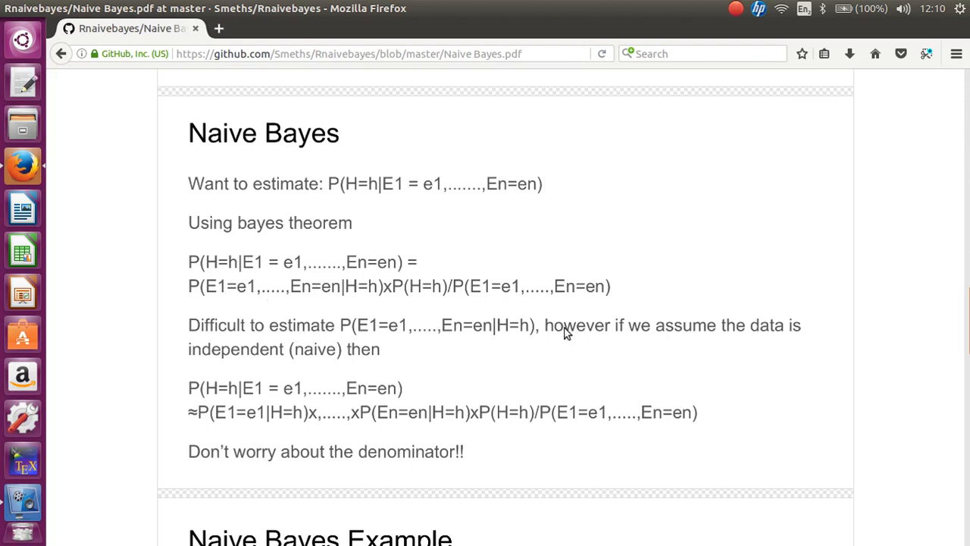
{"action": "mouse_move", "coordinate": [242, 387]}
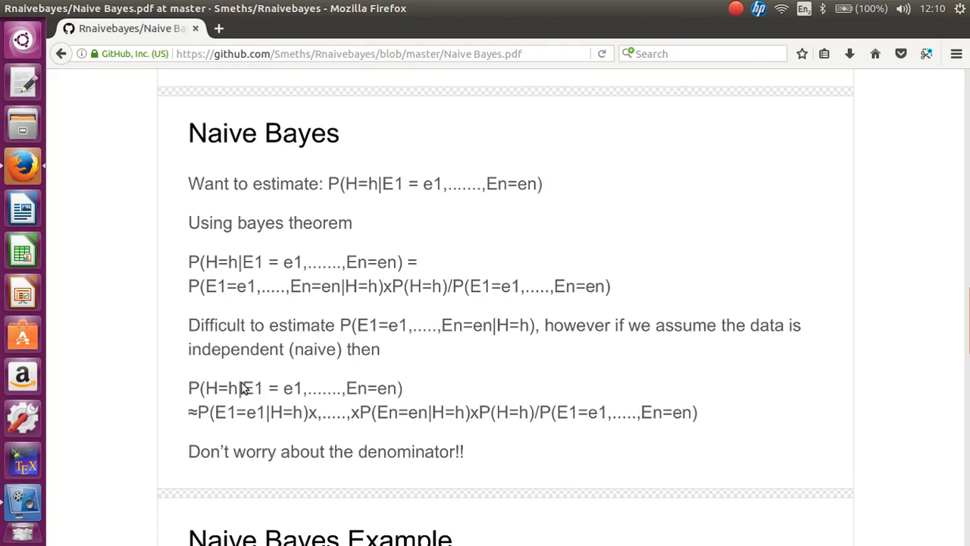
{"action": "mouse_move", "coordinate": [292, 319]}
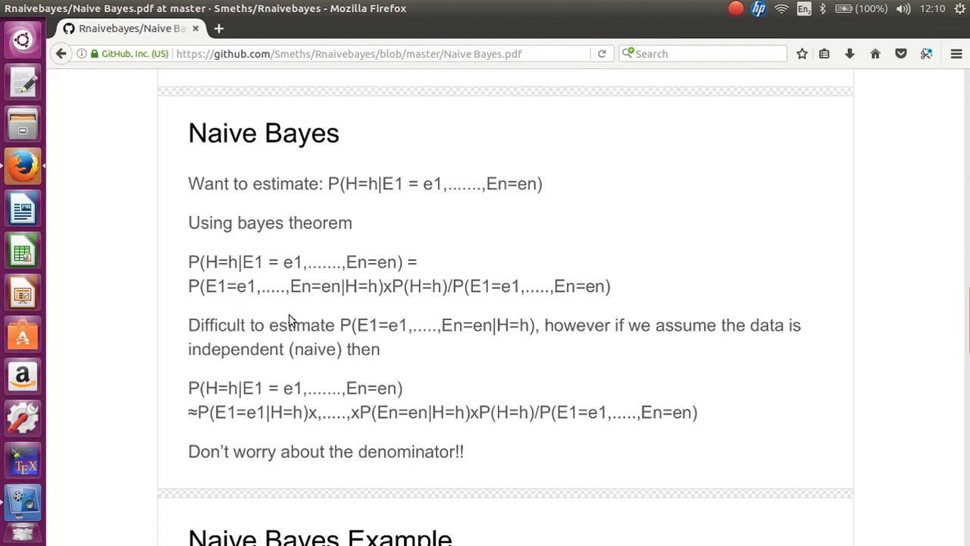
{"action": "mouse_move", "coordinate": [209, 419]}
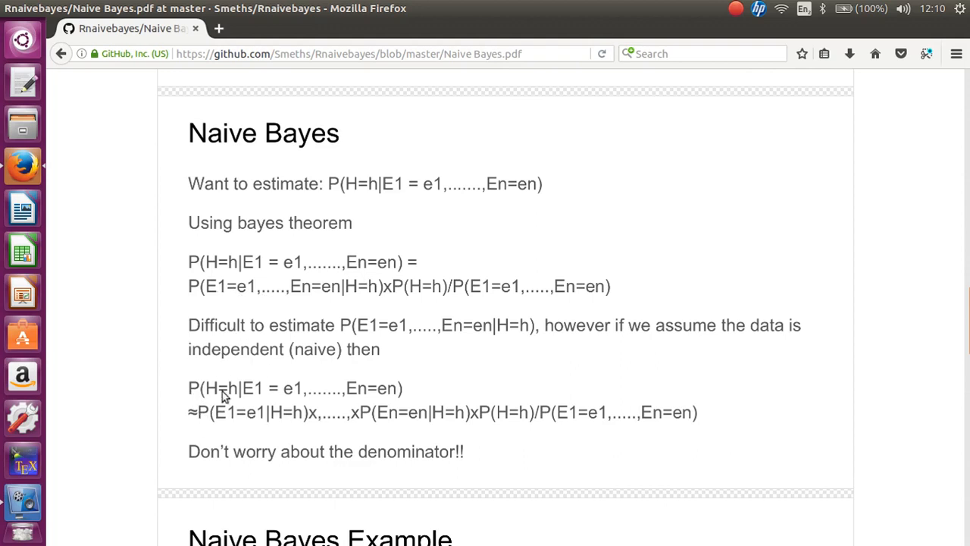
{"action": "mouse_move", "coordinate": [273, 420]}
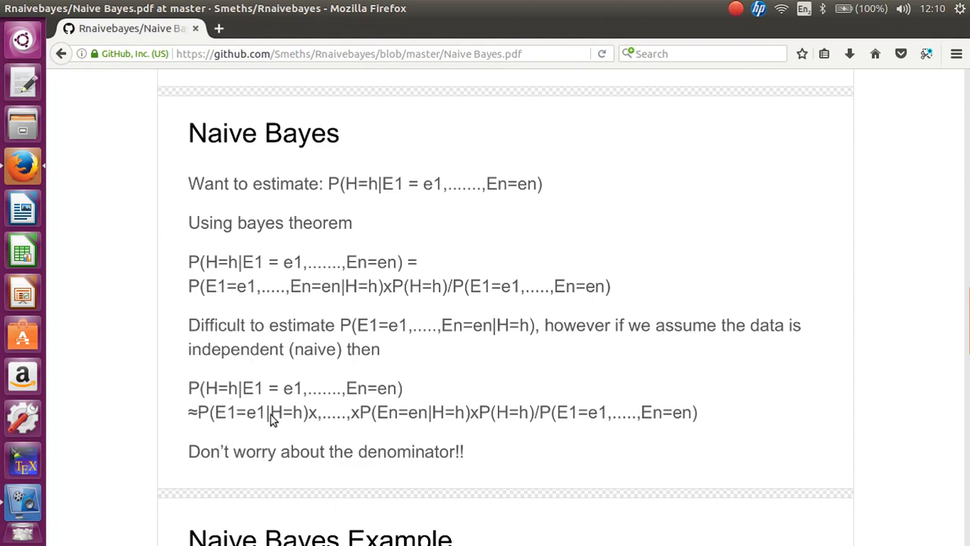
{"action": "mouse_move", "coordinate": [294, 420]}
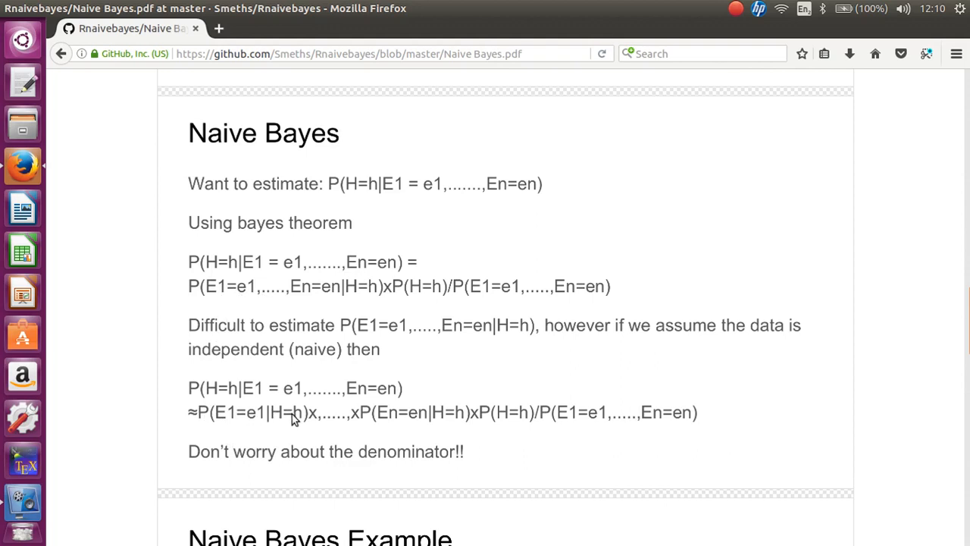
{"action": "mouse_move", "coordinate": [294, 426]}
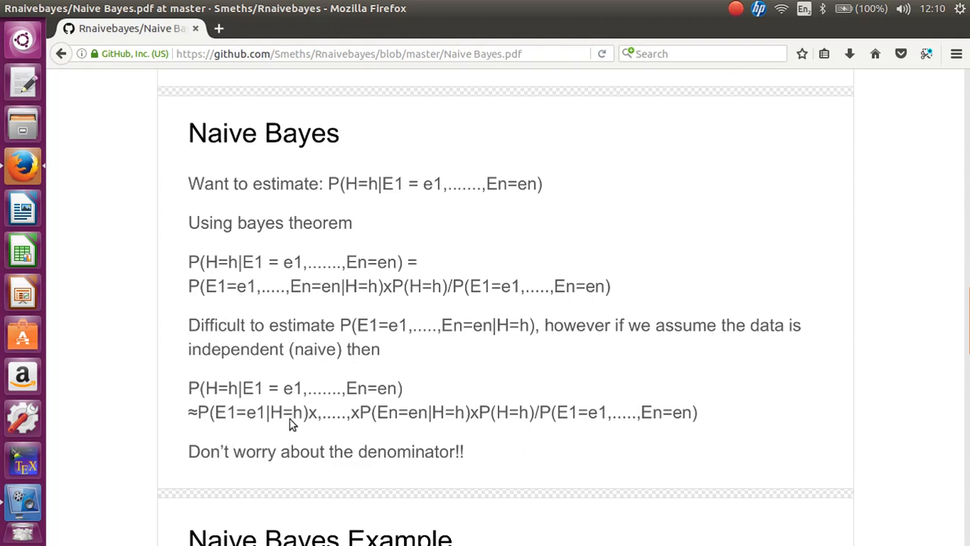
{"action": "mouse_move", "coordinate": [297, 419]}
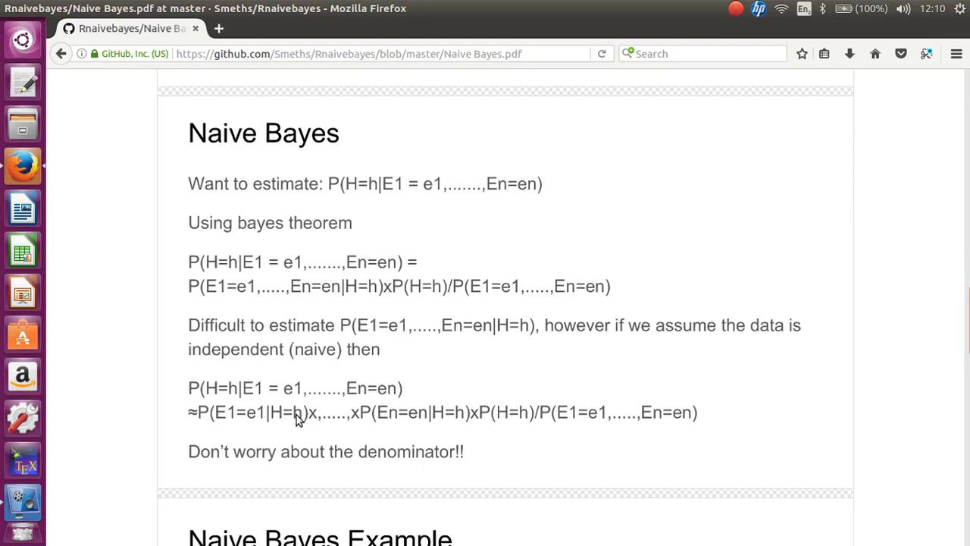
{"action": "mouse_move", "coordinate": [376, 294]}
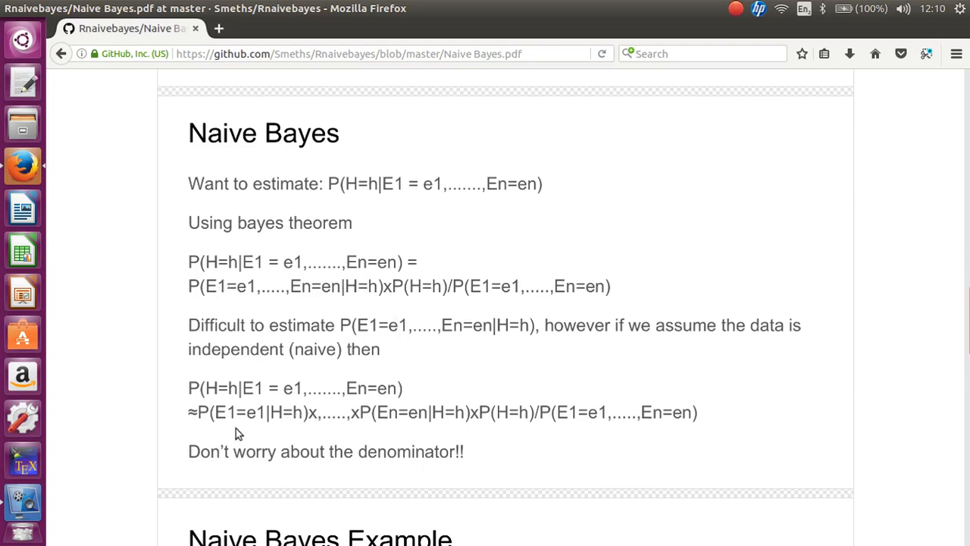
{"action": "mouse_move", "coordinate": [316, 419]}
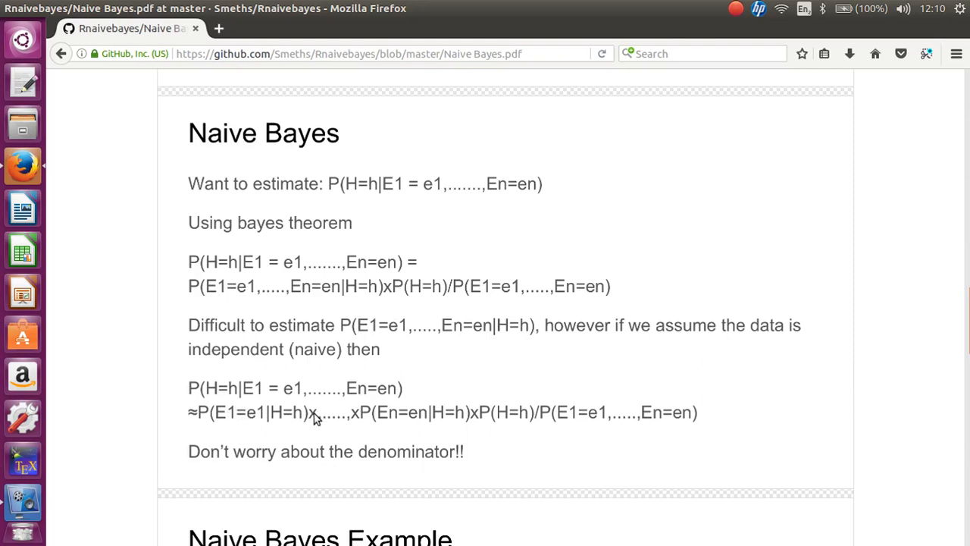
{"action": "mouse_move", "coordinate": [394, 424]}
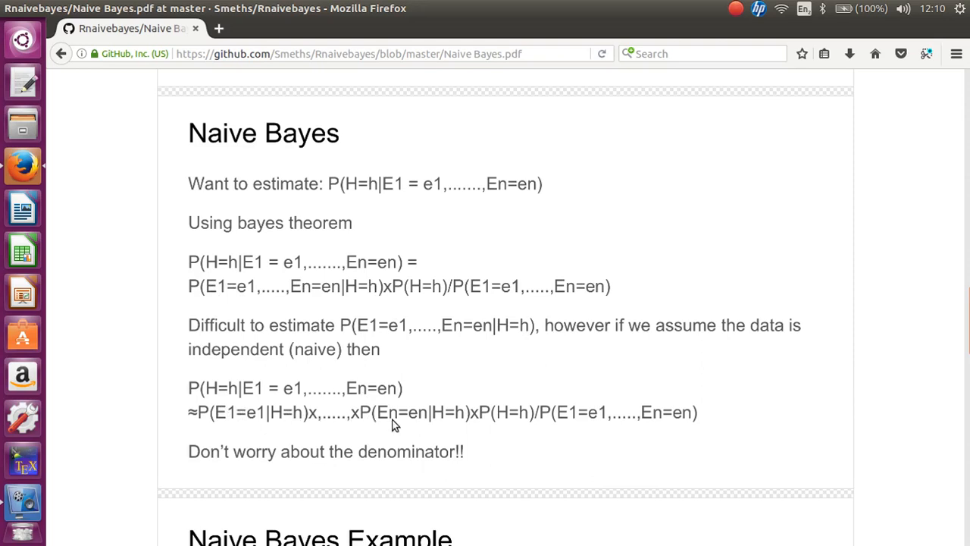
{"action": "mouse_move", "coordinate": [451, 425]}
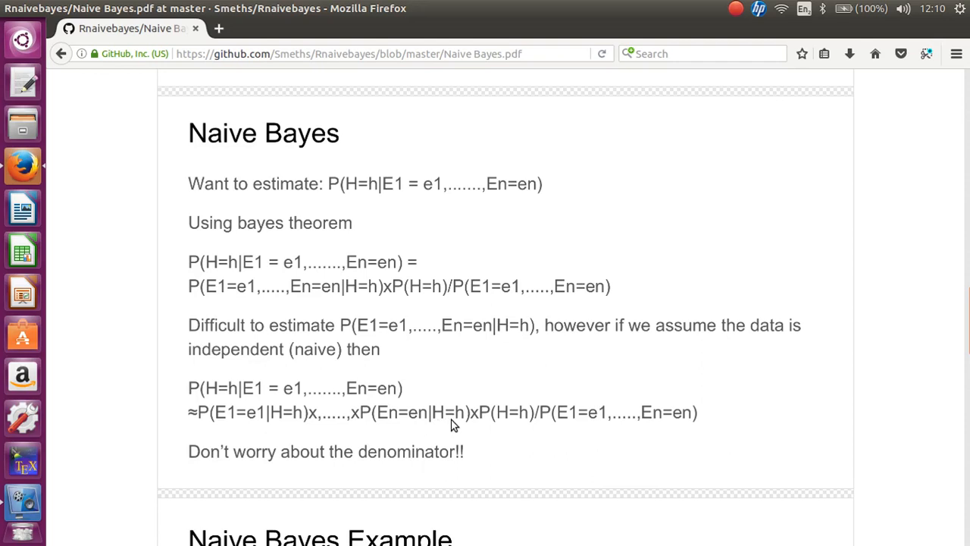
{"action": "mouse_move", "coordinate": [612, 417]}
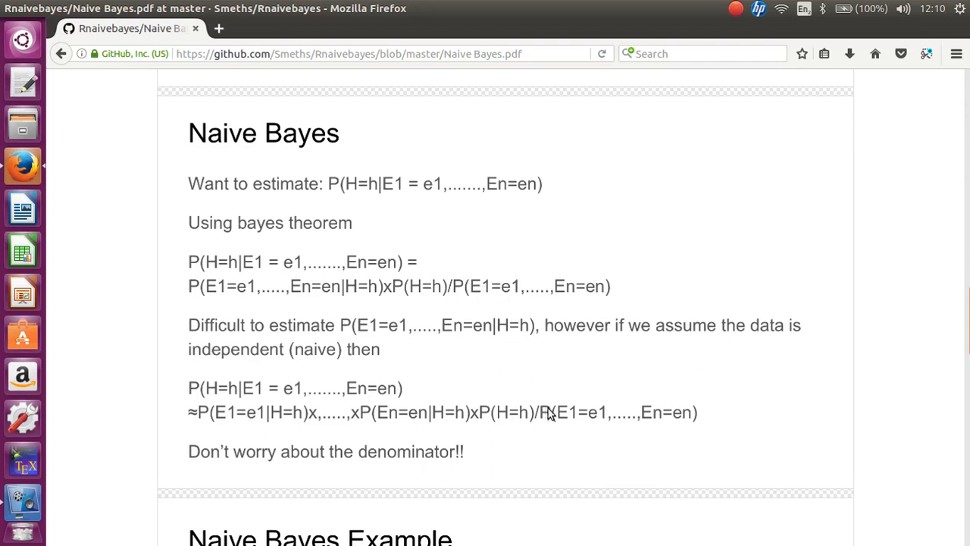
{"action": "mouse_move", "coordinate": [547, 431]}
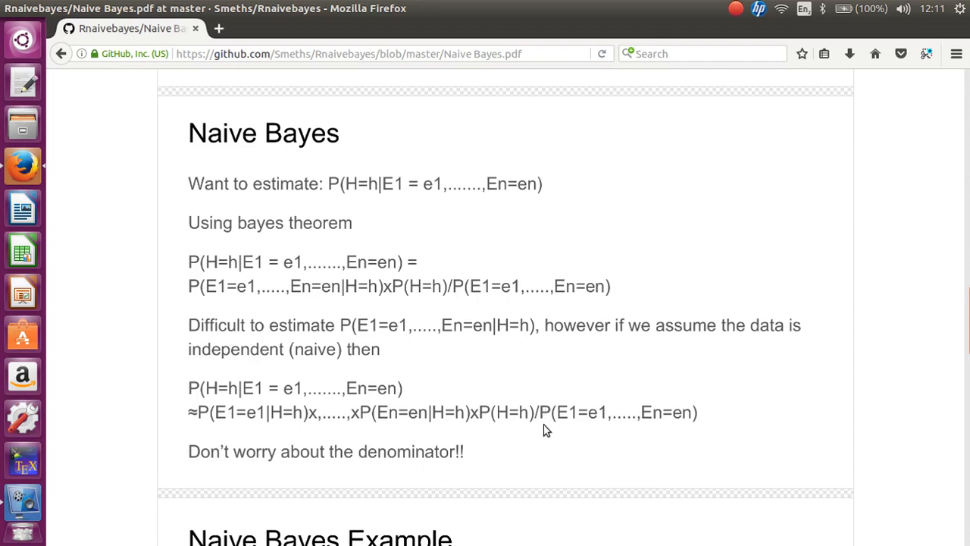
{"action": "mouse_move", "coordinate": [557, 426]}
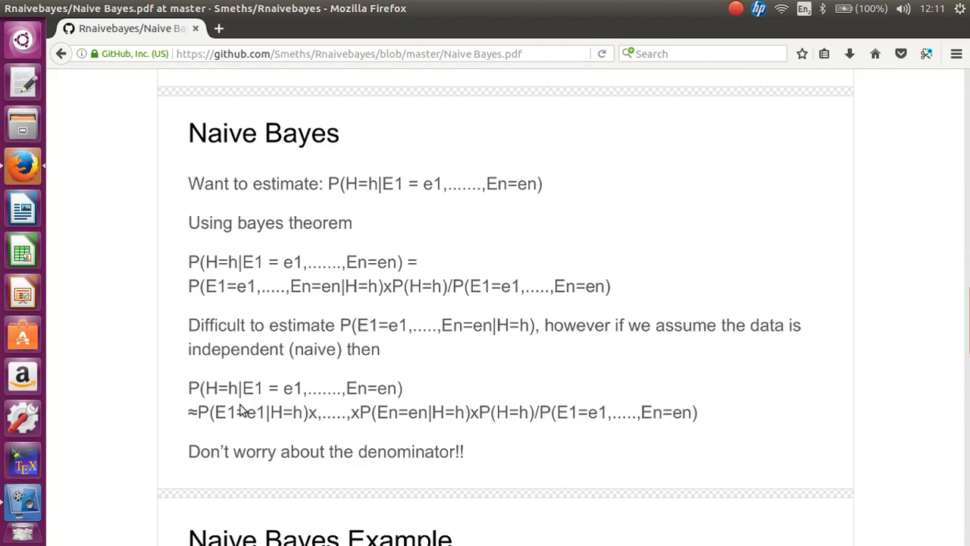
{"action": "mouse_move", "coordinate": [521, 414]}
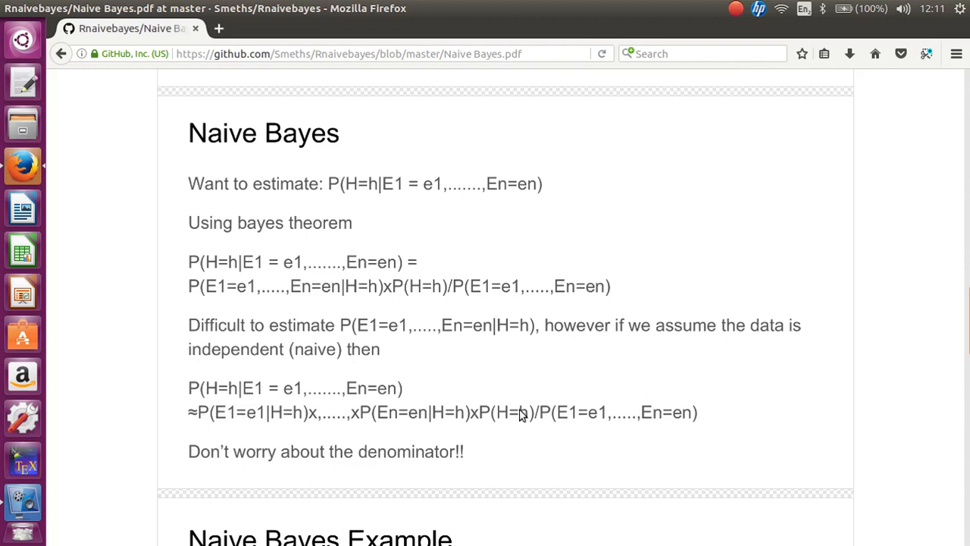
{"action": "mouse_move", "coordinate": [655, 423]}
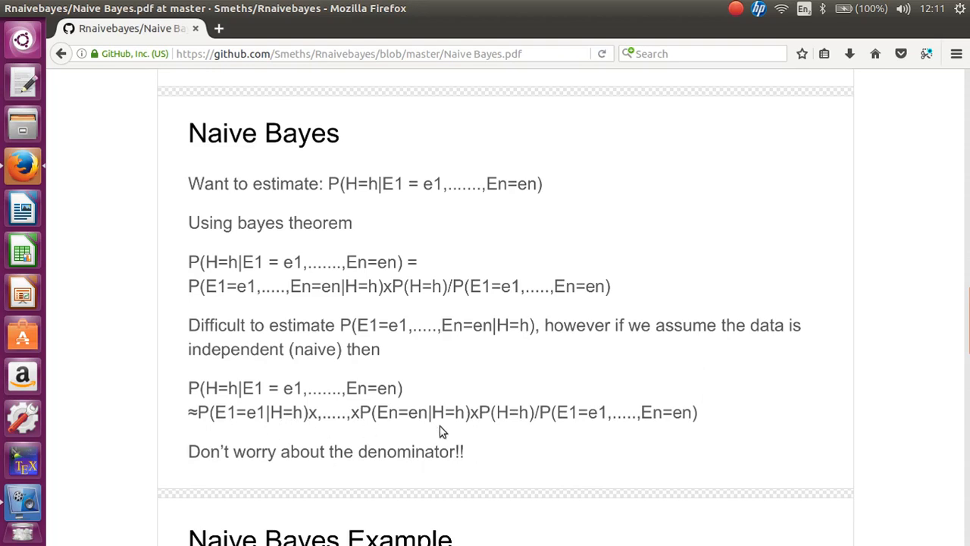
{"action": "mouse_move", "coordinate": [648, 422]}
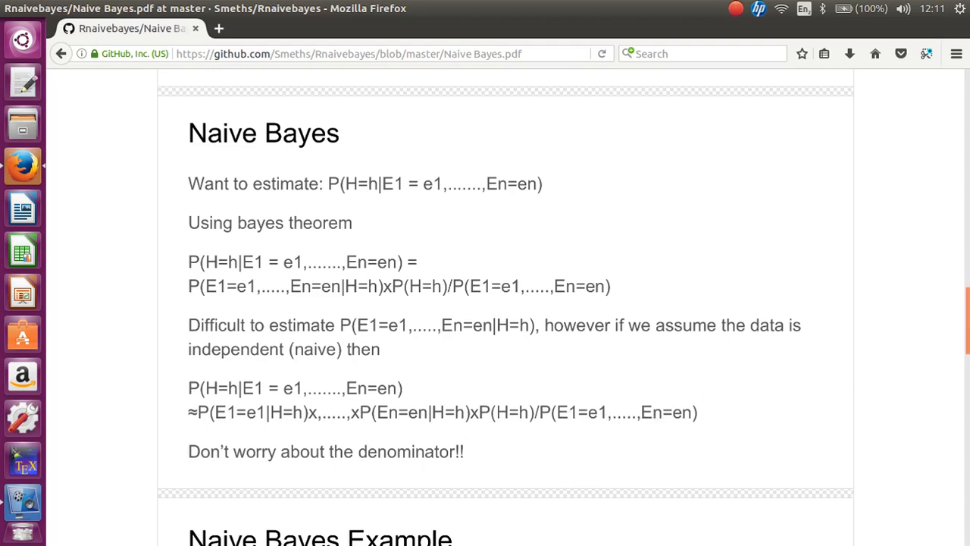
Step: Scroll until the Naive Bayes Example table starts below the formulas
{"action": "scroll", "scroll_direction": "down", "scroll_amount": 3}
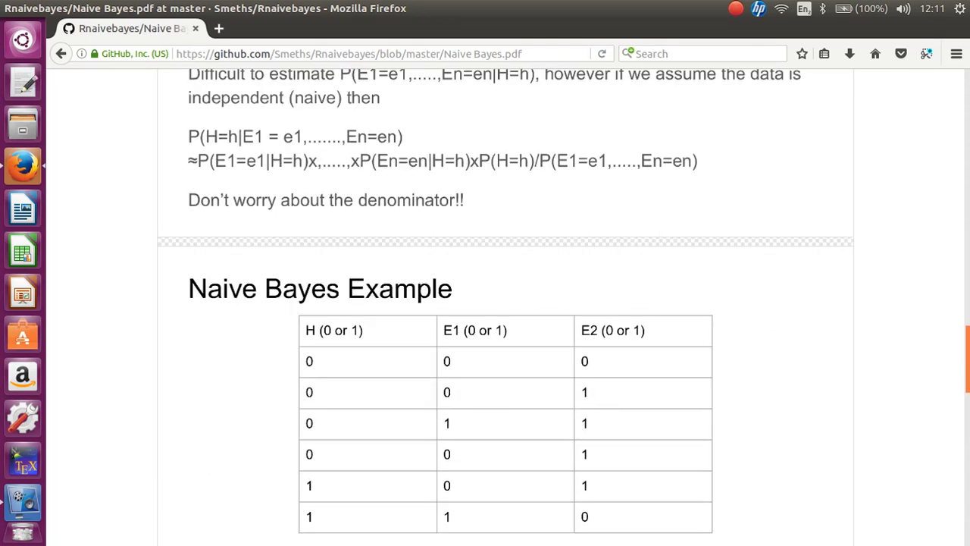
{"action": "scroll", "scroll_direction": "down", "scroll_amount": 3}
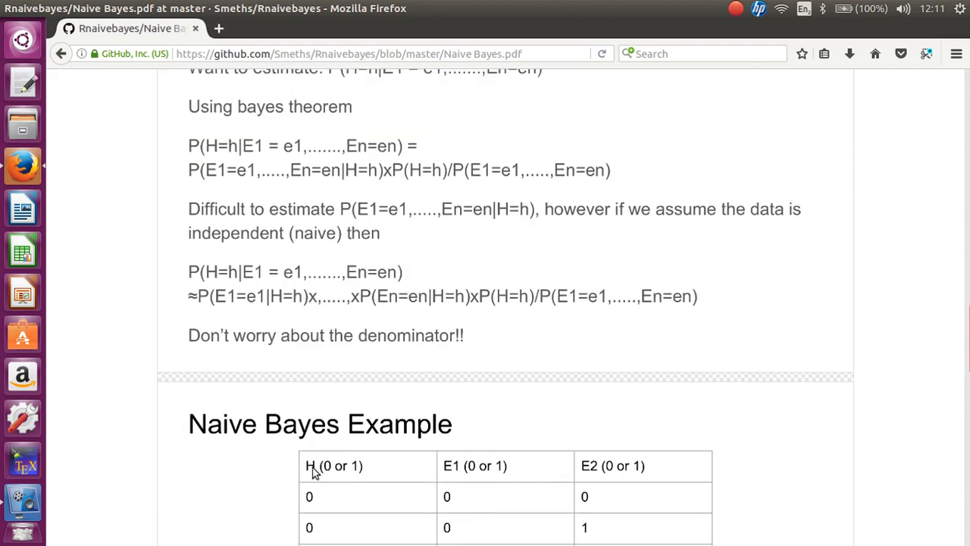
{"action": "mouse_move", "coordinate": [323, 476]}
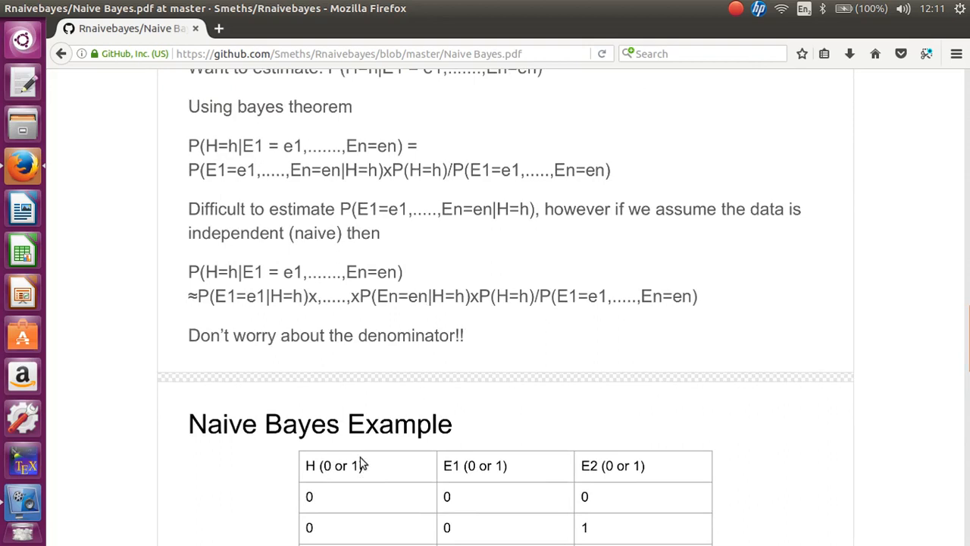
{"action": "mouse_move", "coordinate": [584, 473]}
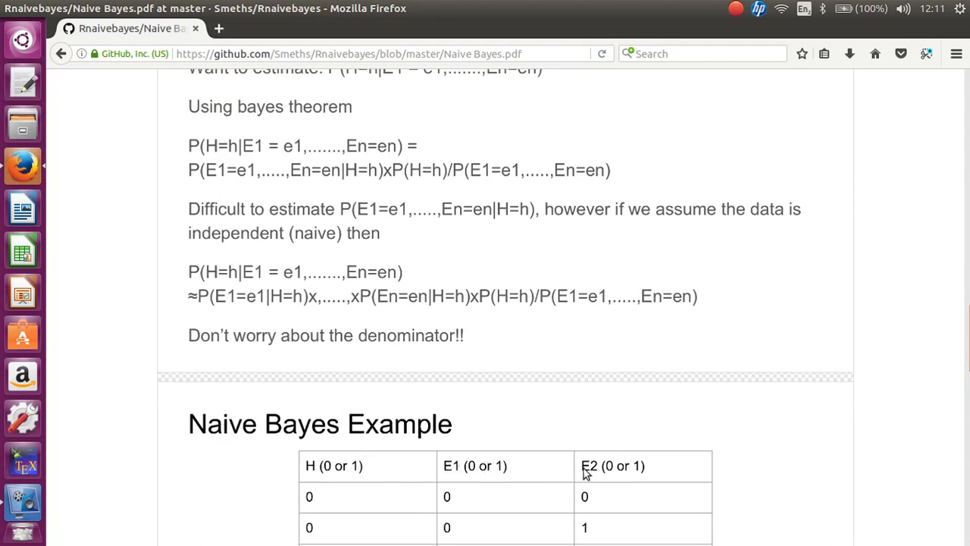
{"action": "mouse_move", "coordinate": [963, 353]}
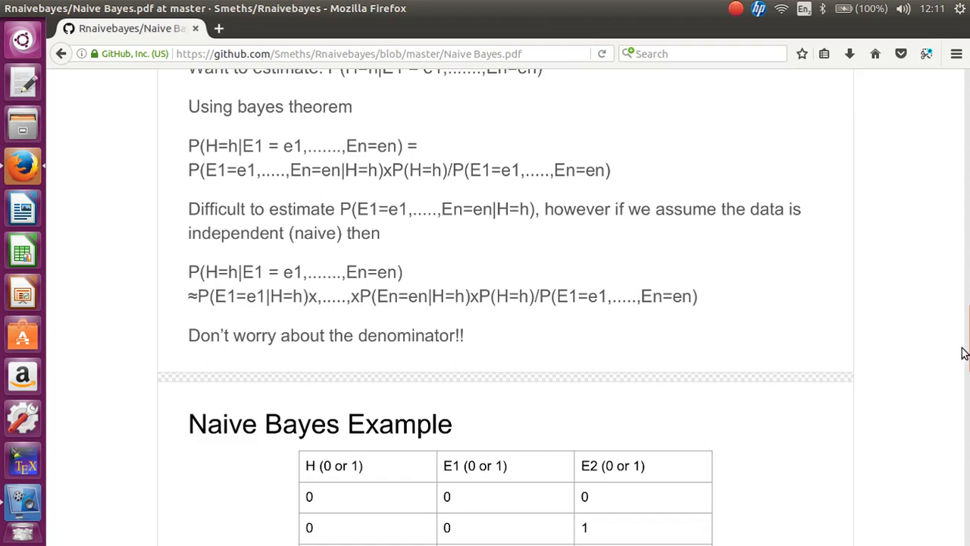
Step: Scroll to the full example table and its Estimate probabilities, including P(H = 0) = 2/3
{"action": "scroll", "scroll_direction": "down", "scroll_amount": 3}
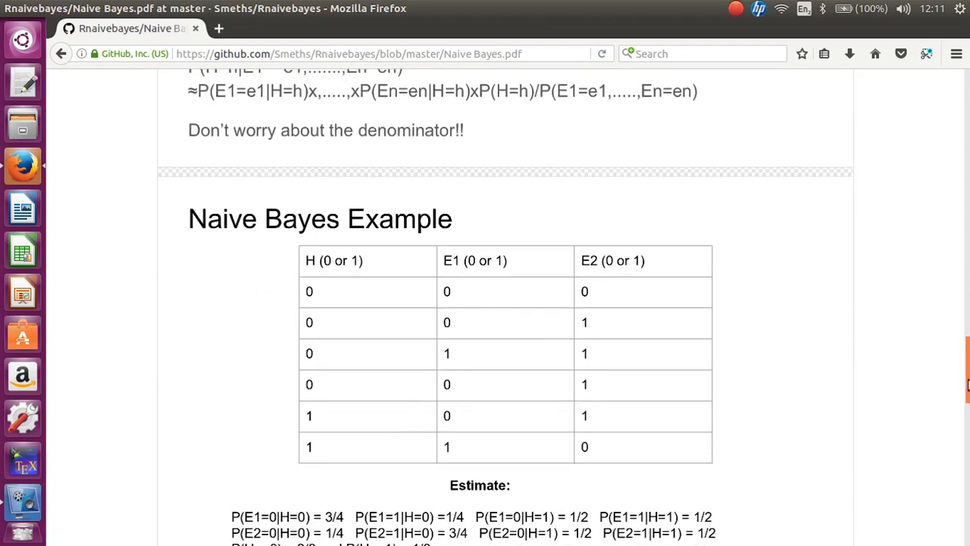
{"action": "scroll", "scroll_direction": "down", "scroll_amount": 3}
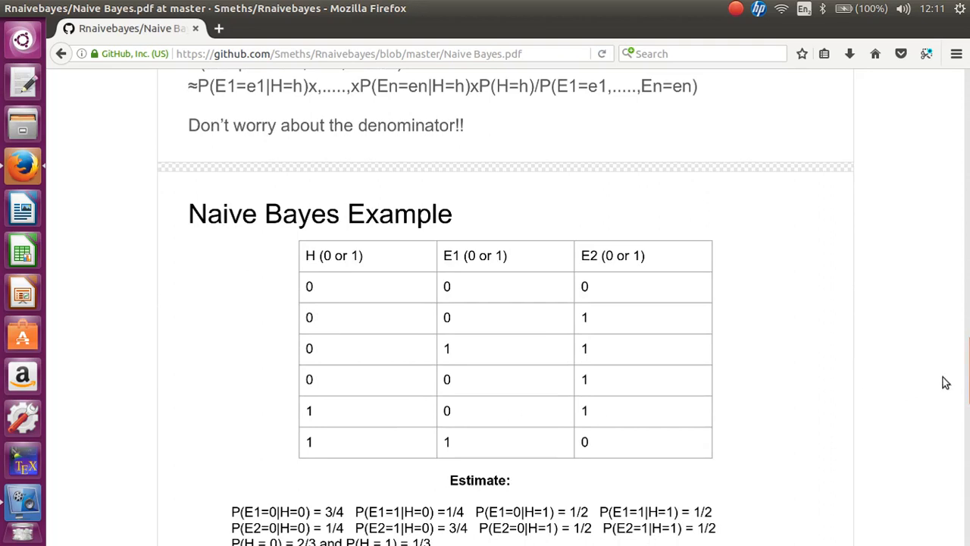
{"action": "scroll", "scroll_direction": "down", "scroll_amount": 3}
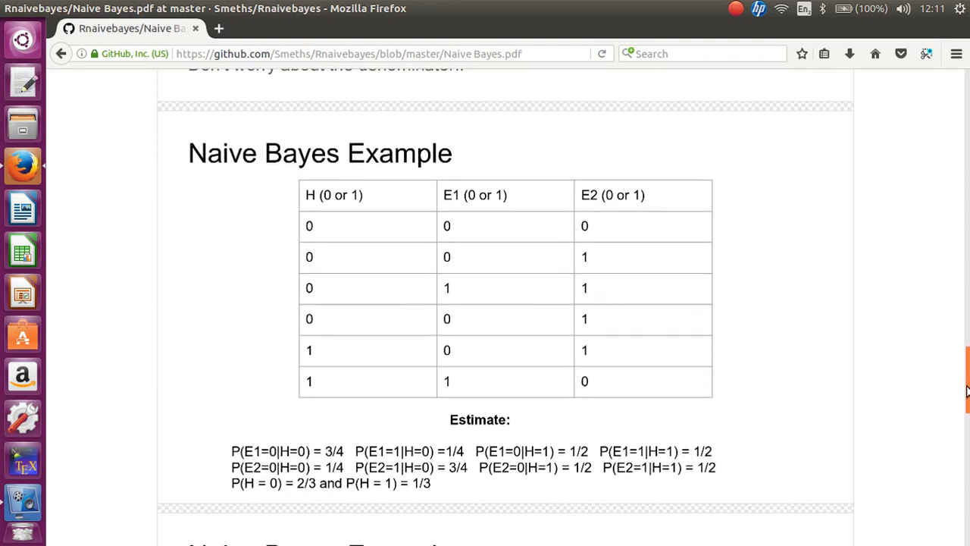
{"action": "scroll", "scroll_direction": "down", "scroll_amount": 3}
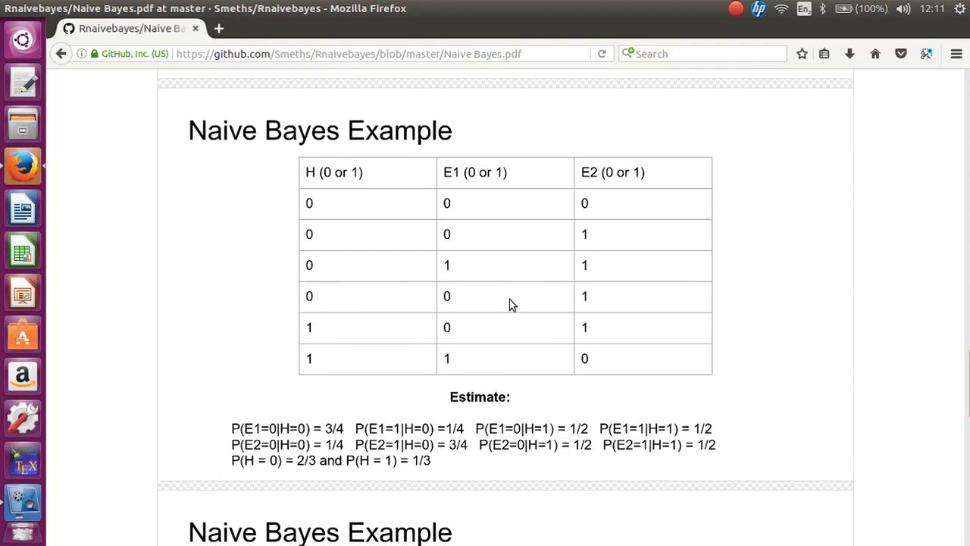
{"action": "mouse_move", "coordinate": [265, 302]}
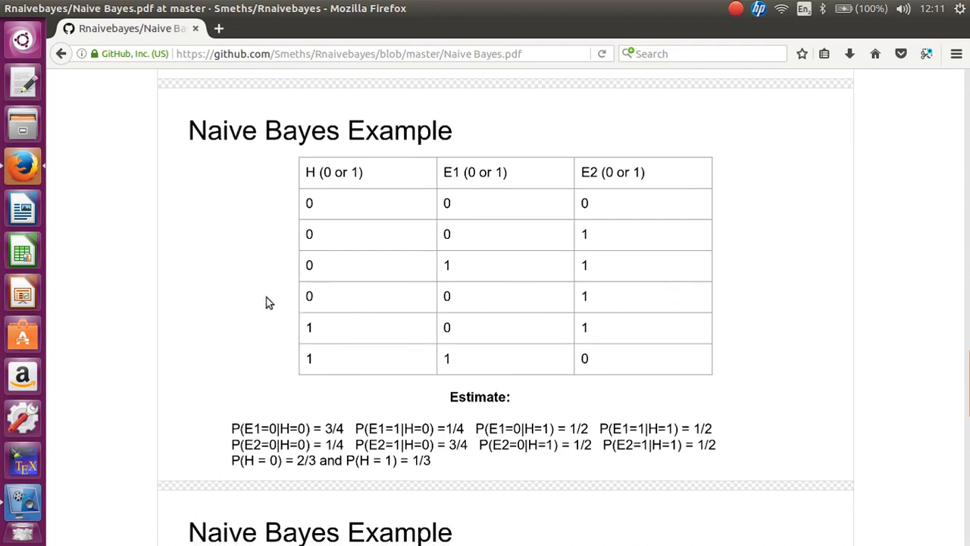
{"action": "mouse_move", "coordinate": [429, 250]}
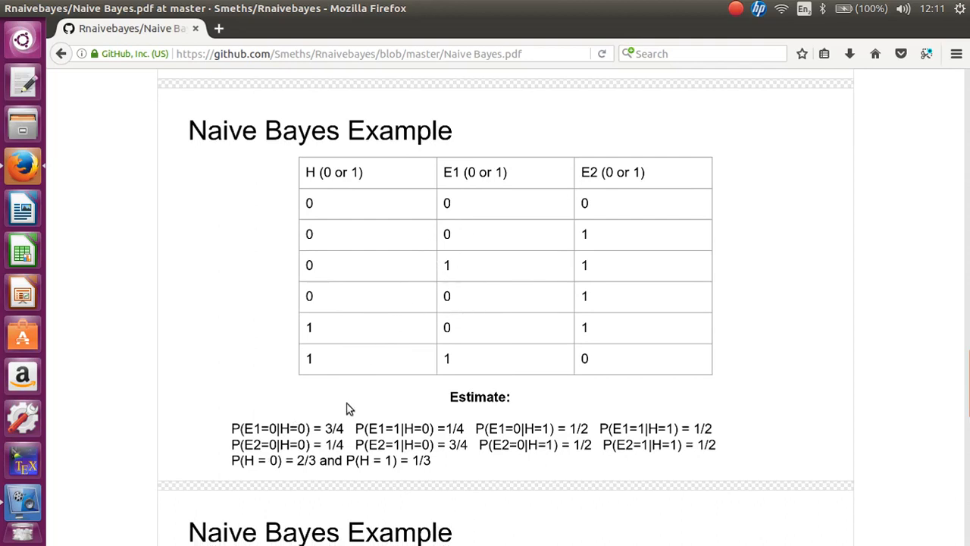
{"action": "mouse_move", "coordinate": [371, 319]}
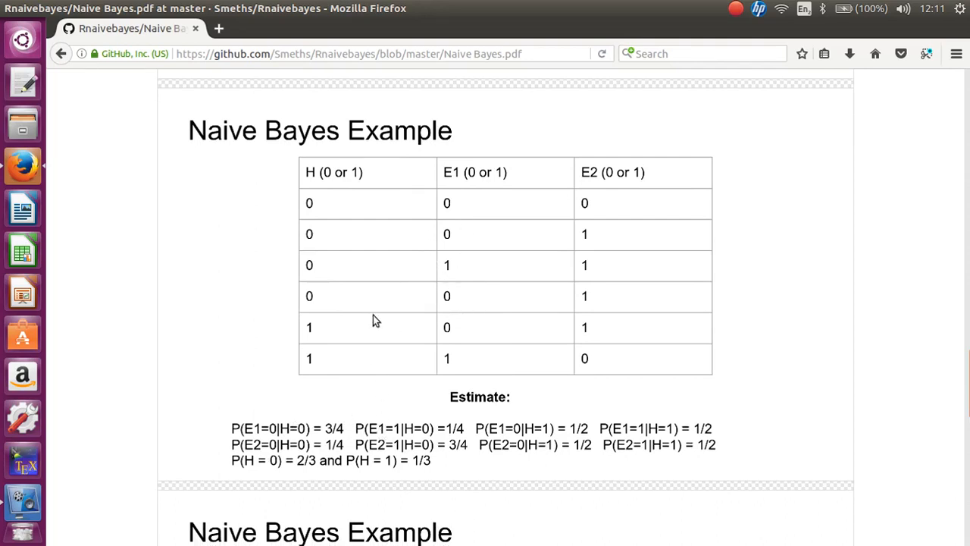
{"action": "mouse_move", "coordinate": [456, 239]}
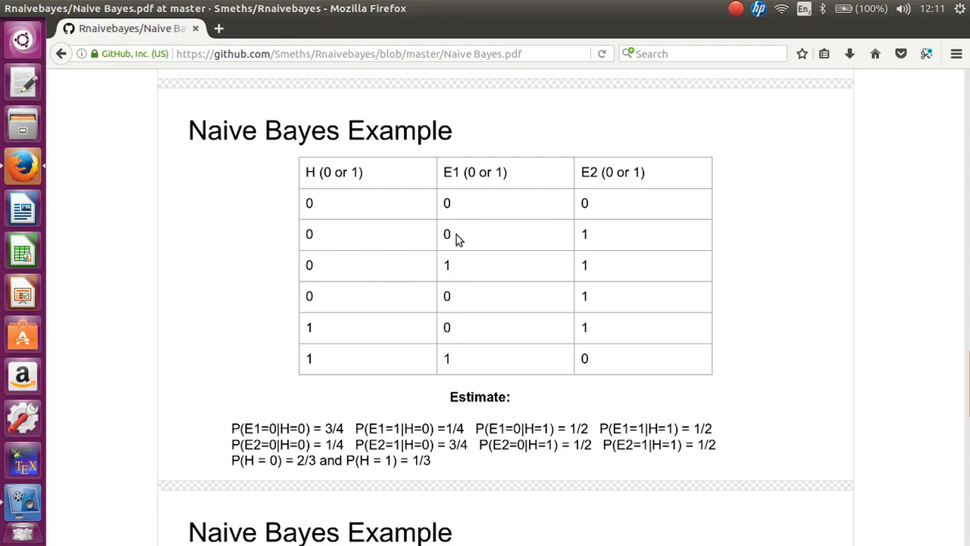
{"action": "mouse_move", "coordinate": [275, 360]}
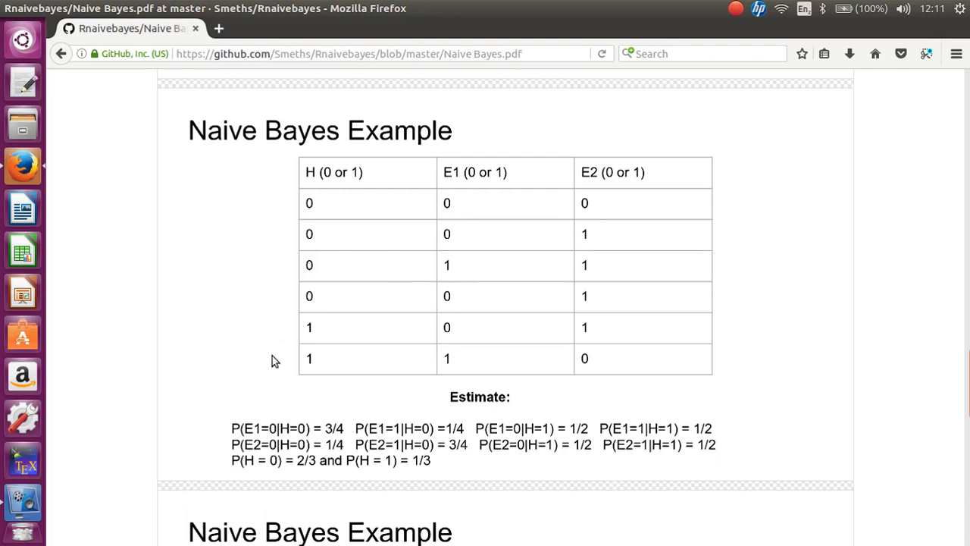
{"action": "mouse_move", "coordinate": [676, 307]}
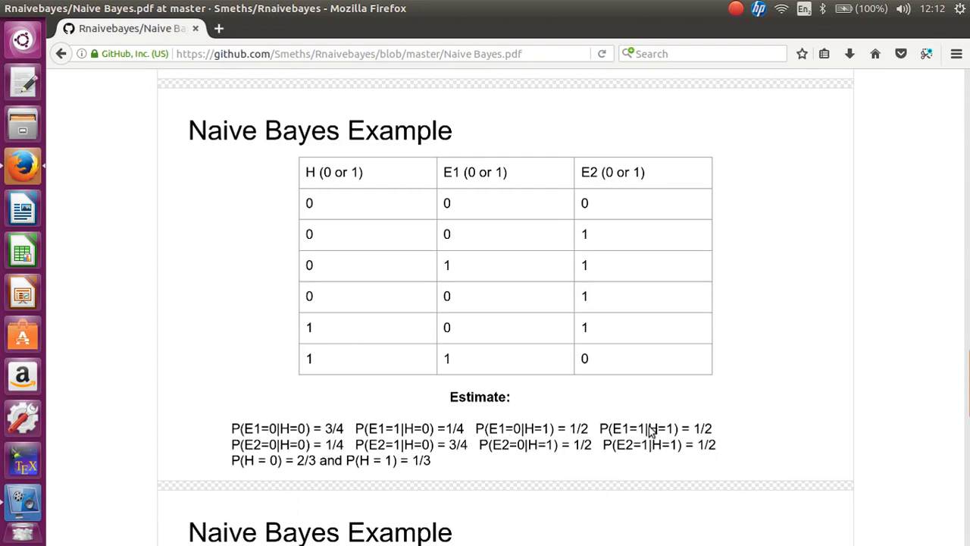
{"action": "mouse_move", "coordinate": [775, 356]}
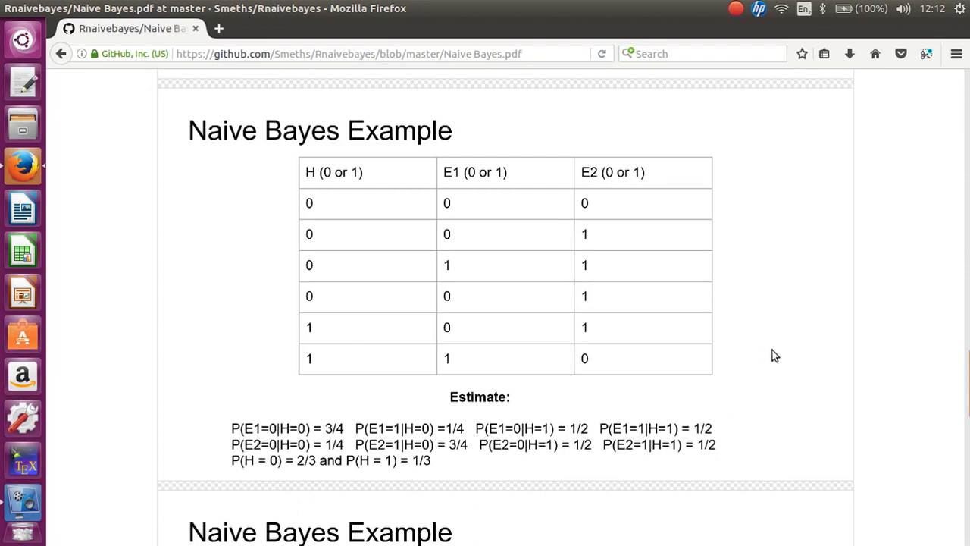
Step: Scroll to the example comparing P(H=1) and P(H=0) given E1 = 0, E2 = 1
{"action": "scroll", "scroll_direction": "down", "scroll_amount": 3}
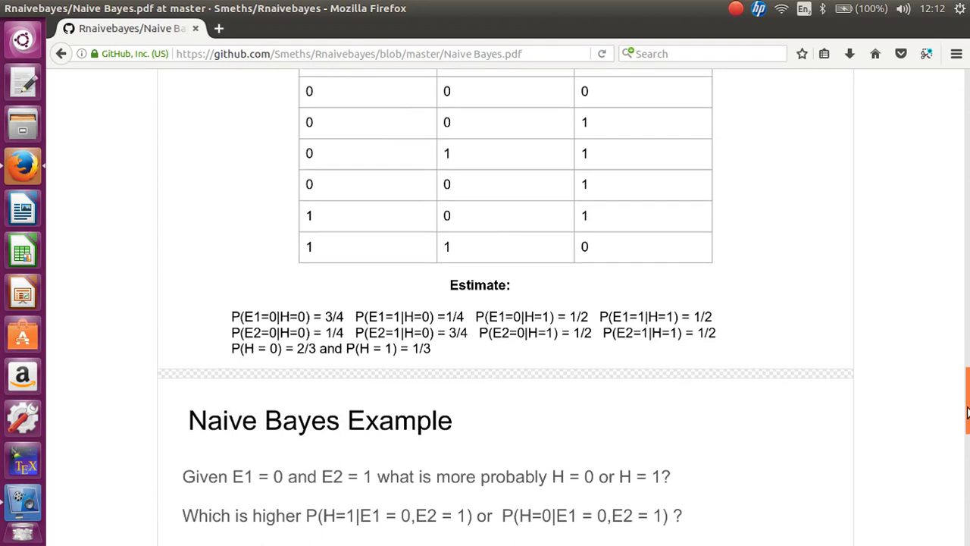
{"action": "scroll", "scroll_direction": "down", "scroll_amount": 3}
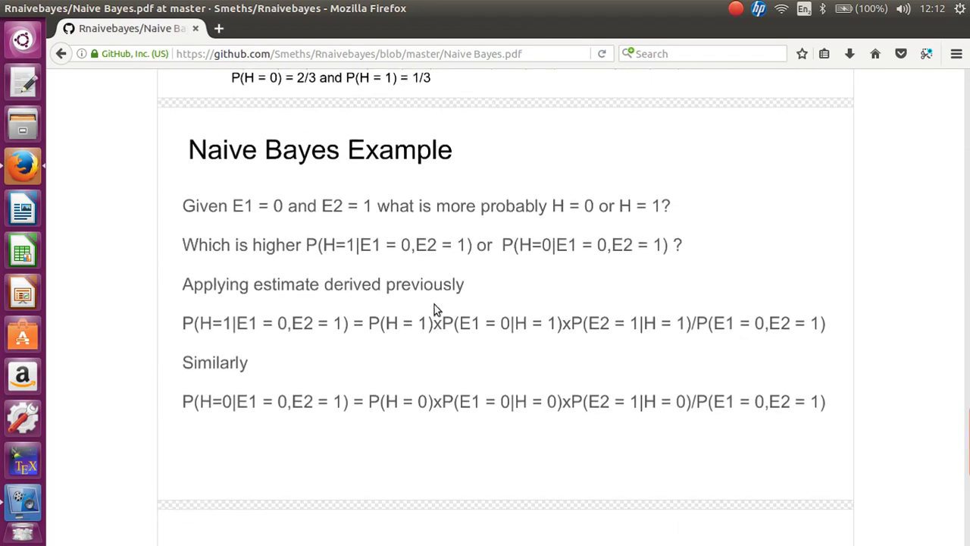
{"action": "mouse_move", "coordinate": [409, 216]}
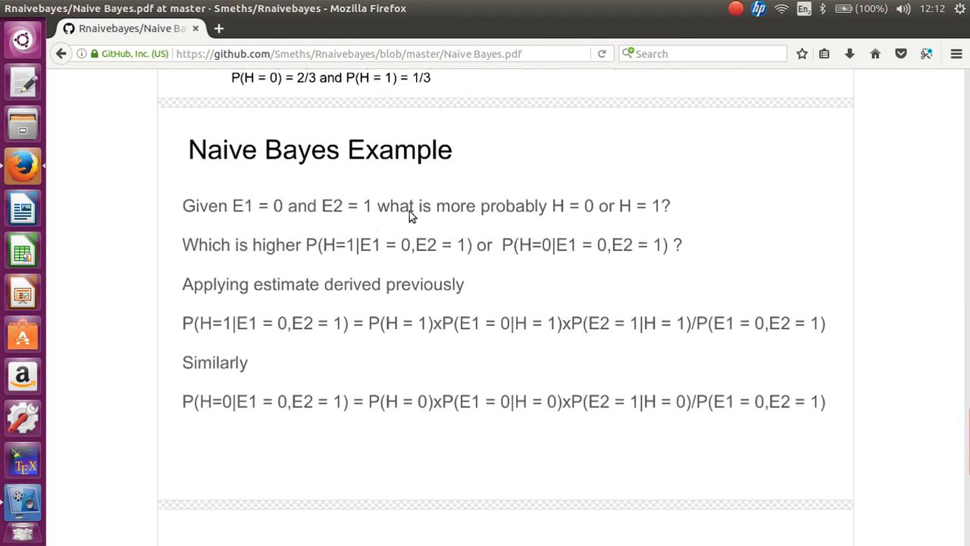
{"action": "mouse_move", "coordinate": [576, 215]}
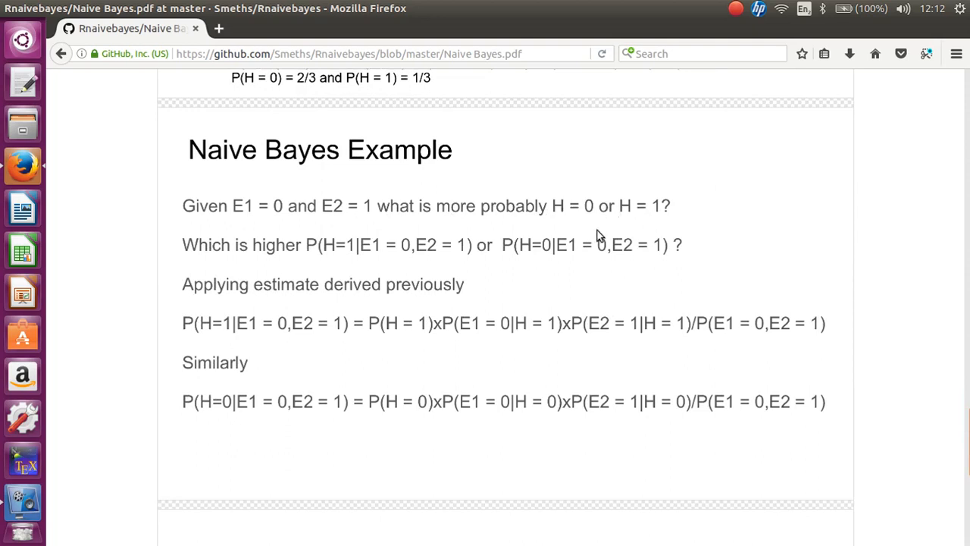
{"action": "mouse_move", "coordinate": [425, 256]}
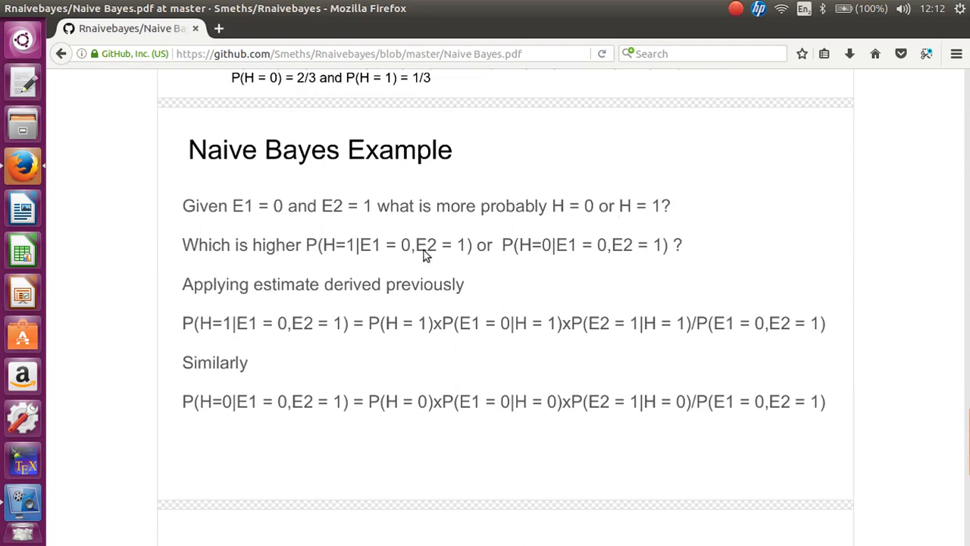
{"action": "mouse_move", "coordinate": [904, 346]}
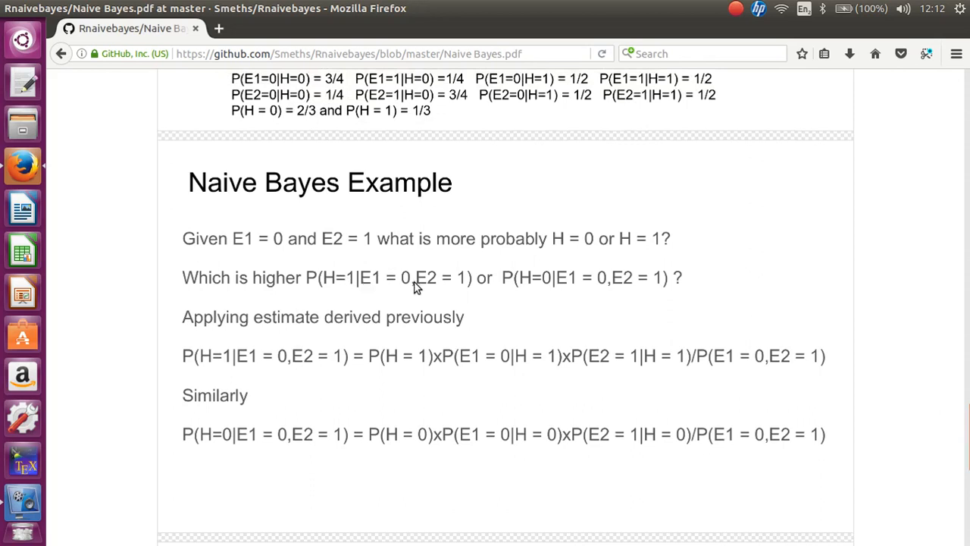
{"action": "mouse_move", "coordinate": [562, 307]}
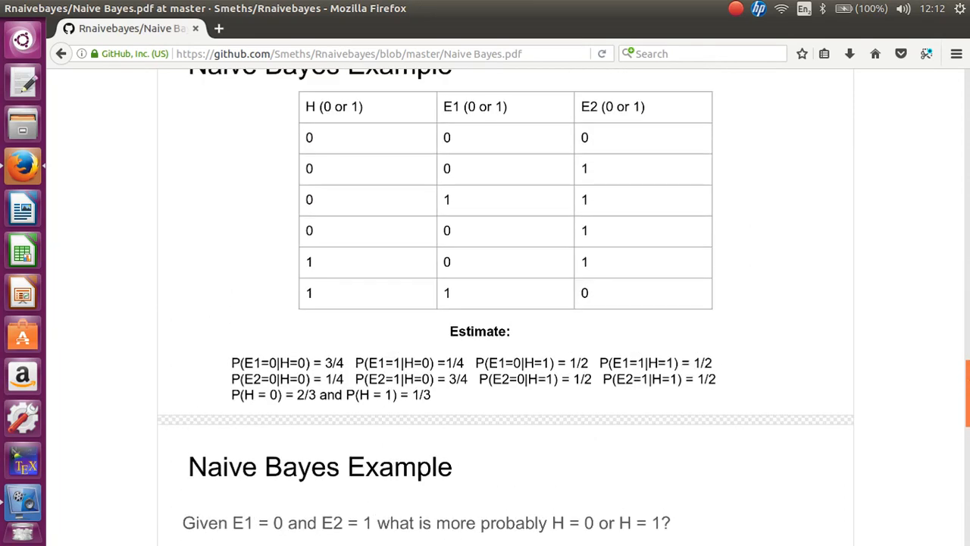
{"action": "scroll", "scroll_direction": "down", "scroll_amount": 3}
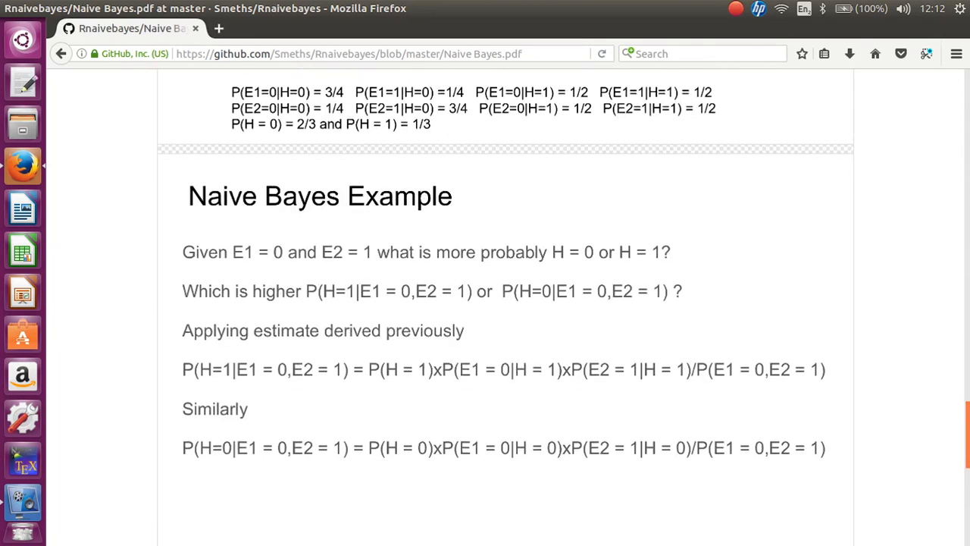
{"action": "scroll", "scroll_direction": "down", "scroll_amount": 3}
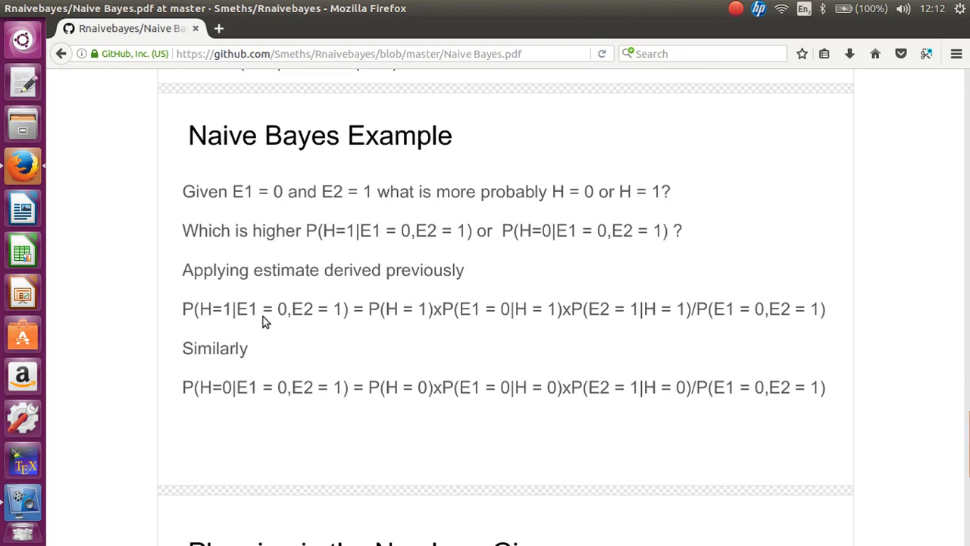
{"action": "mouse_move", "coordinate": [253, 318]}
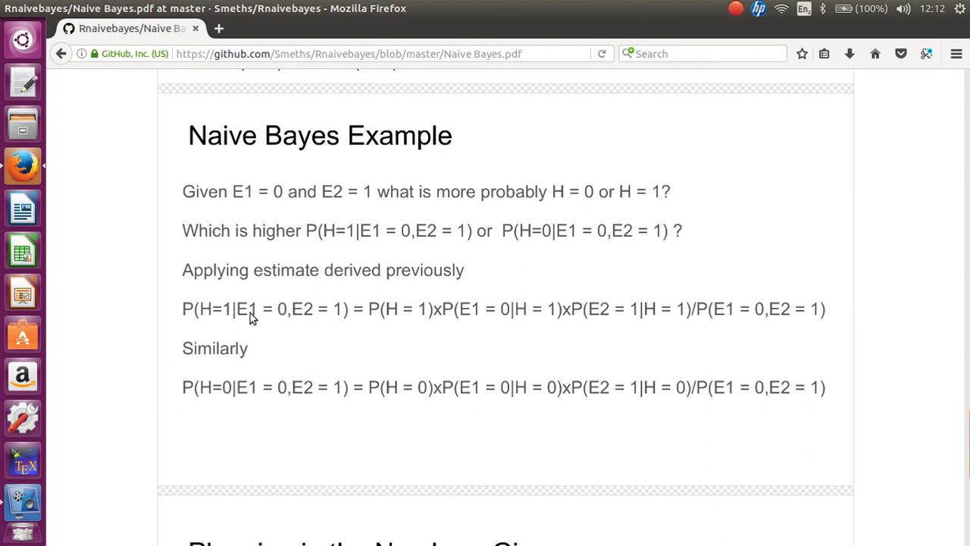
{"action": "mouse_move", "coordinate": [301, 321]}
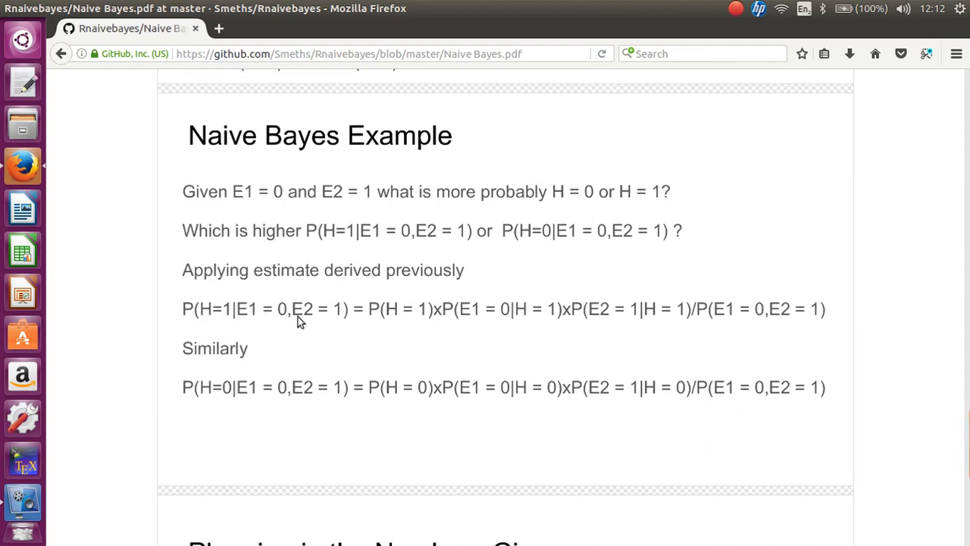
{"action": "mouse_move", "coordinate": [392, 317]}
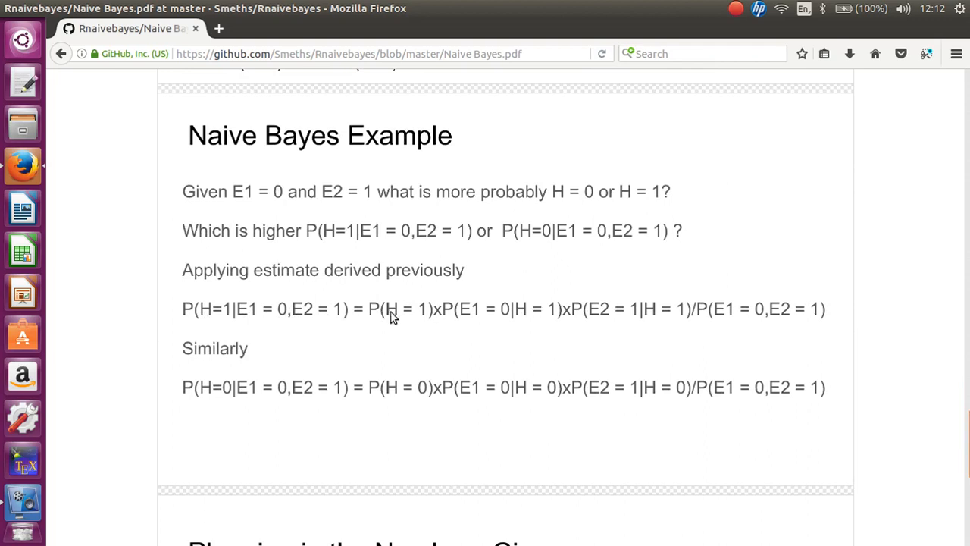
{"action": "mouse_move", "coordinate": [679, 331]}
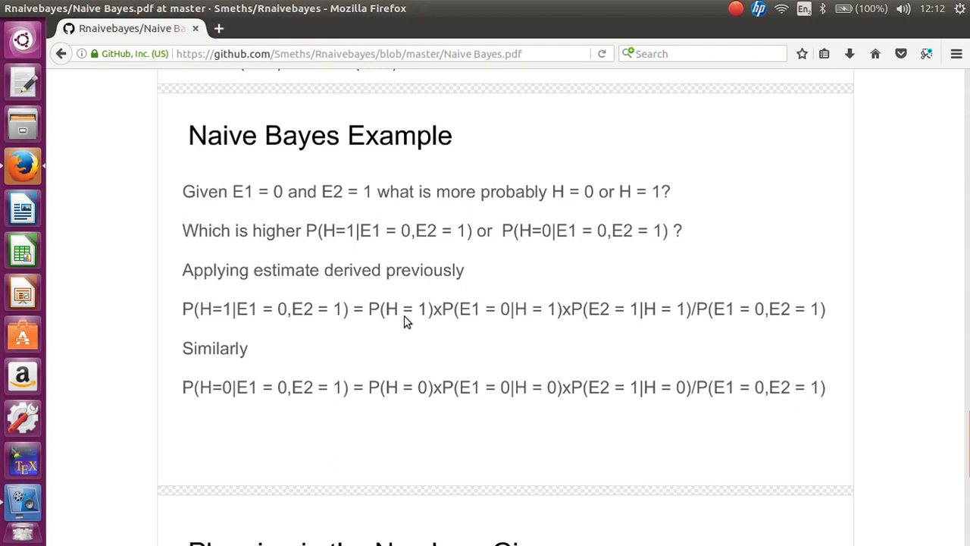
{"action": "mouse_move", "coordinate": [381, 347]}
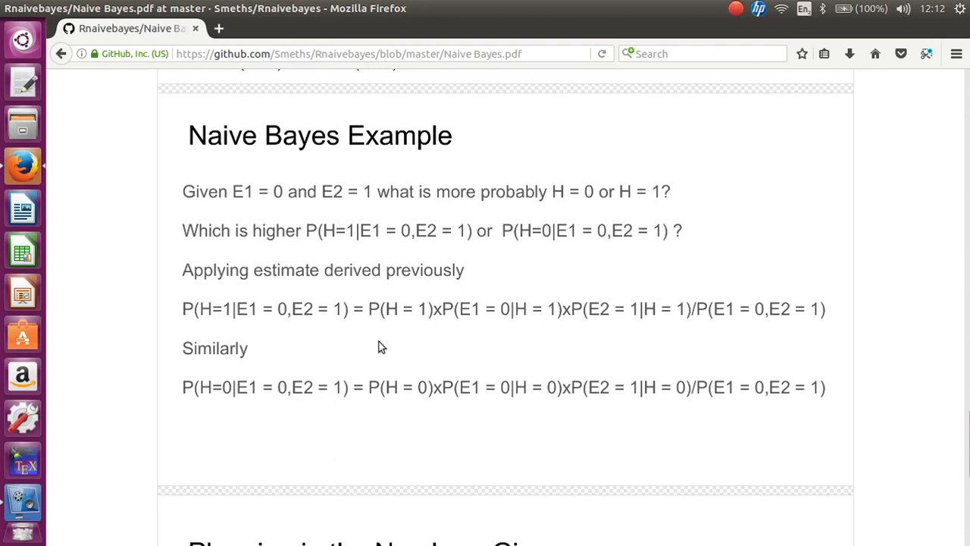
{"action": "mouse_move", "coordinate": [459, 387]}
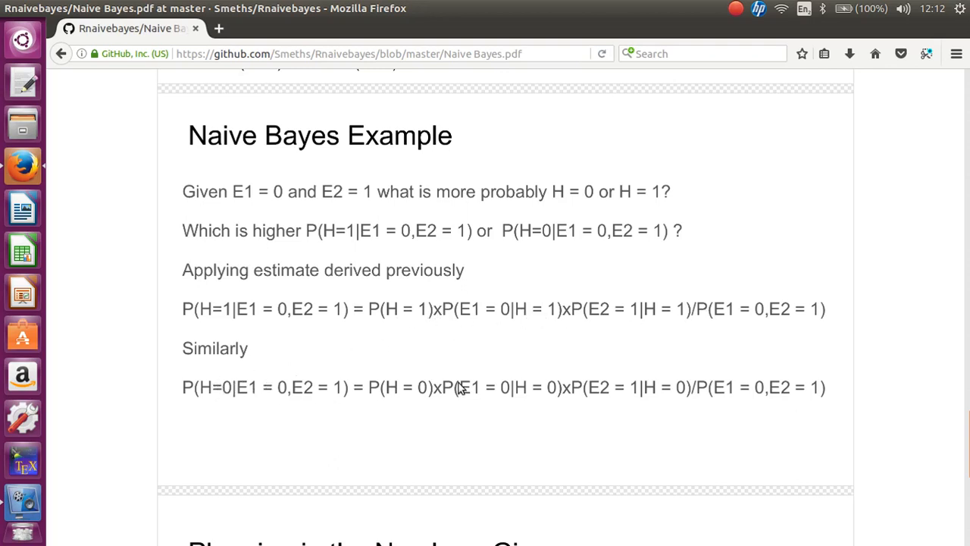
{"action": "mouse_move", "coordinate": [966, 428]}
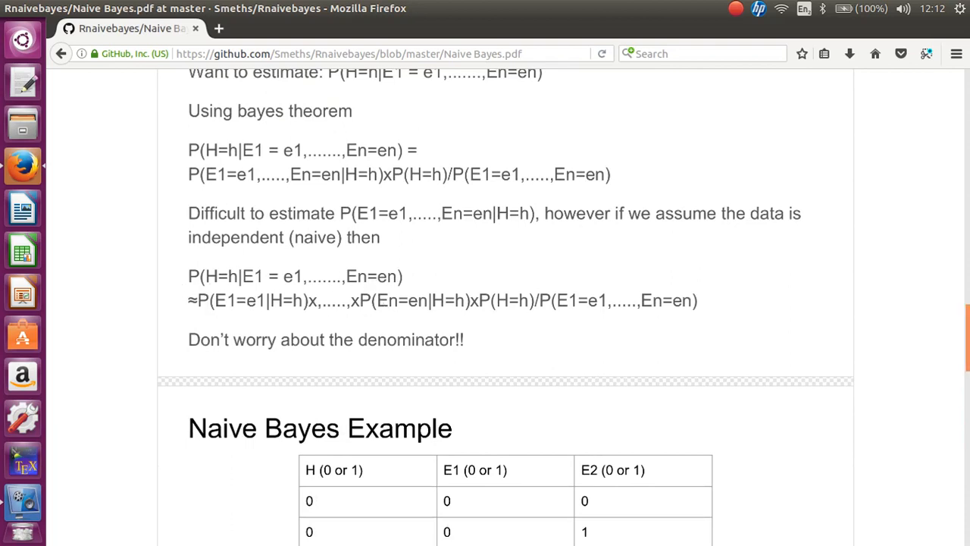
{"action": "scroll", "scroll_direction": "down", "scroll_amount": 3}
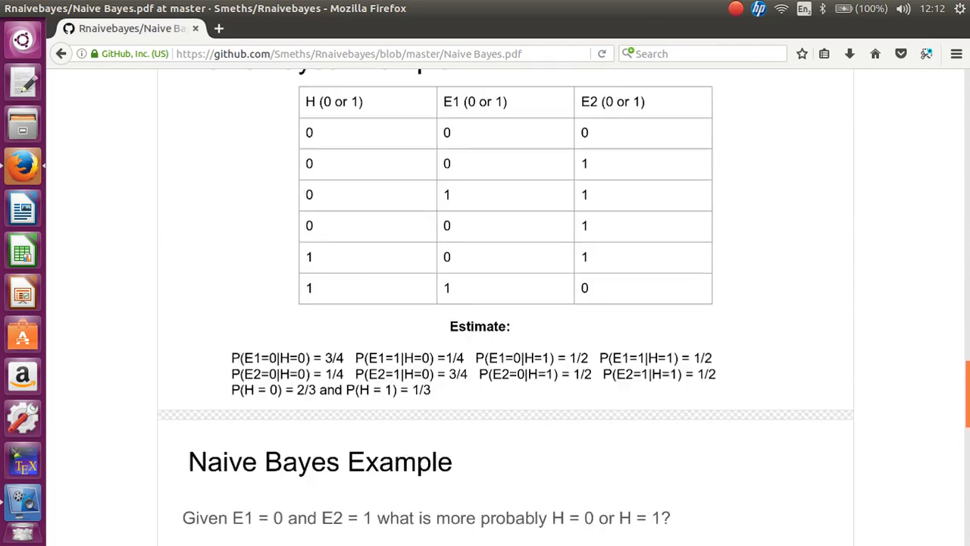
{"action": "scroll", "scroll_direction": "down", "scroll_amount": 3}
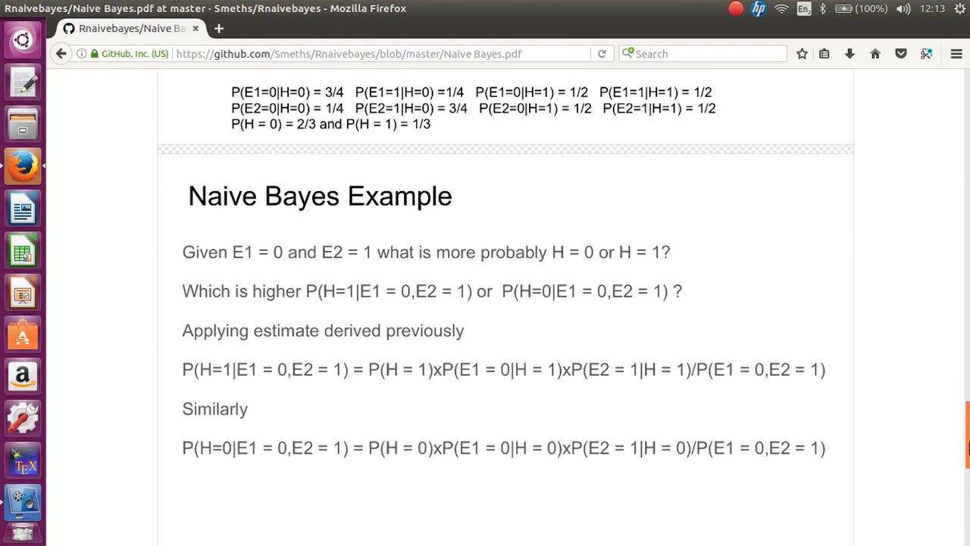
{"action": "scroll", "scroll_direction": "down", "scroll_amount": 3}
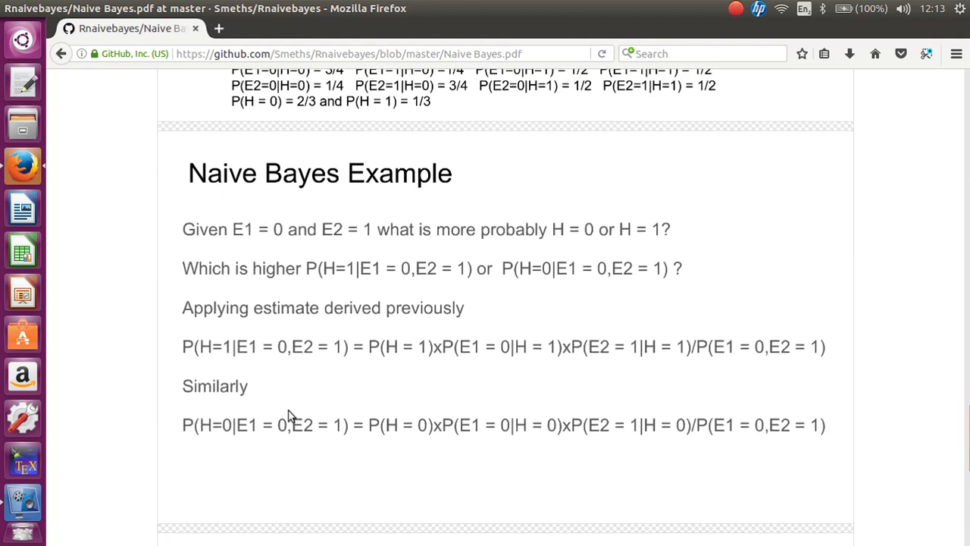
{"action": "mouse_move", "coordinate": [287, 354]}
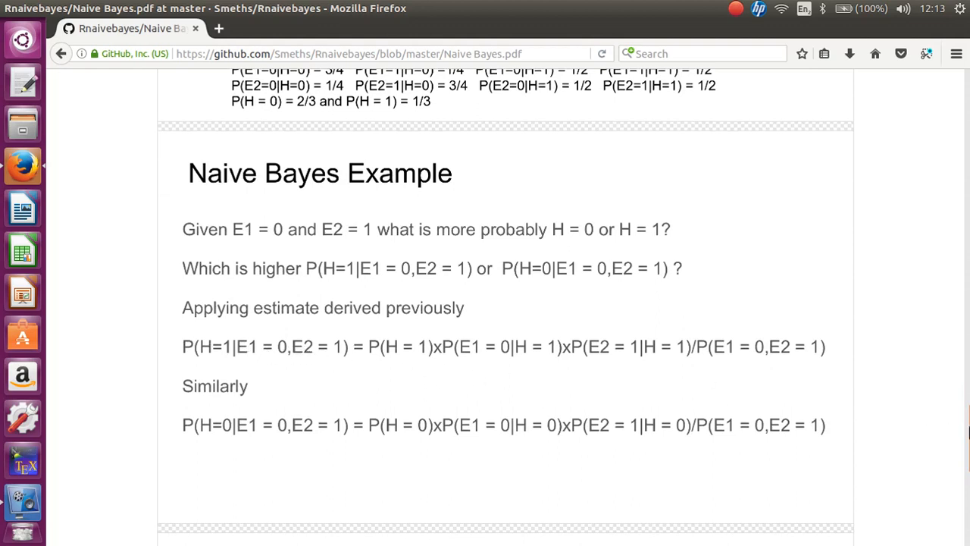
{"action": "scroll", "scroll_direction": "down", "scroll_amount": 3}
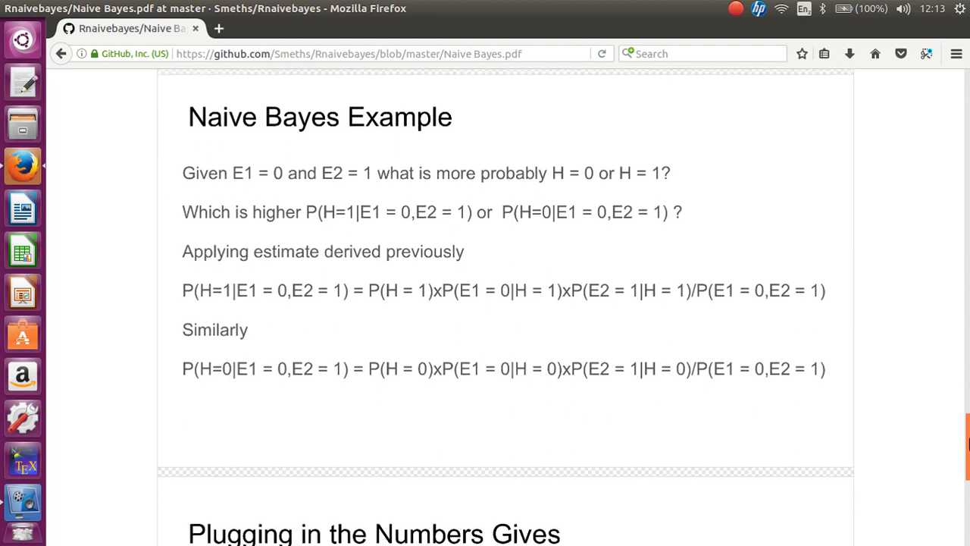
{"action": "scroll", "scroll_direction": "down", "scroll_amount": 3}
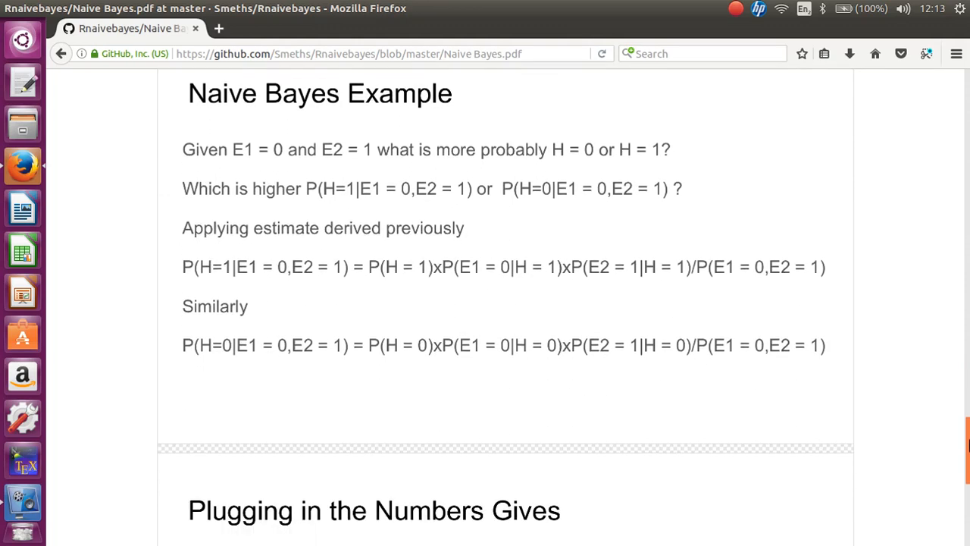
Step: Scroll to the 'Plugging in the Numbers Gives' slide concluding H=0 is most likely
{"action": "scroll", "scroll_direction": "down", "scroll_amount": 3}
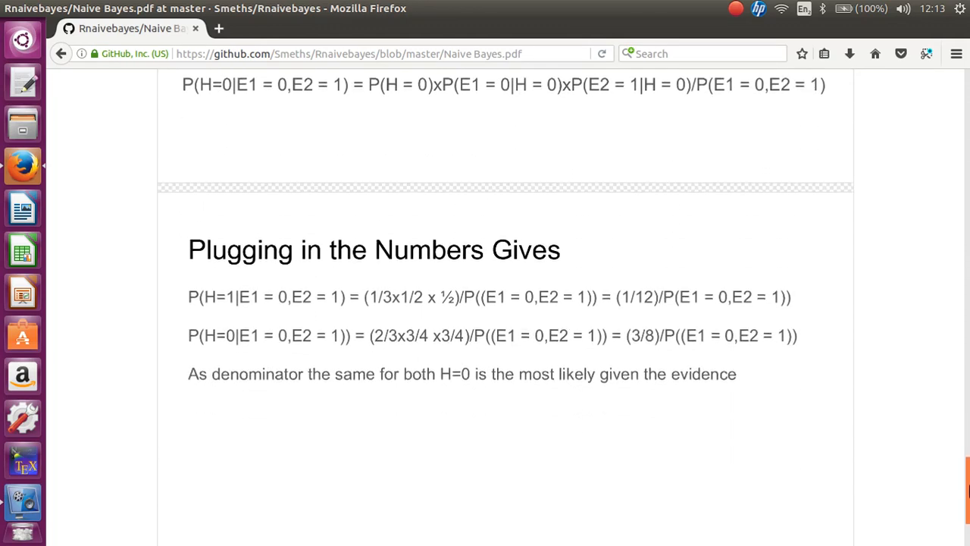
{"action": "scroll", "scroll_direction": "down", "scroll_amount": 3}
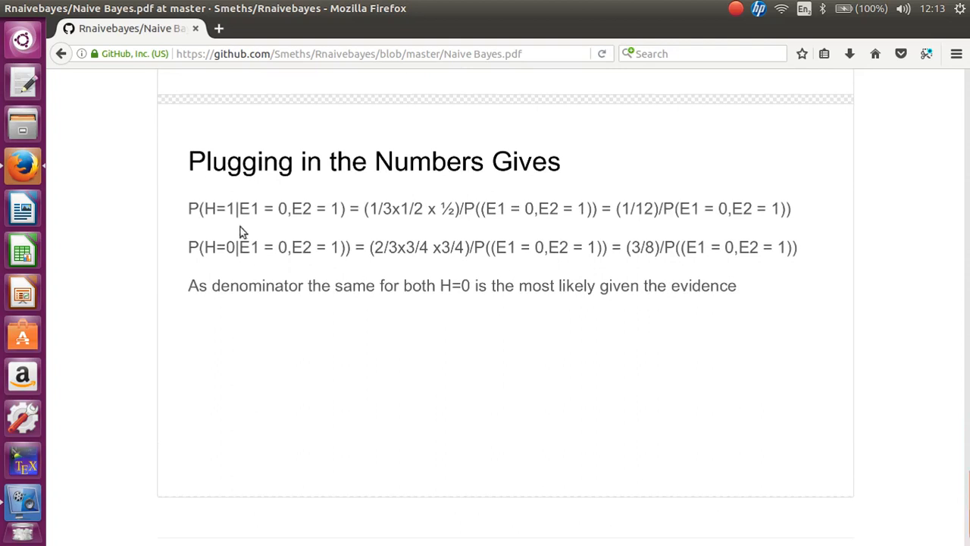
{"action": "mouse_move", "coordinate": [332, 228]}
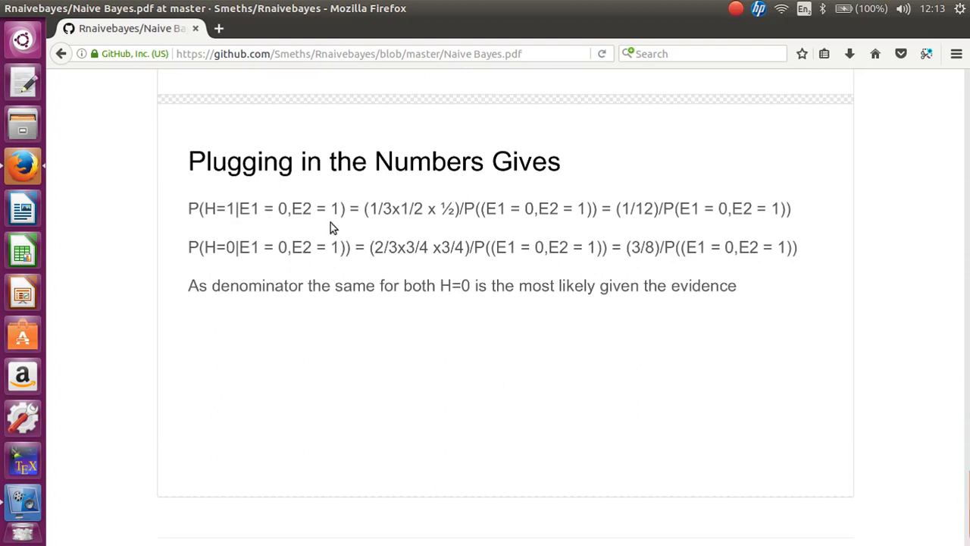
{"action": "mouse_move", "coordinate": [822, 220]}
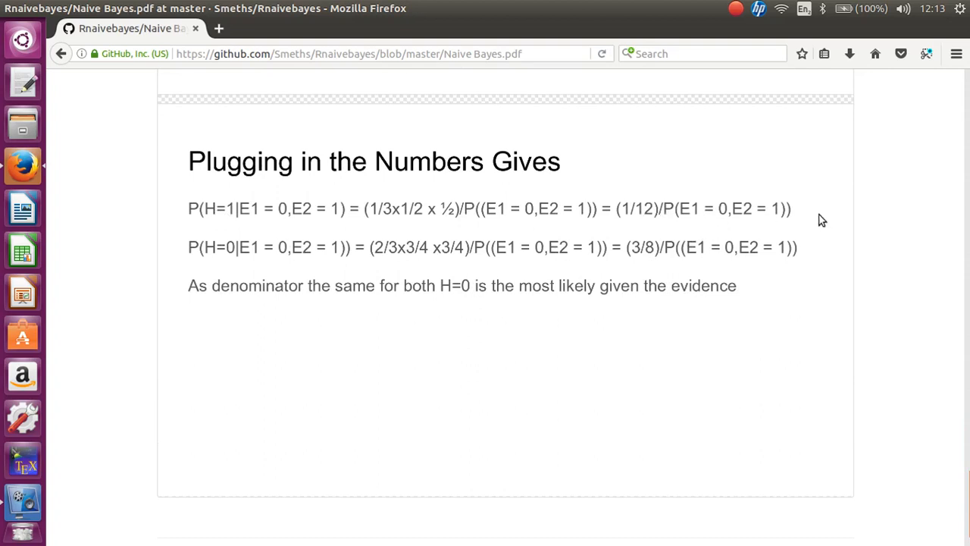
{"action": "mouse_move", "coordinate": [231, 256]}
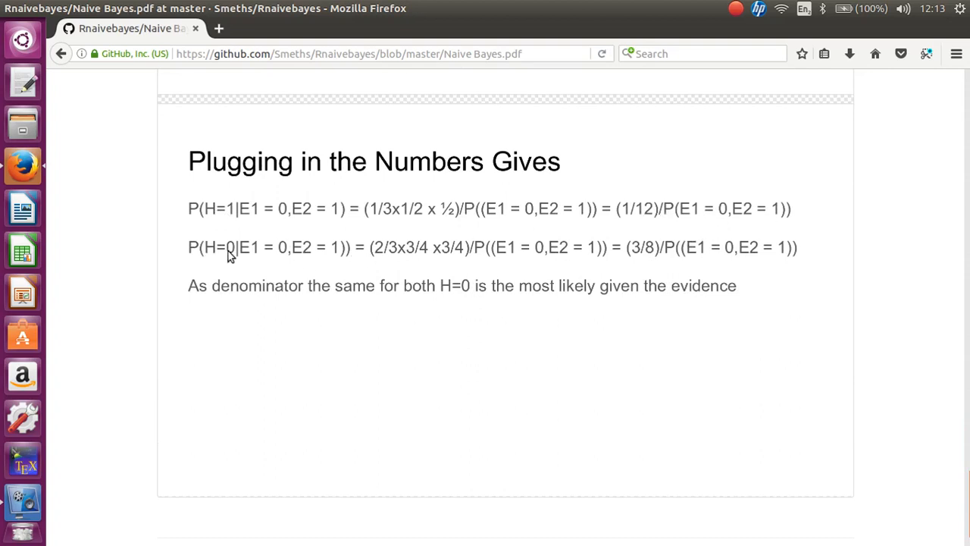
{"action": "mouse_move", "coordinate": [235, 219]}
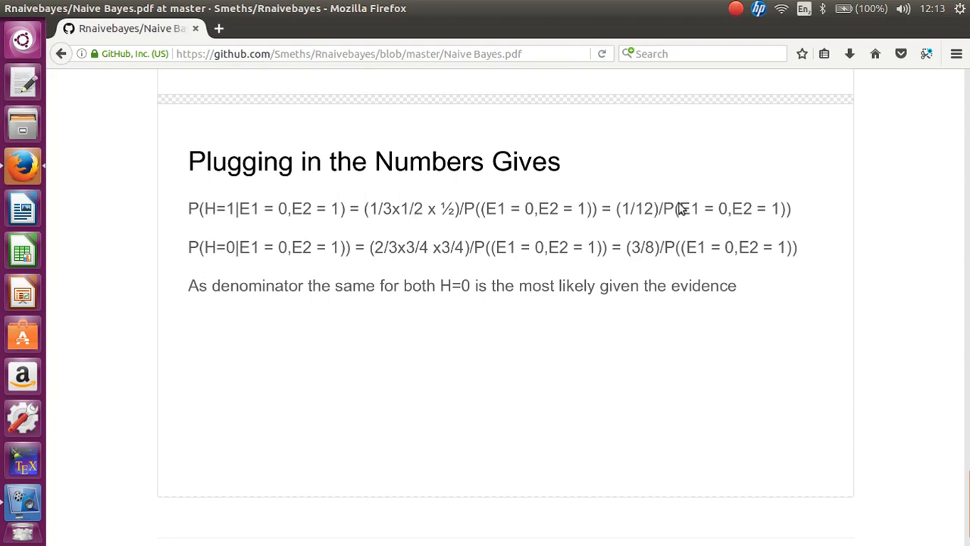
{"action": "mouse_move", "coordinate": [328, 265]}
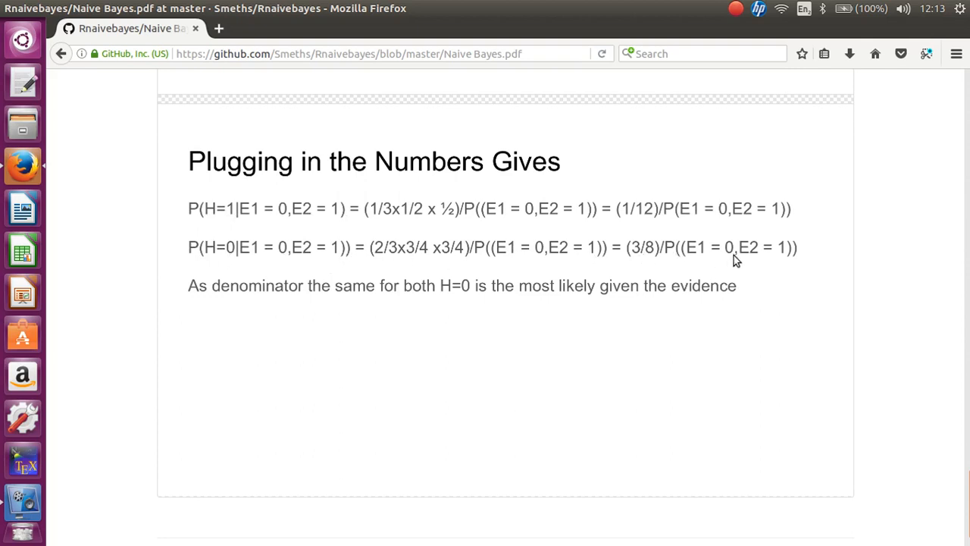
{"action": "mouse_move", "coordinate": [371, 303]}
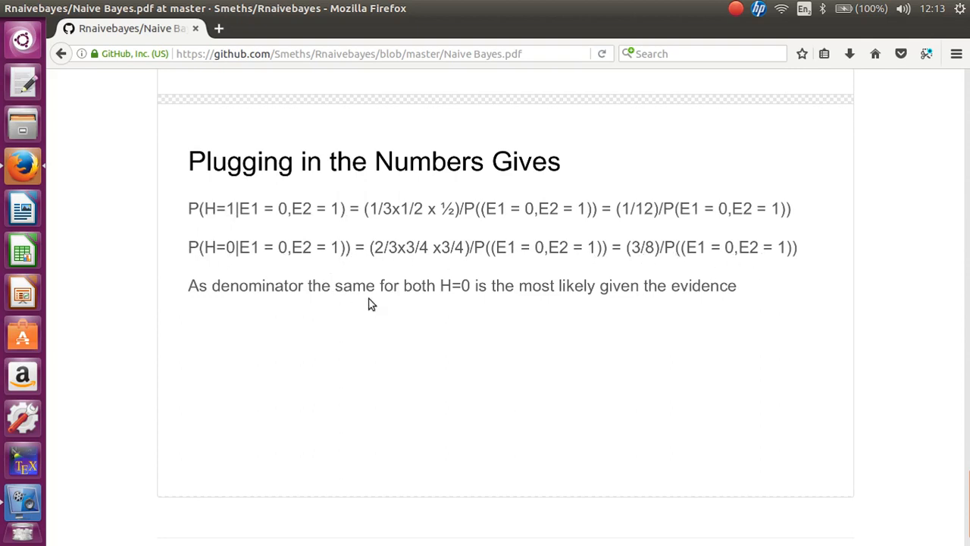
{"action": "mouse_move", "coordinate": [733, 195]}
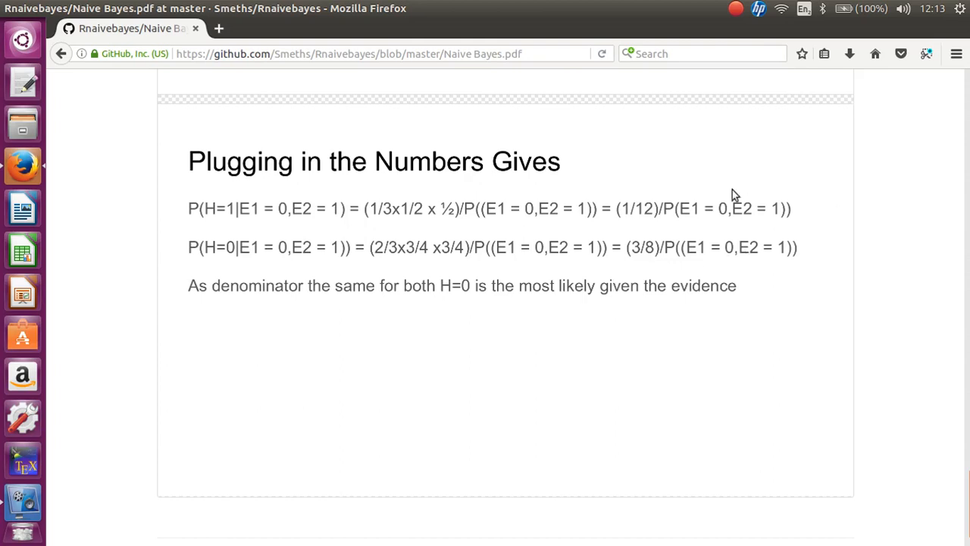
{"action": "mouse_move", "coordinate": [455, 296]}
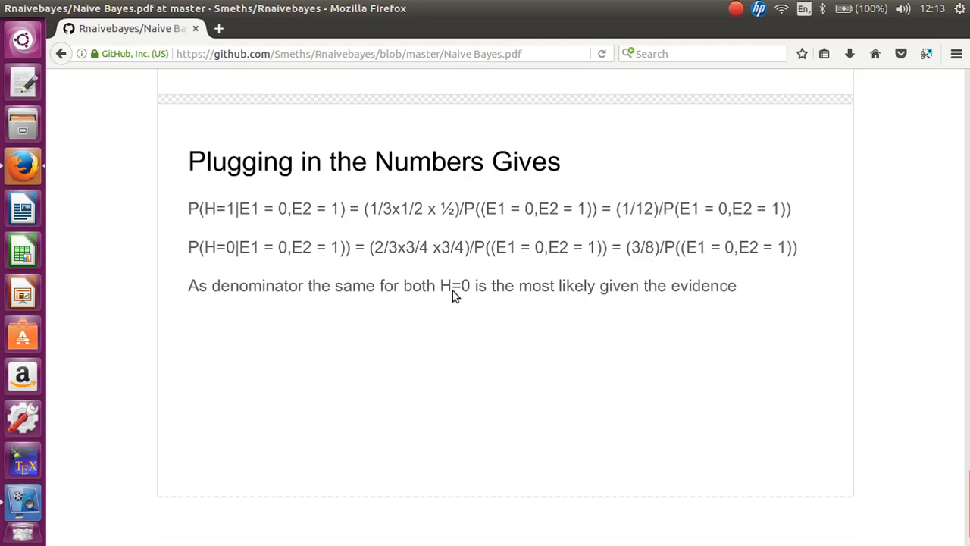
{"action": "mouse_move", "coordinate": [627, 263]}
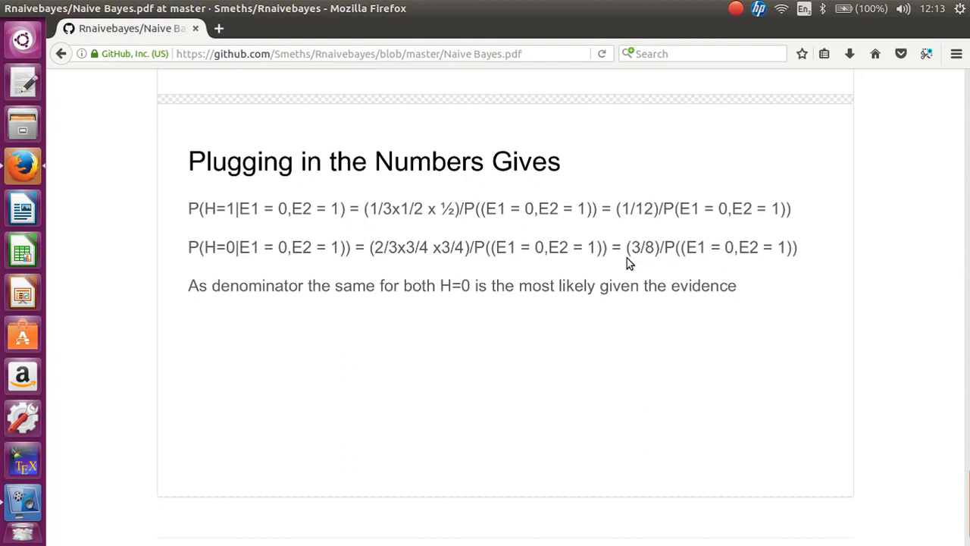
{"action": "mouse_move", "coordinate": [941, 496]}
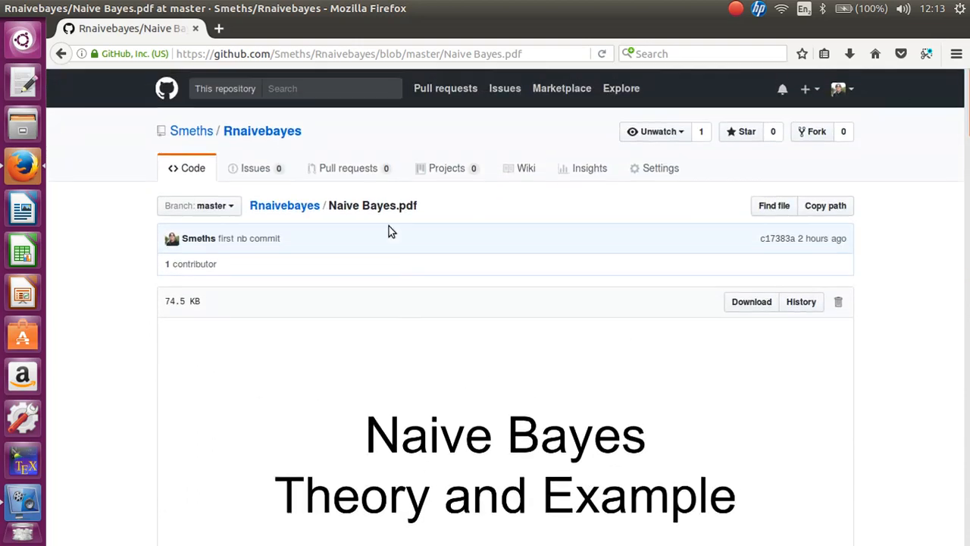
{"action": "mouse_move", "coordinate": [284, 205]}
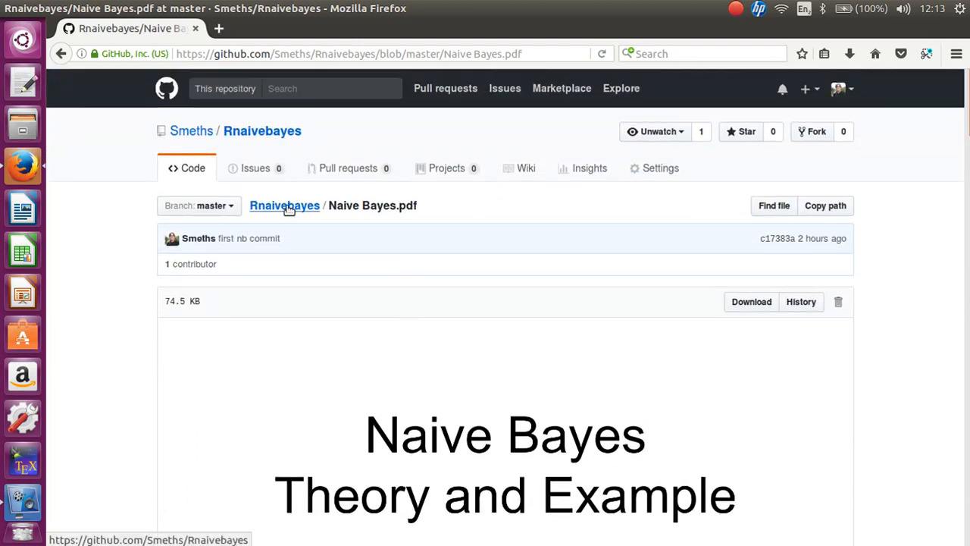
Step: Go back from the PDF to the Rnaivebayes repository via its breadcrumb link
{"action": "left_click", "coordinate": [284, 205]}
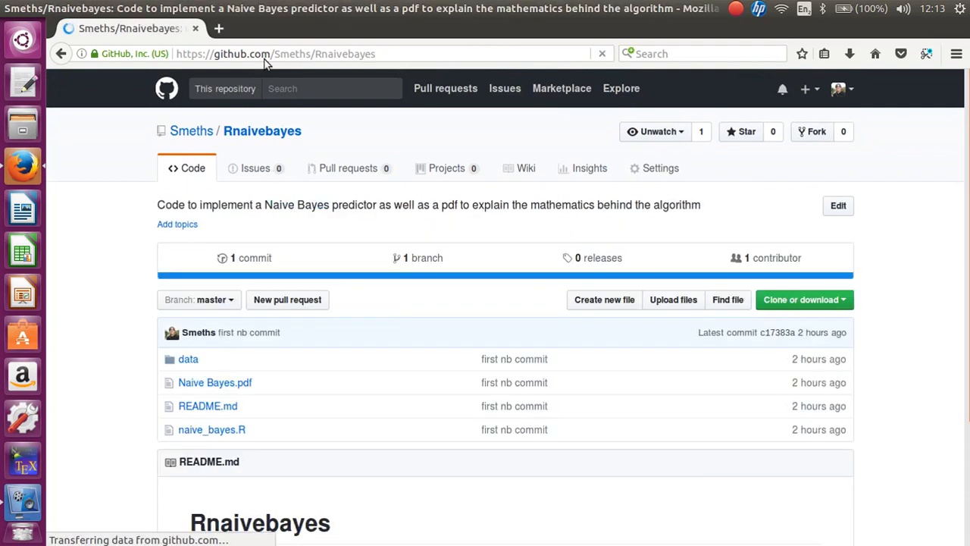
{"action": "mouse_move", "coordinate": [578, 360]}
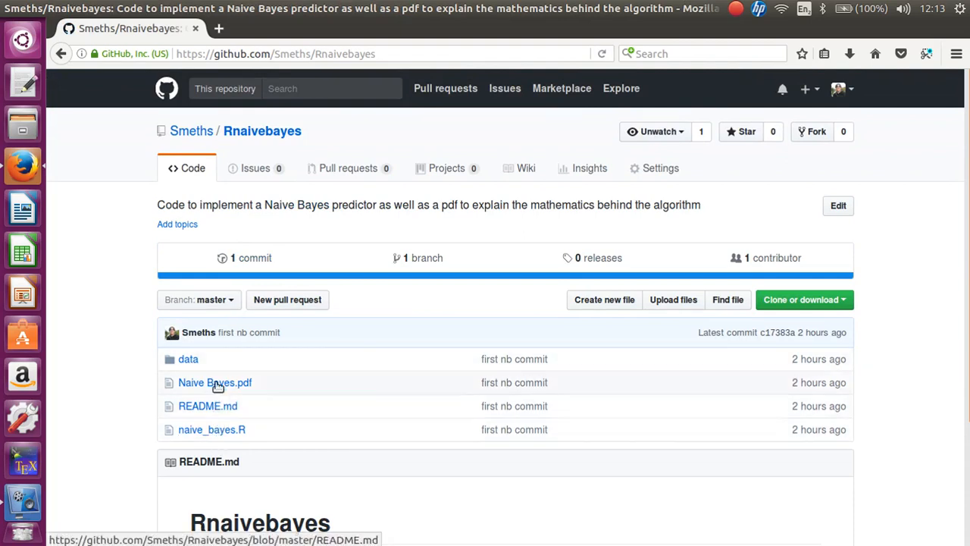
{"action": "mouse_move", "coordinate": [211, 429]}
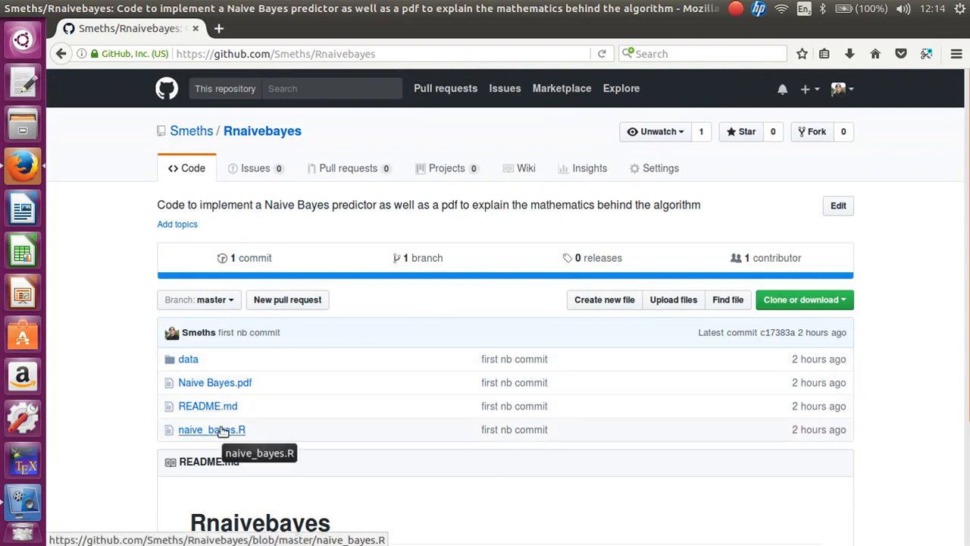
{"action": "mouse_move", "coordinate": [733, 22]}
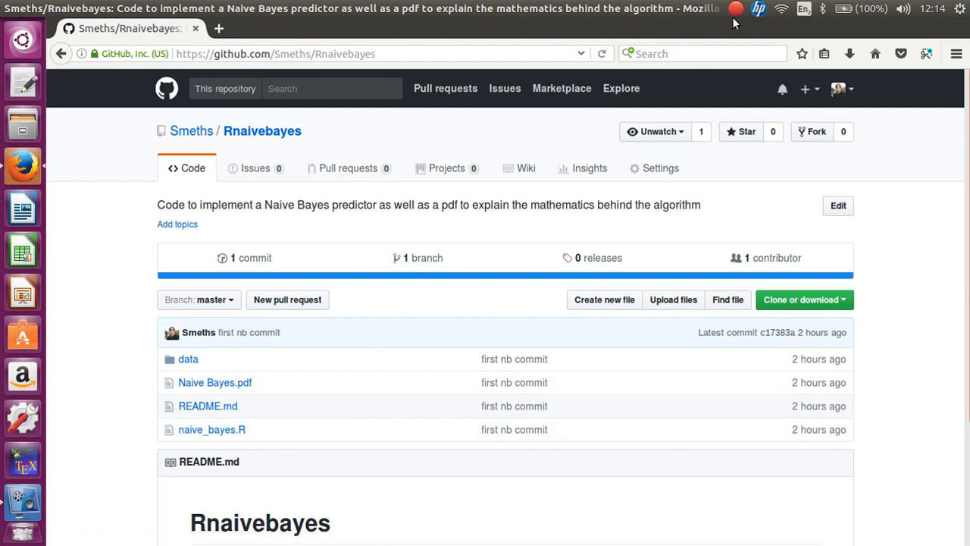